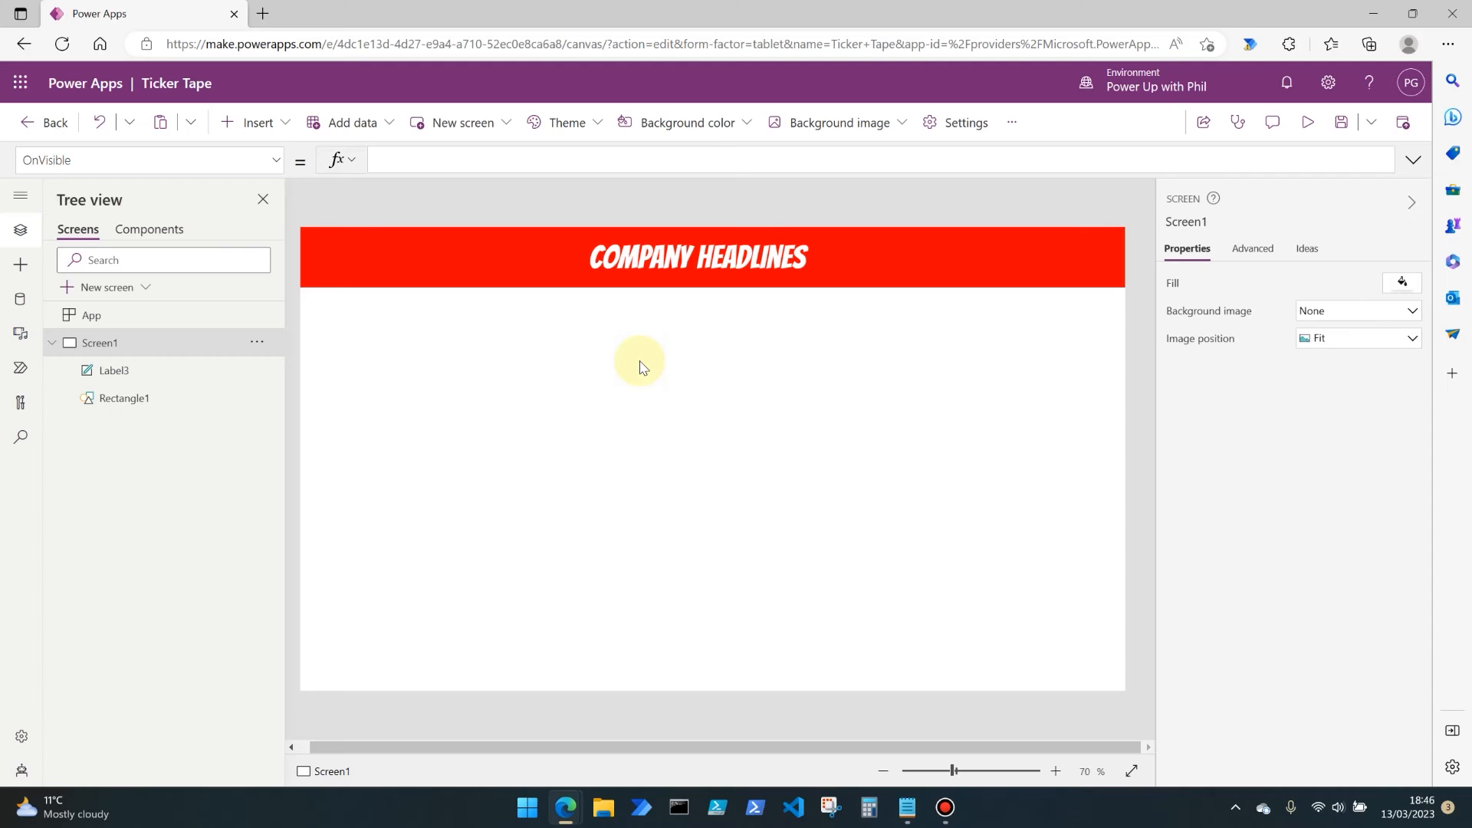
mouse_move(355, 193)
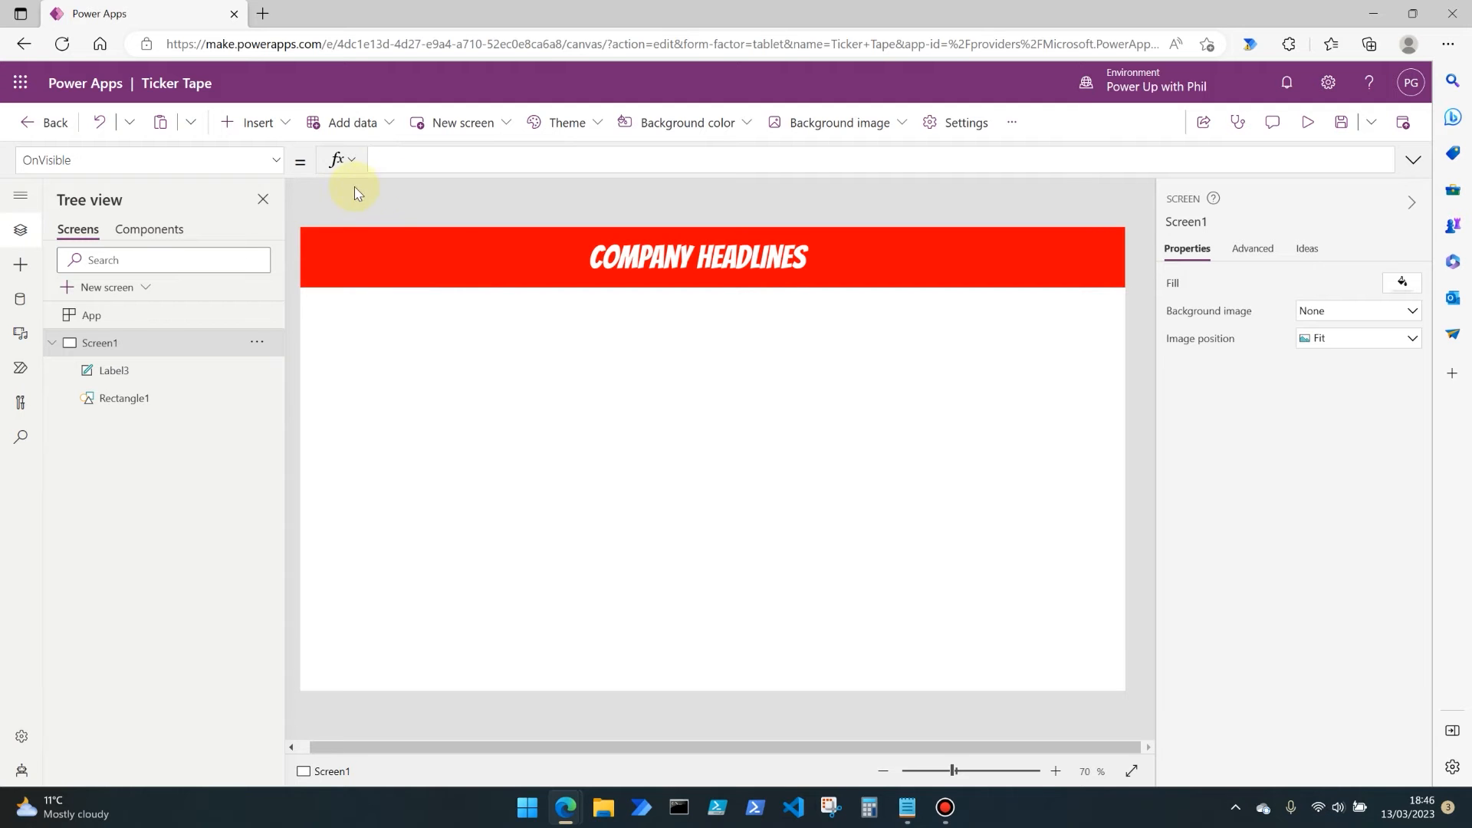
mouse_move(400, 381)
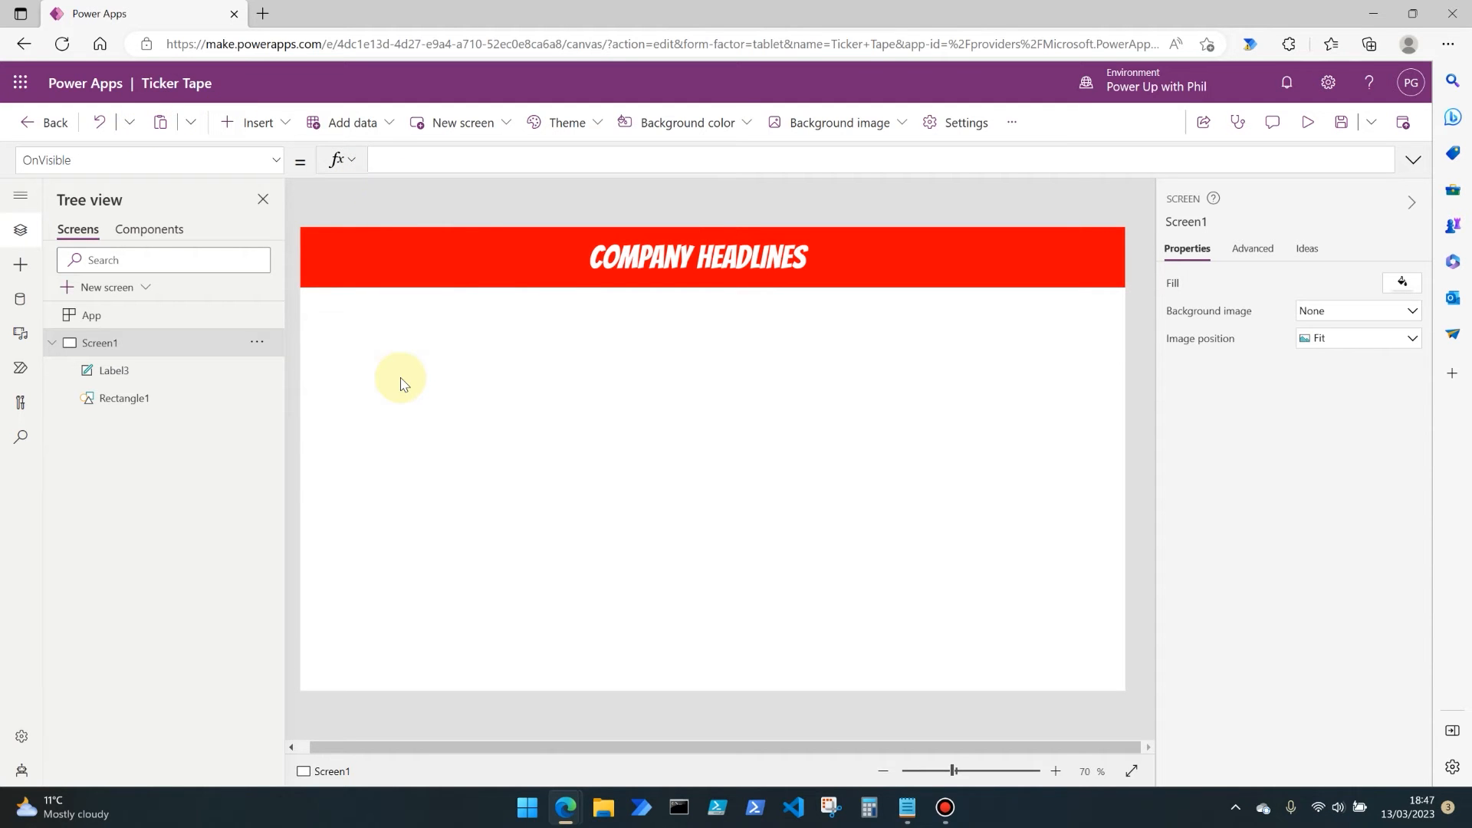
Insert a new text label and drag it toward the bottom of the screen.
click(552, 280)
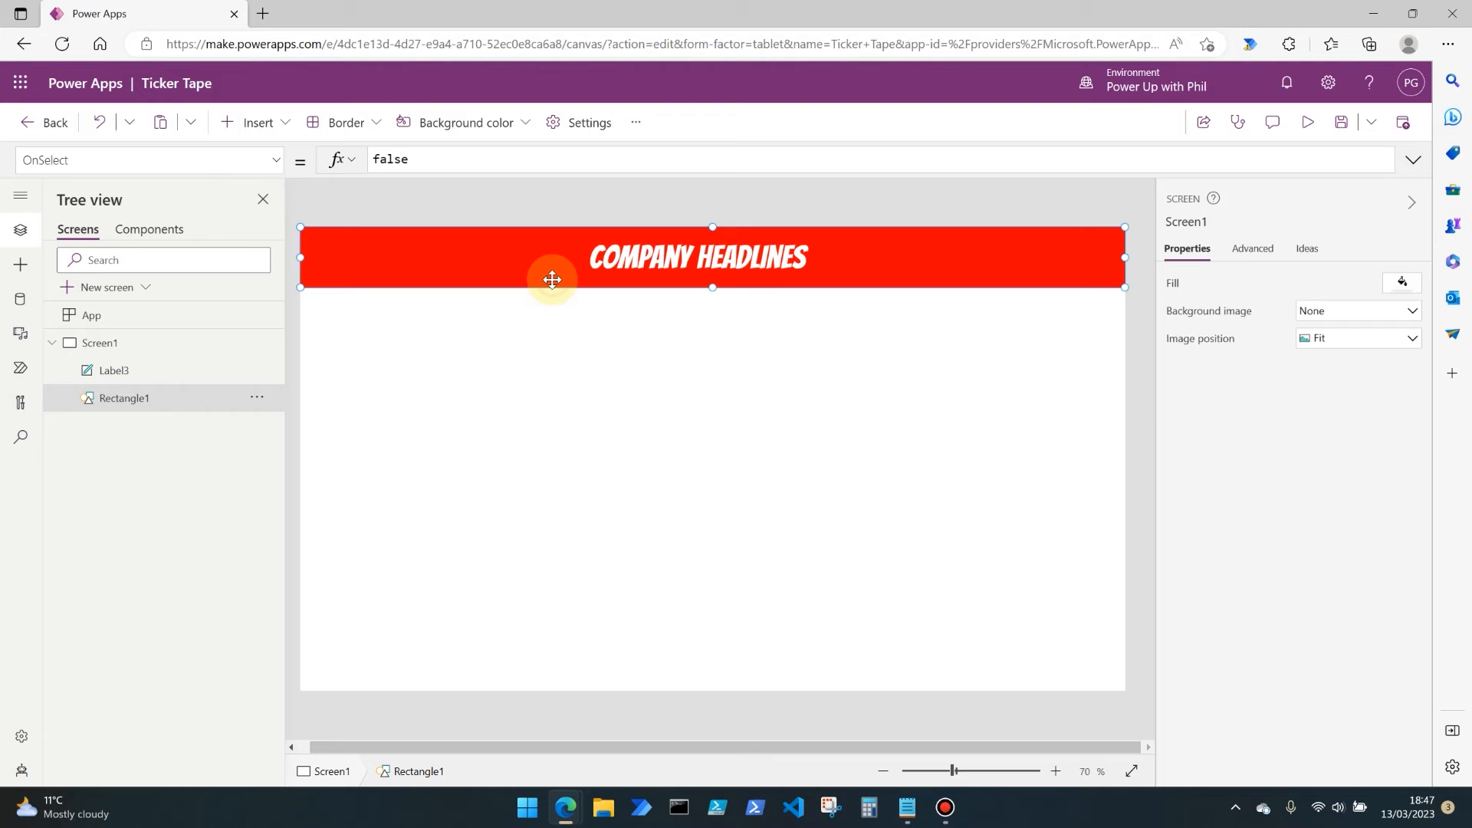
click(610, 264)
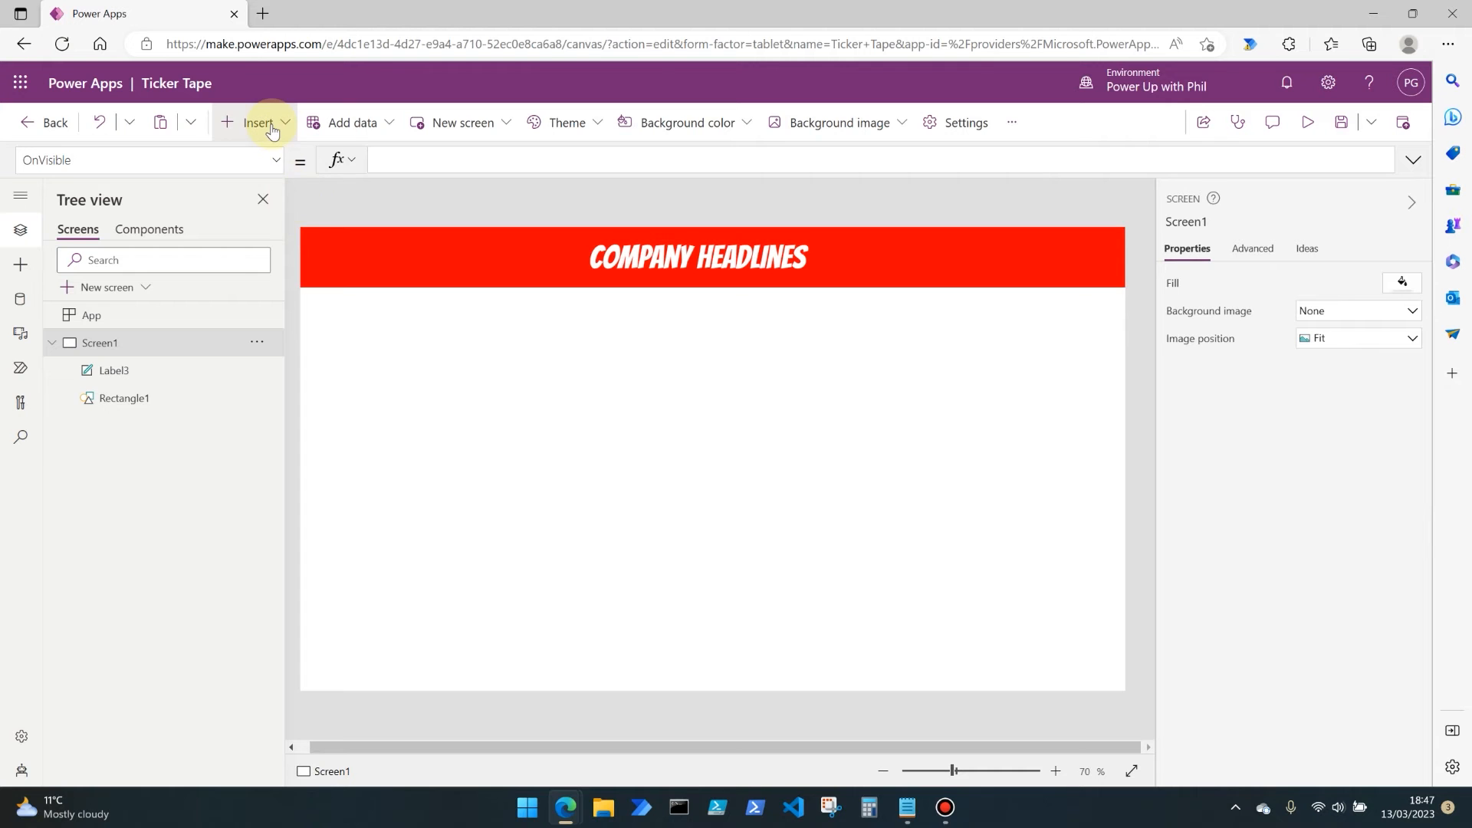
click(256, 122)
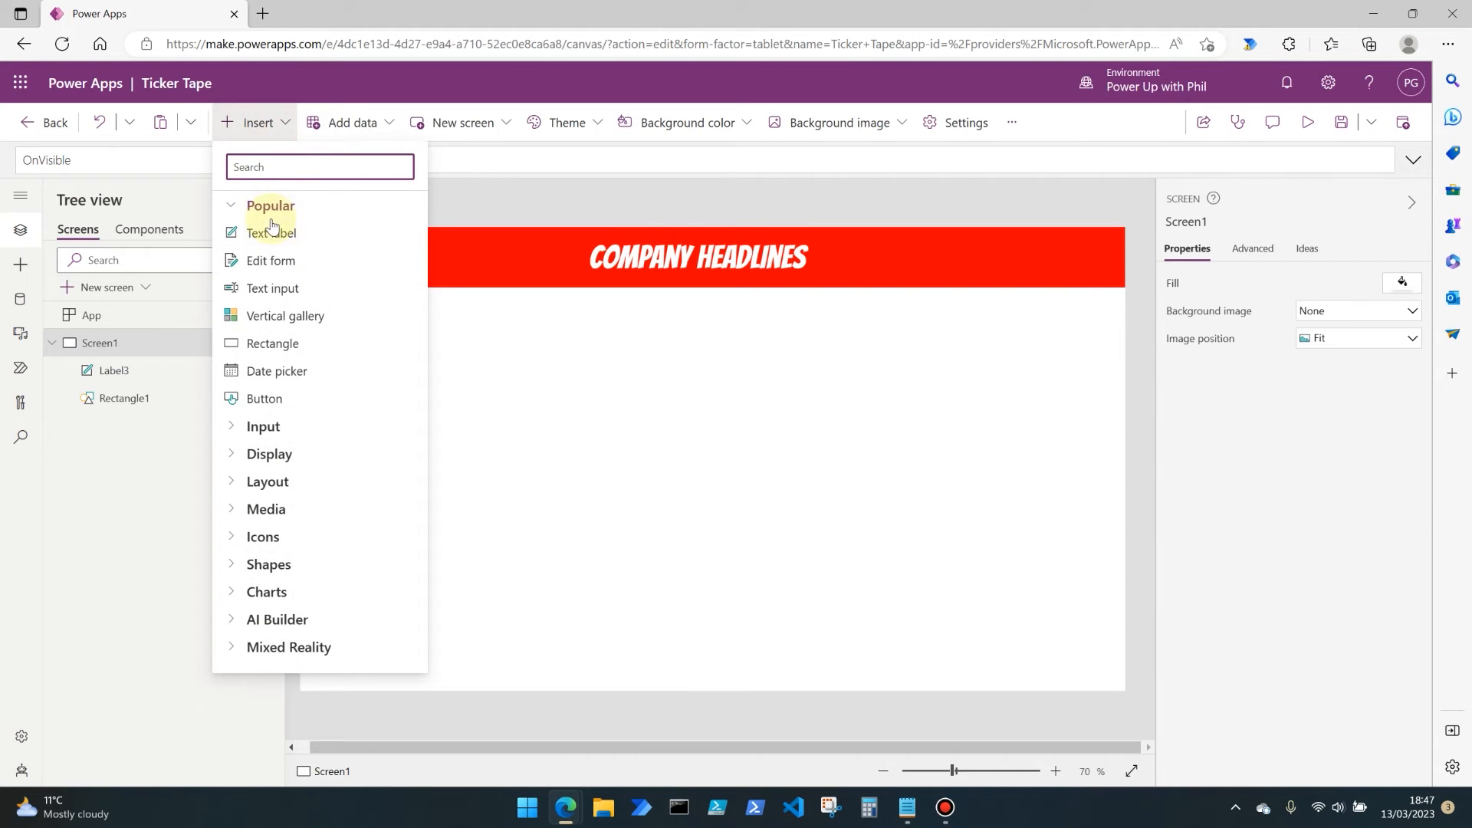
click(271, 232)
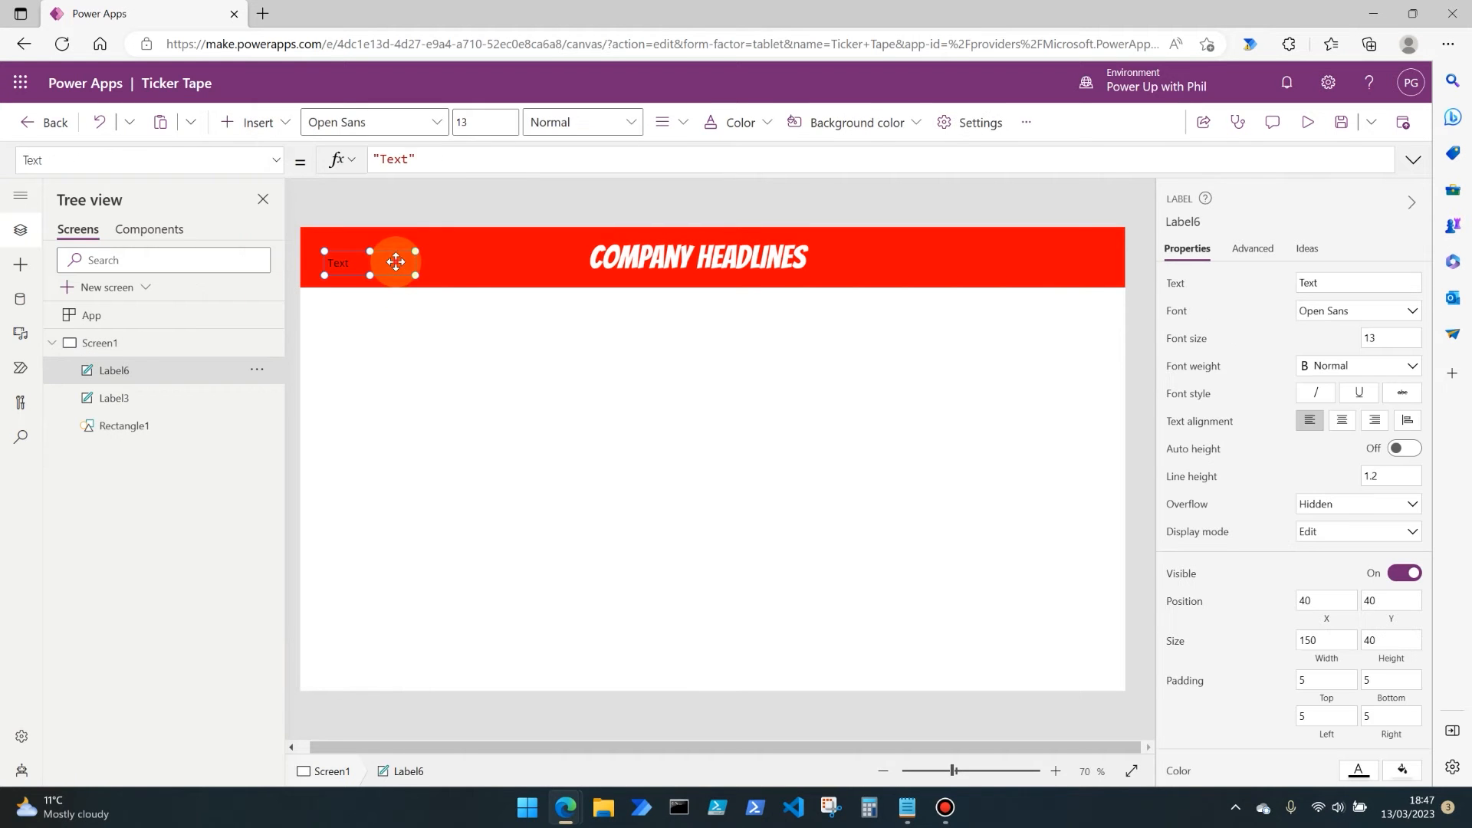
drag(396, 261, 832, 640)
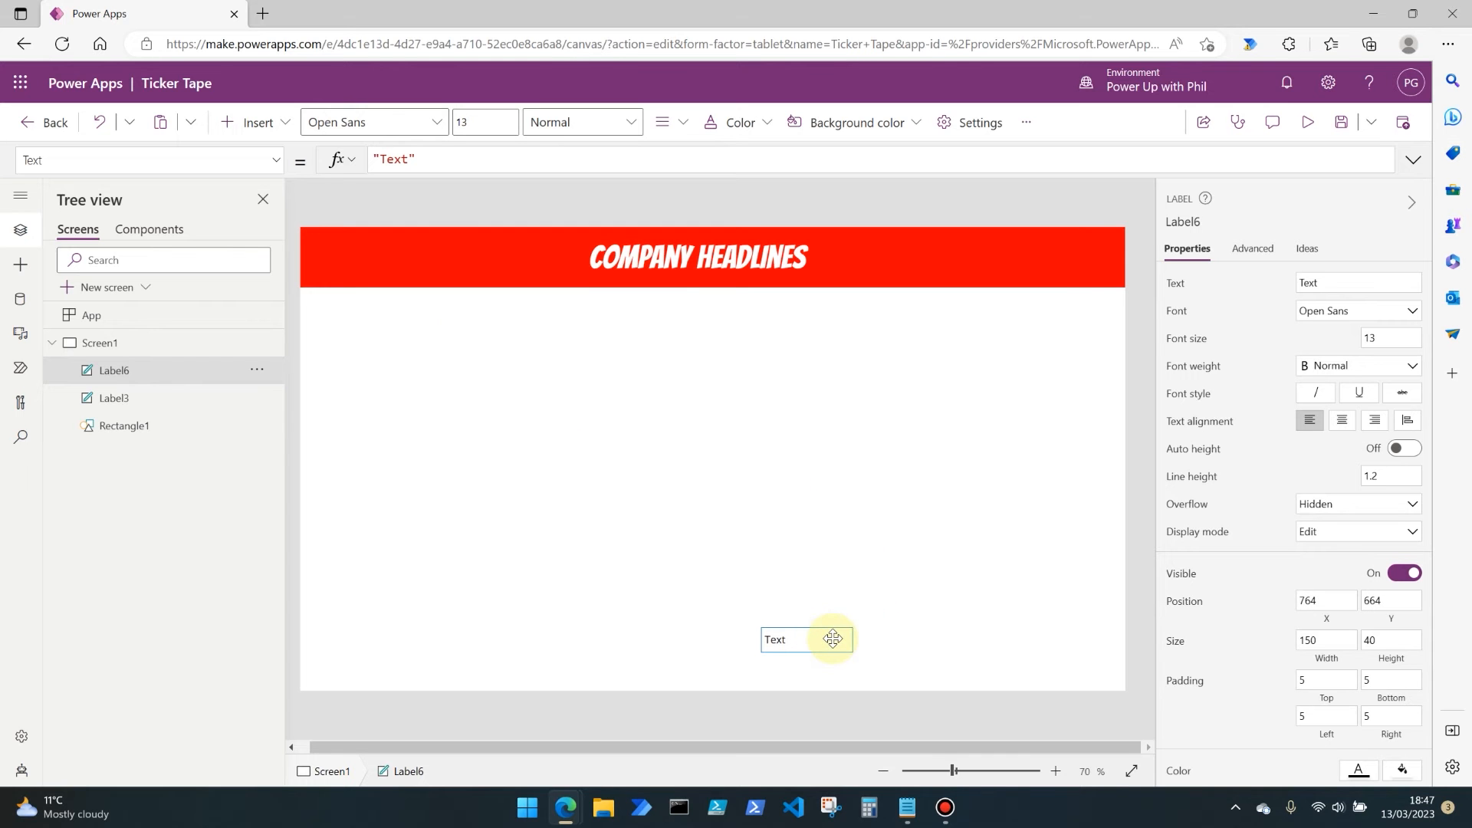
Resize the label into a 425-by-42 strip near the bottom edge.
click(774, 639)
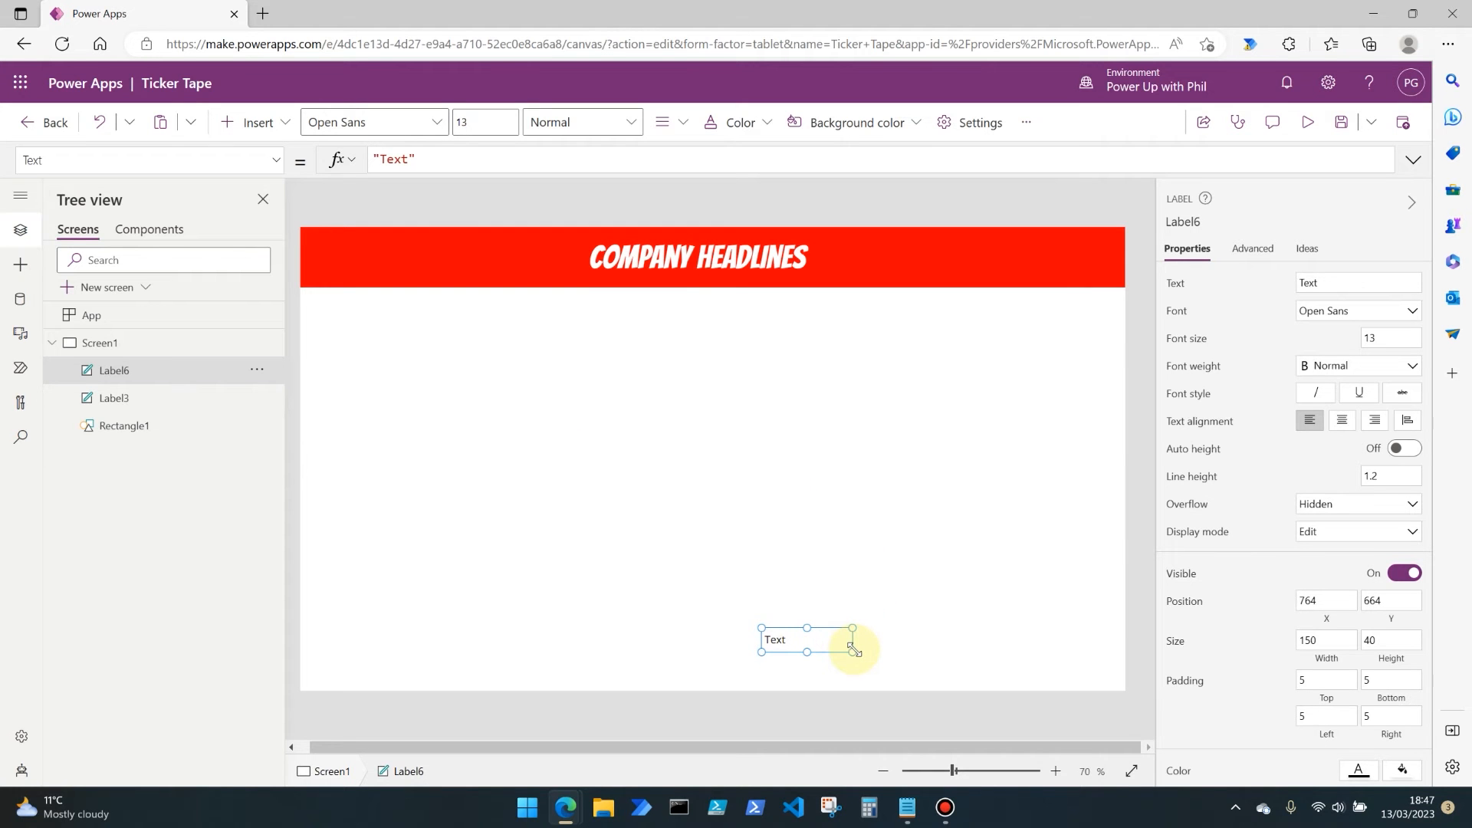
drag(852, 648, 988, 654)
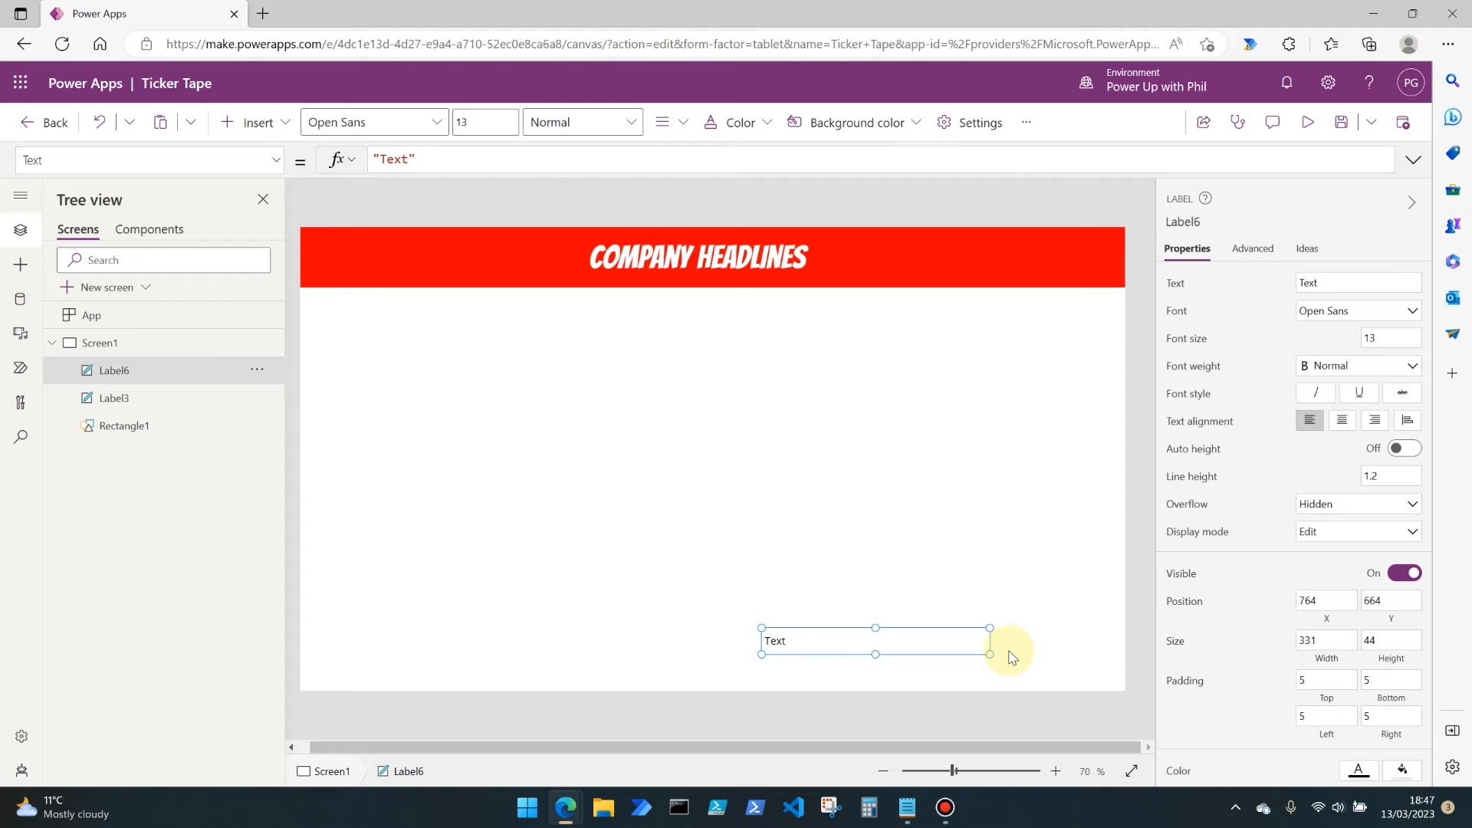
drag(989, 654, 1015, 651)
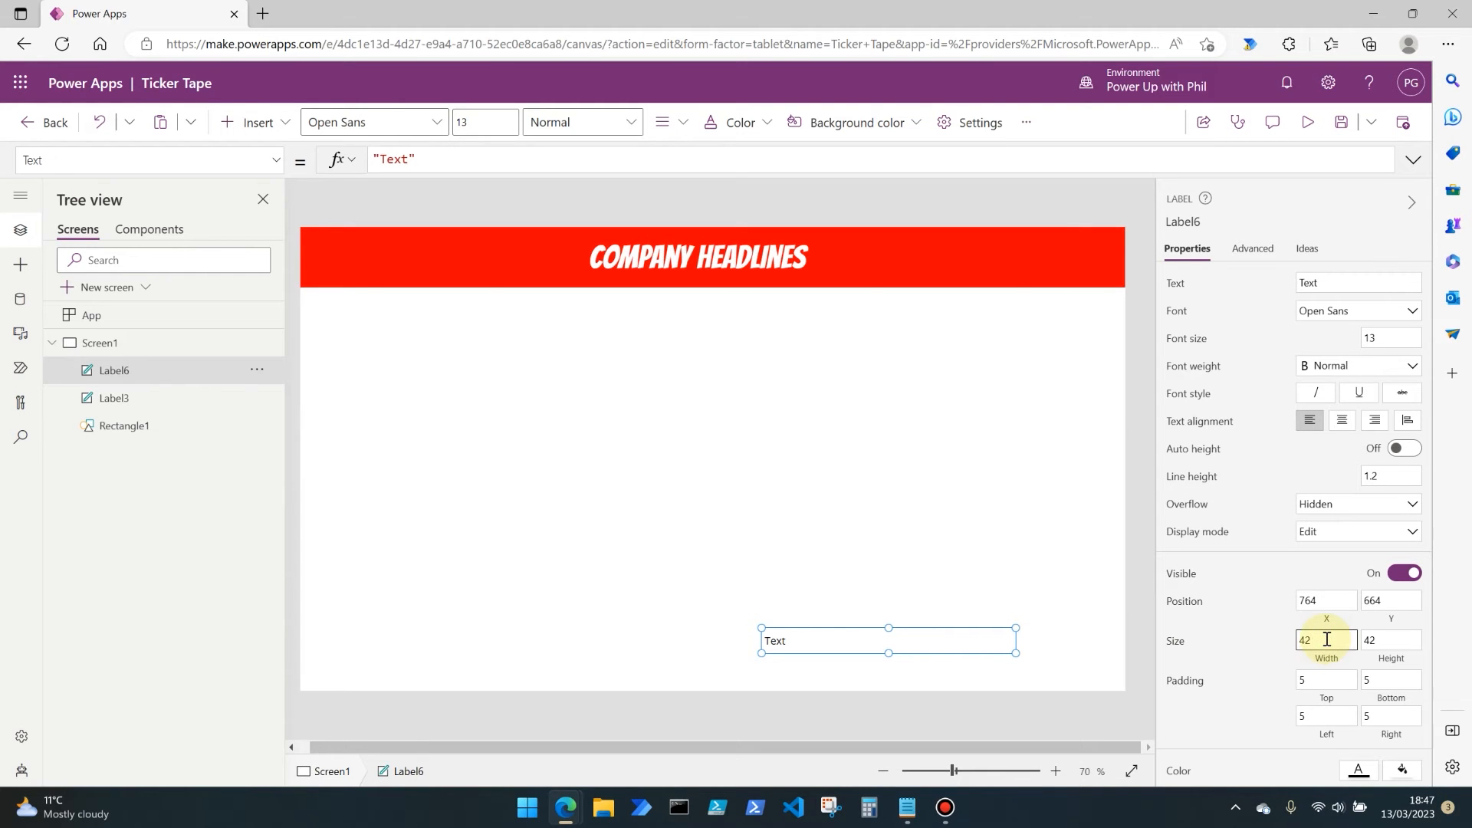
text(425)
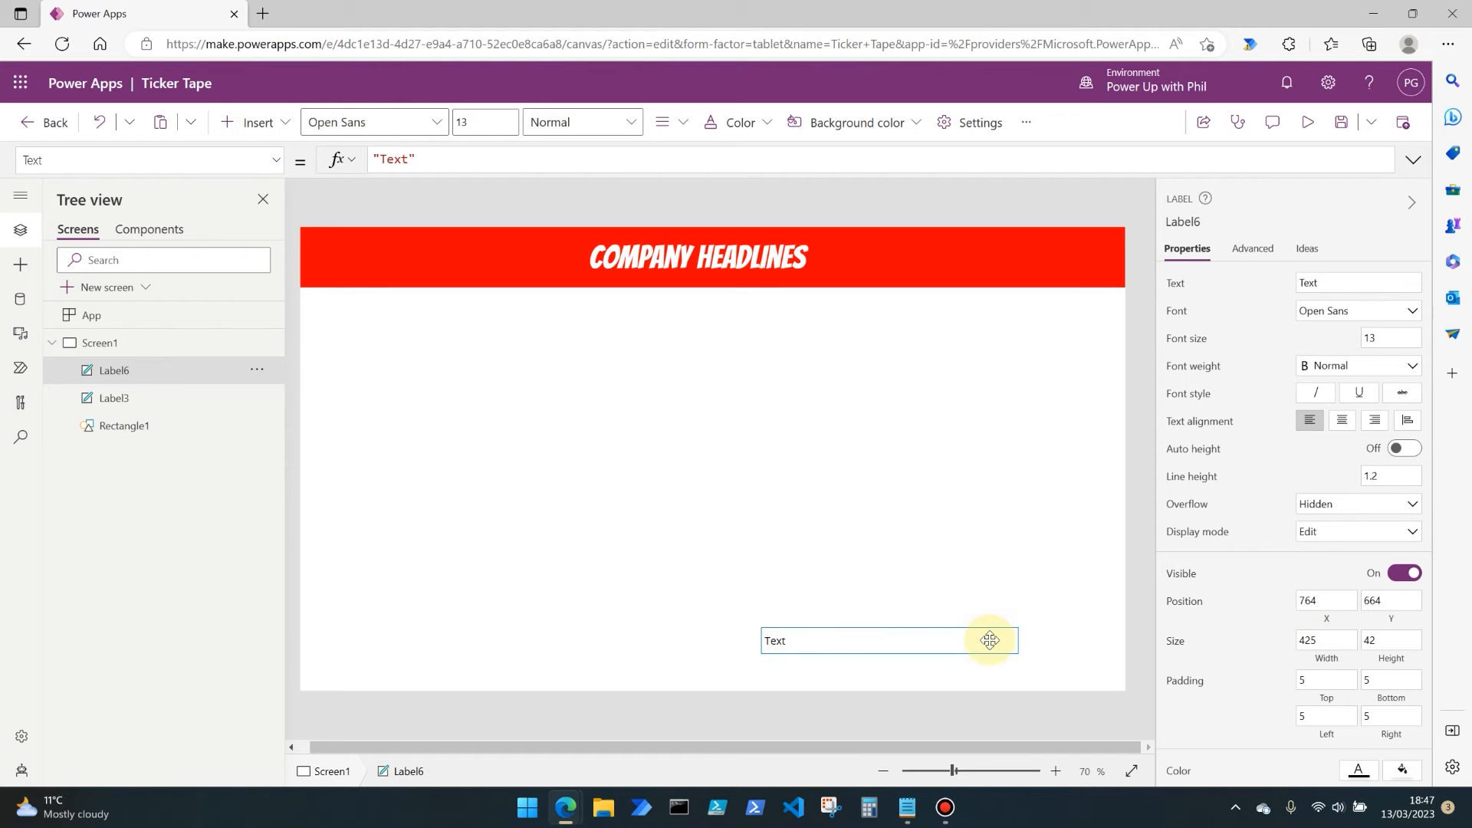
drag(990, 641, 990, 666)
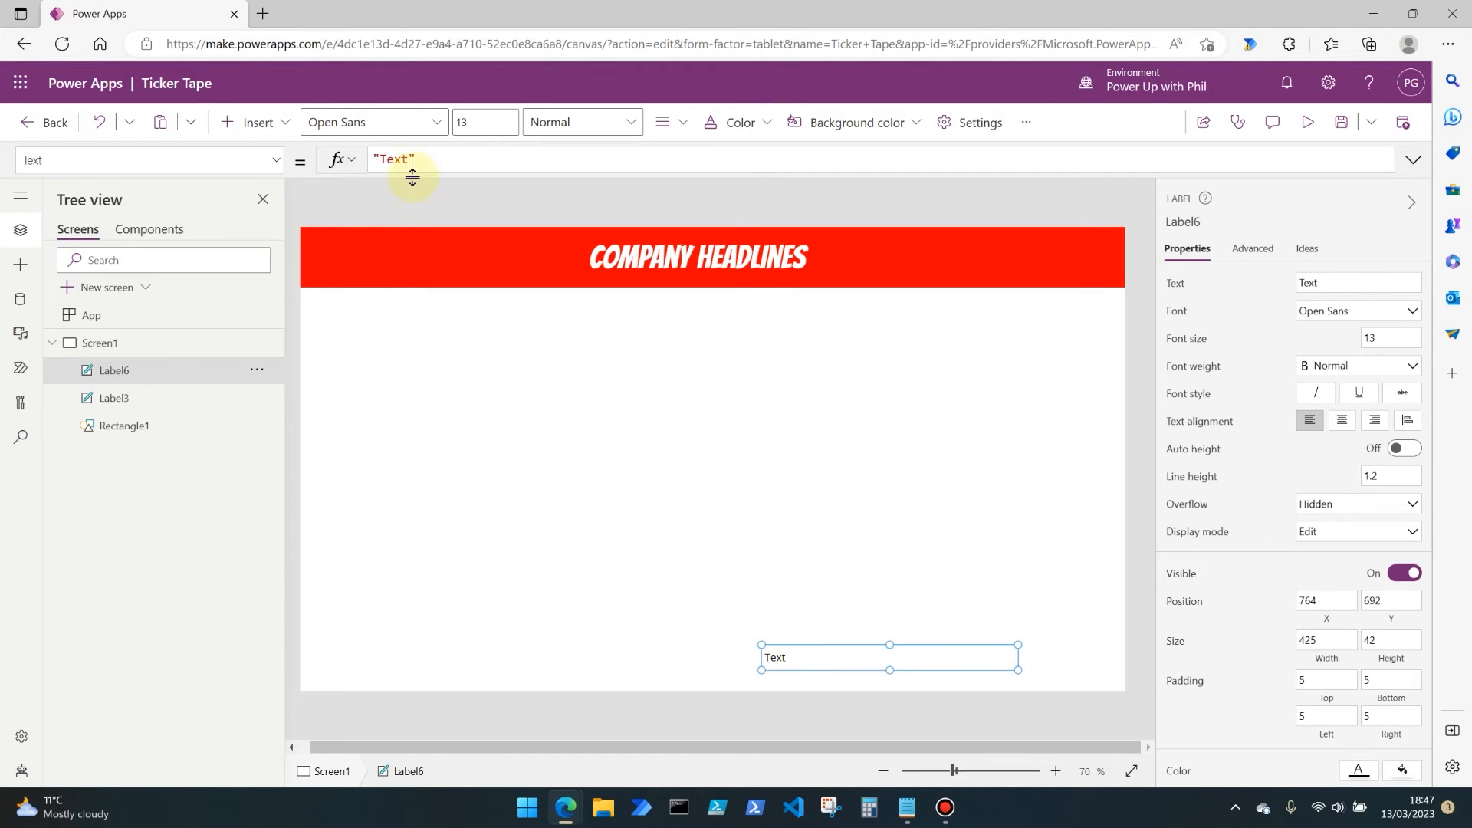
Set the label text to 'Warning: This app will explode in 30 seconds!' and centre it.
text(T)
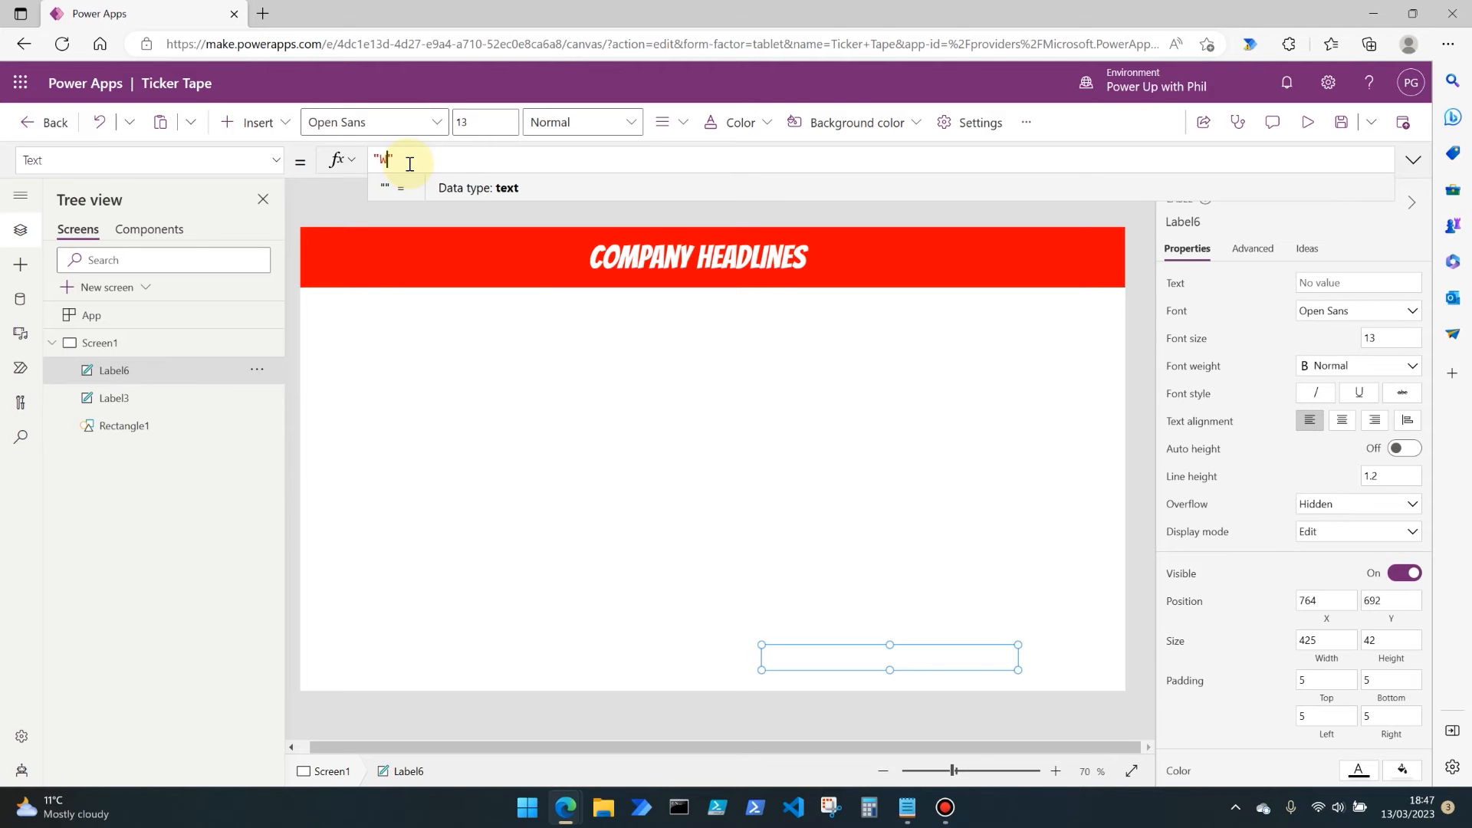
text(Warning)
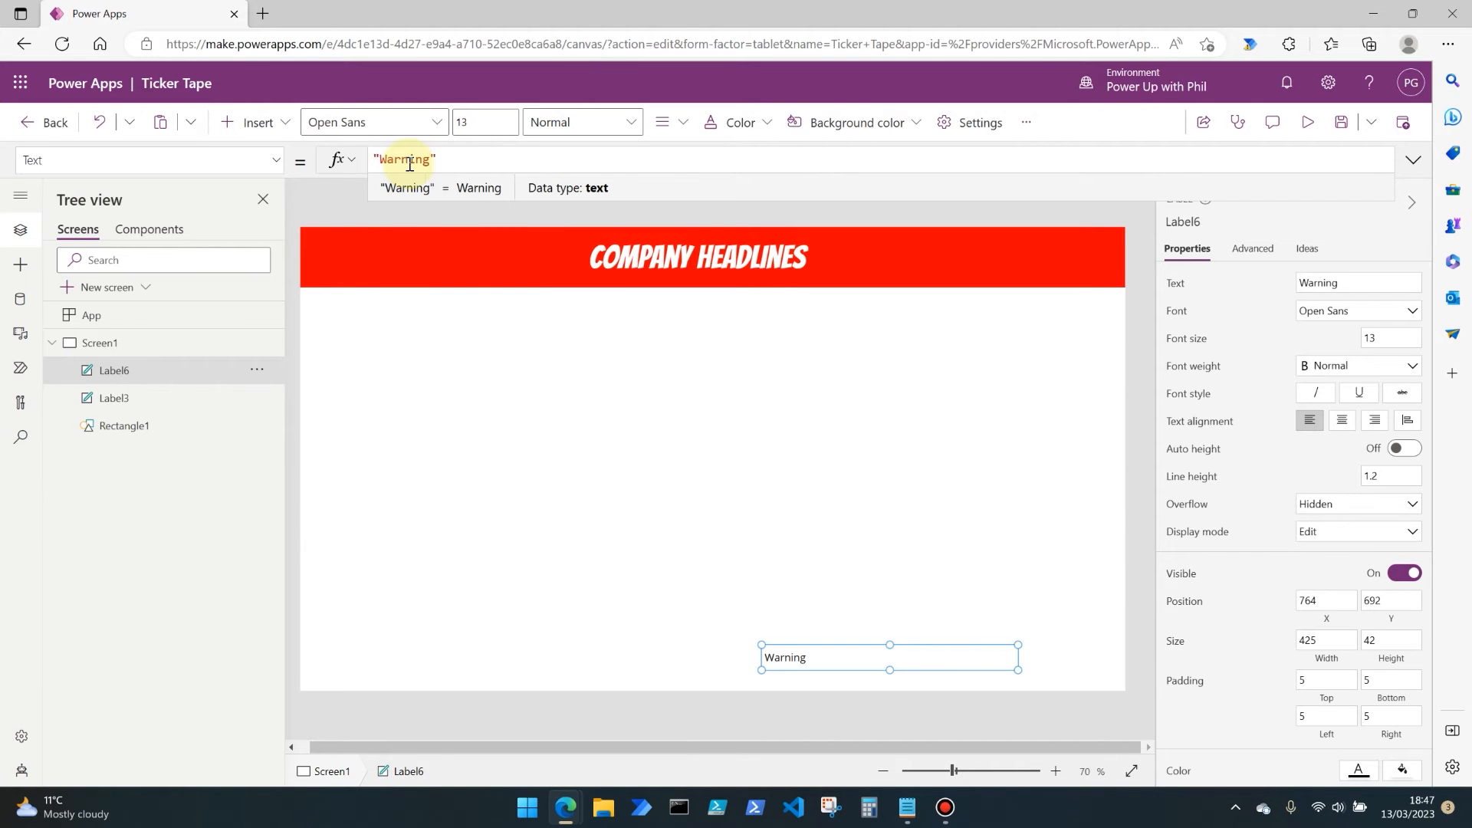
text(: This app will)
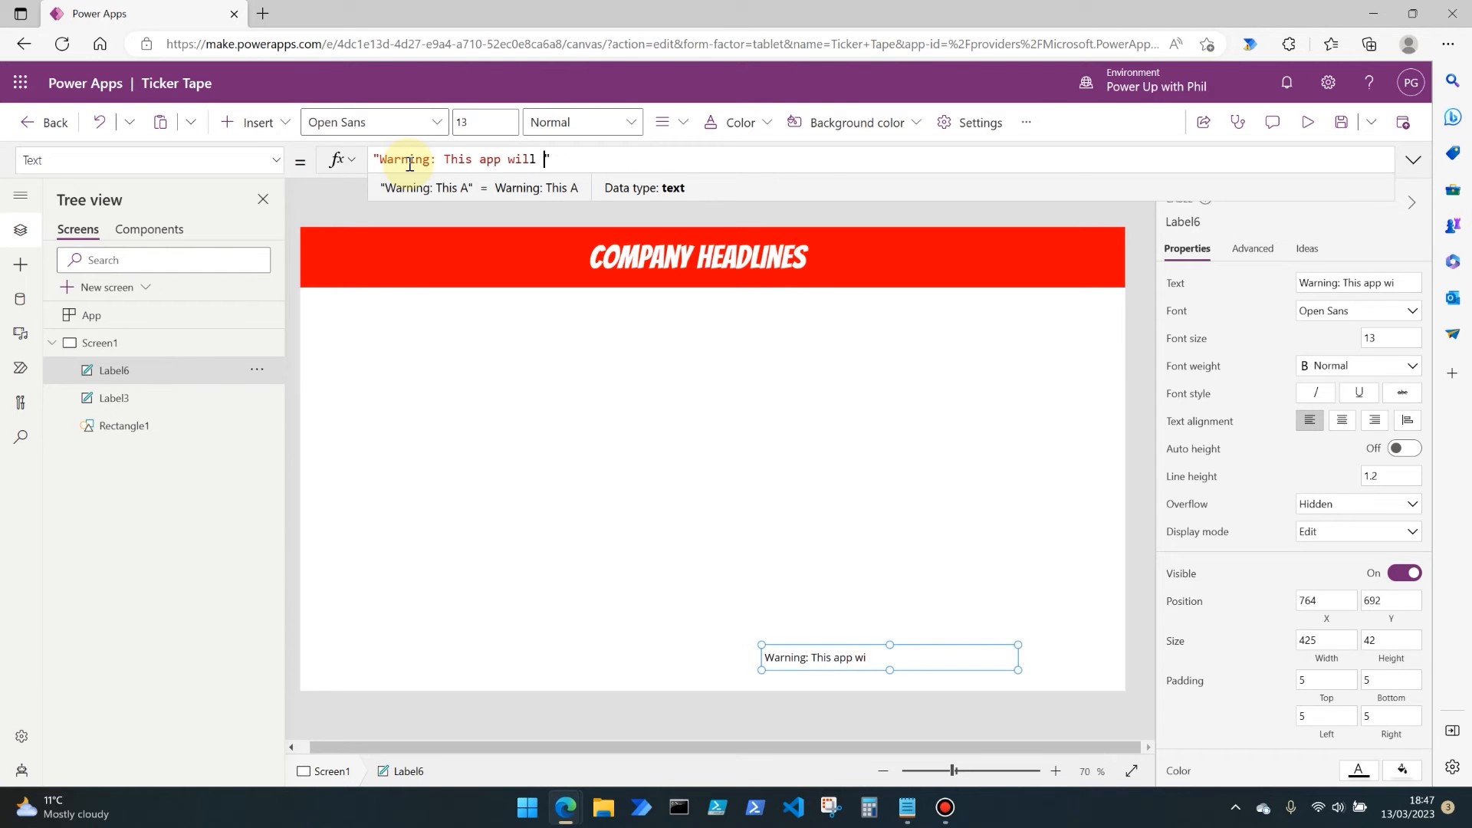
text(explode in 3)
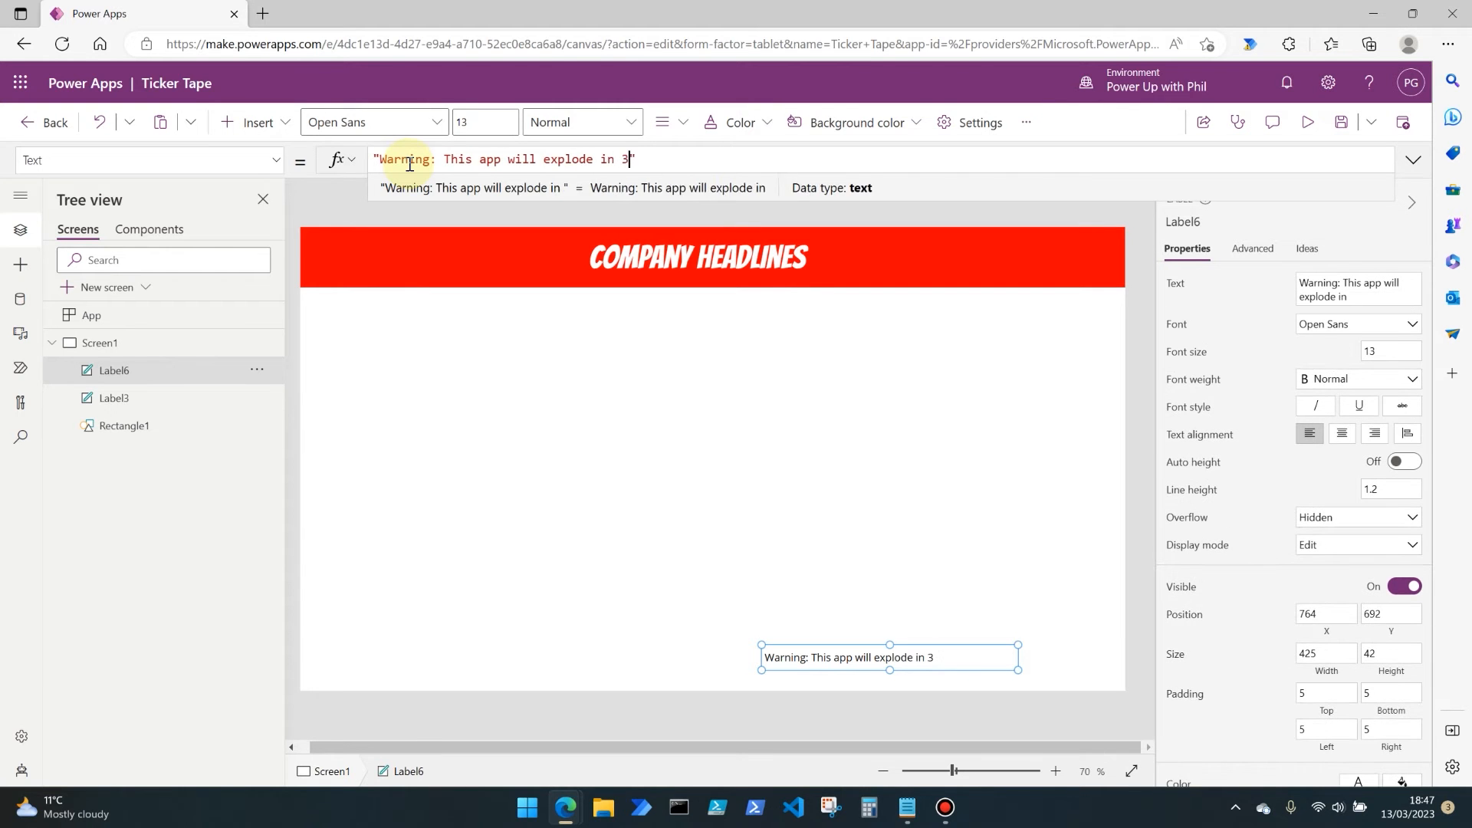
text(0 seconds!)
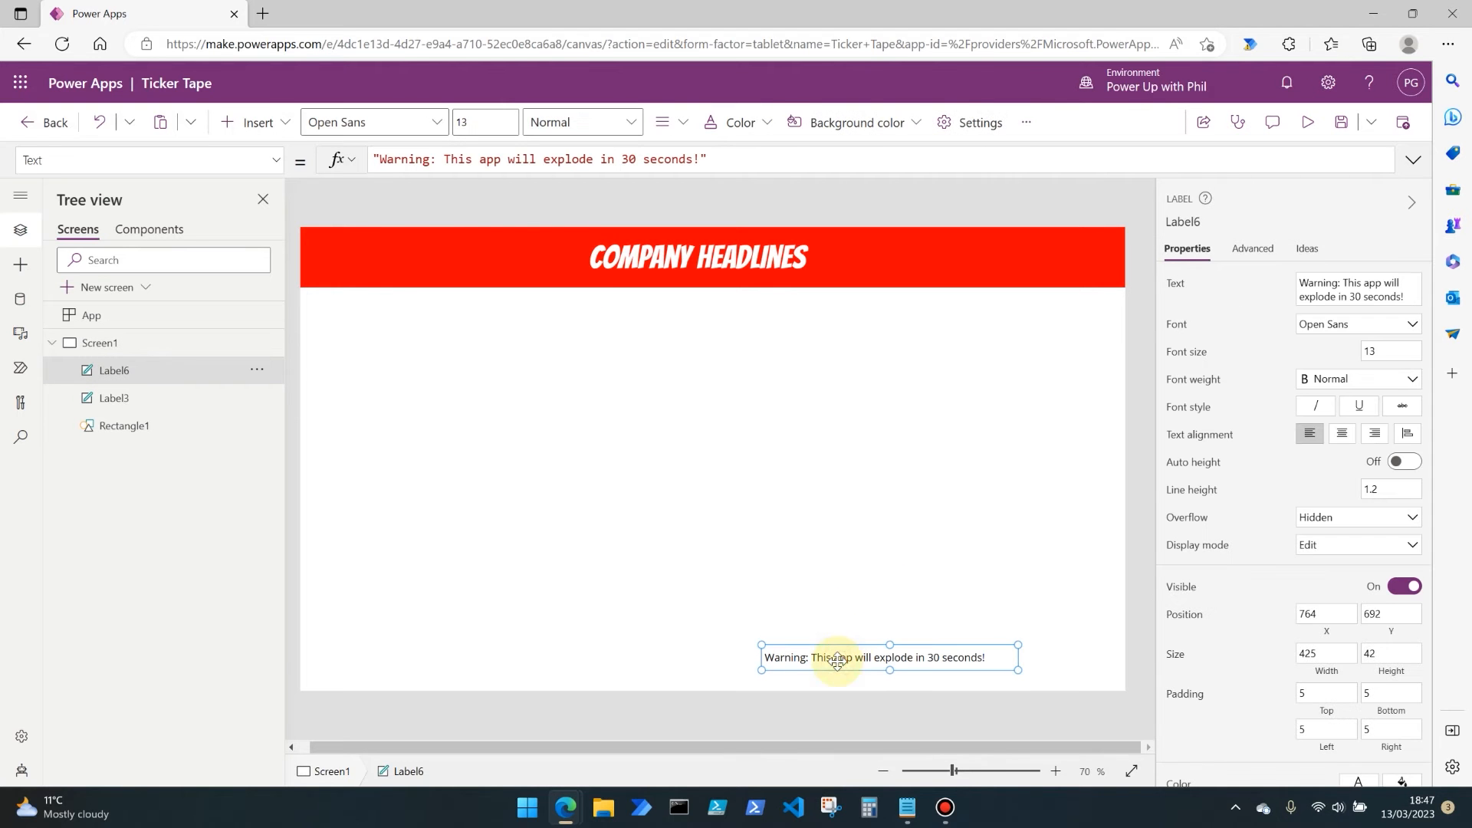
click(1342, 432)
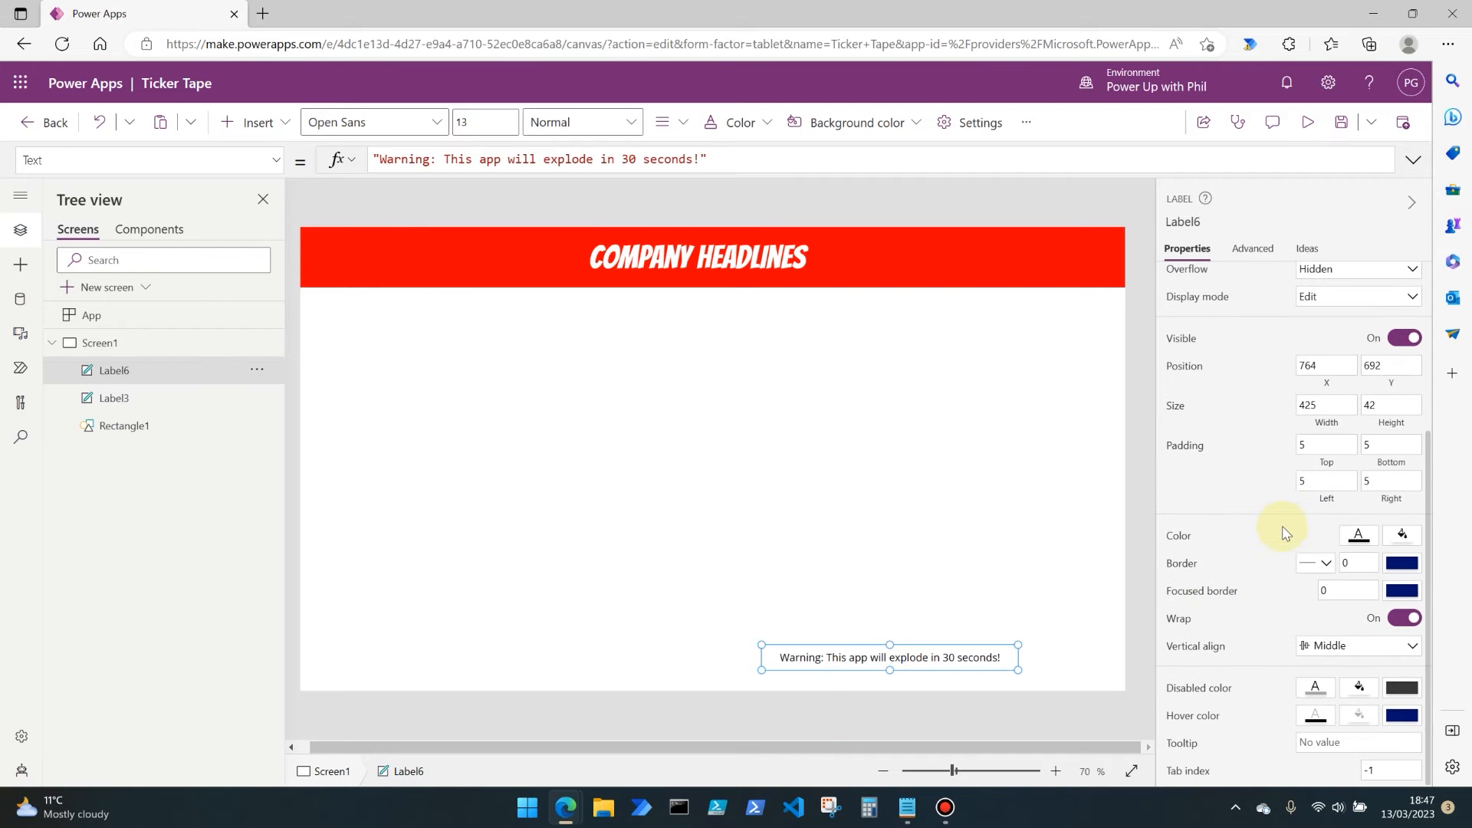
Set the warning label's border thickness to 3.
click(1350, 562)
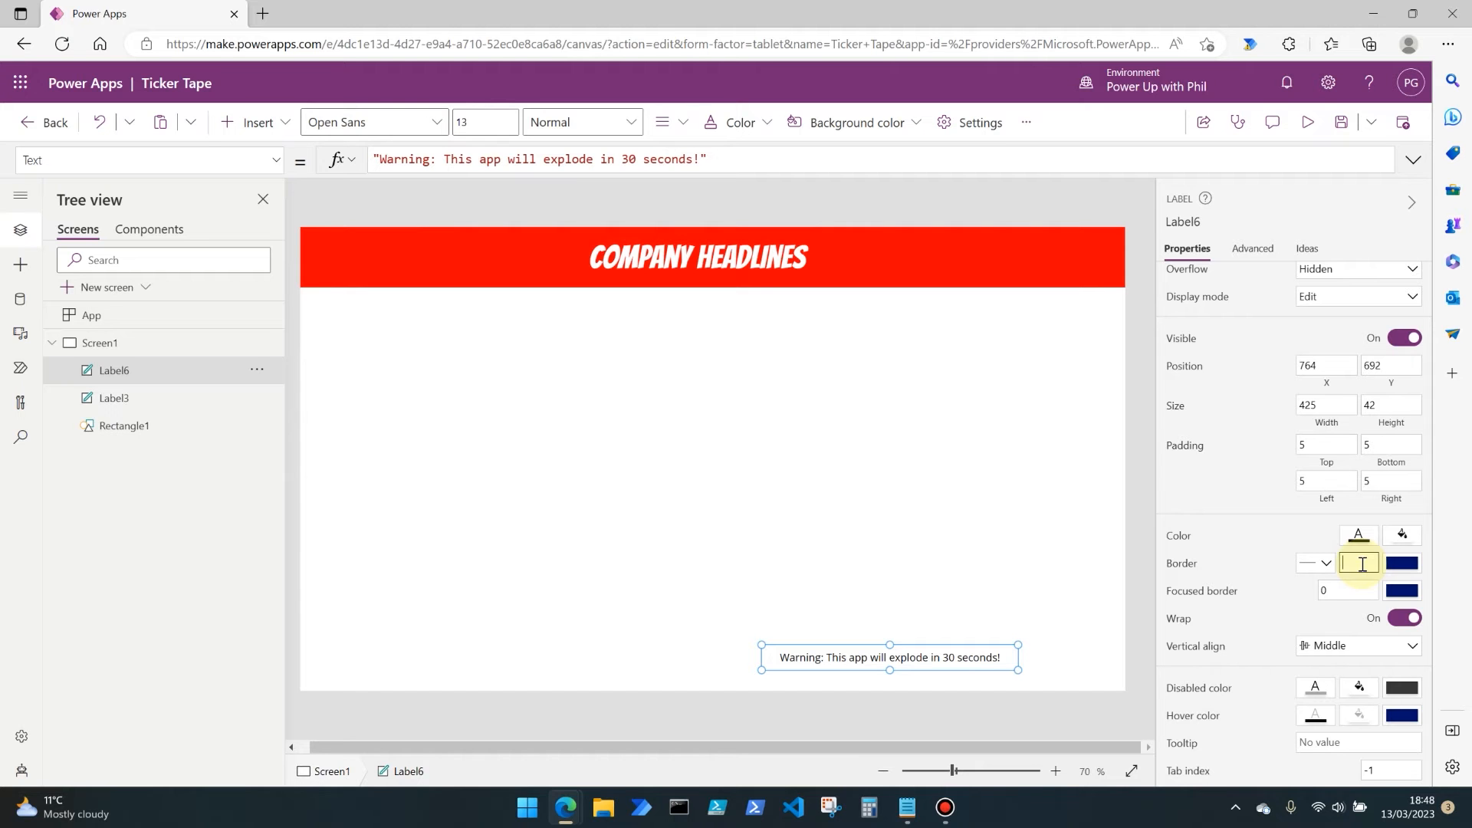
text(3)
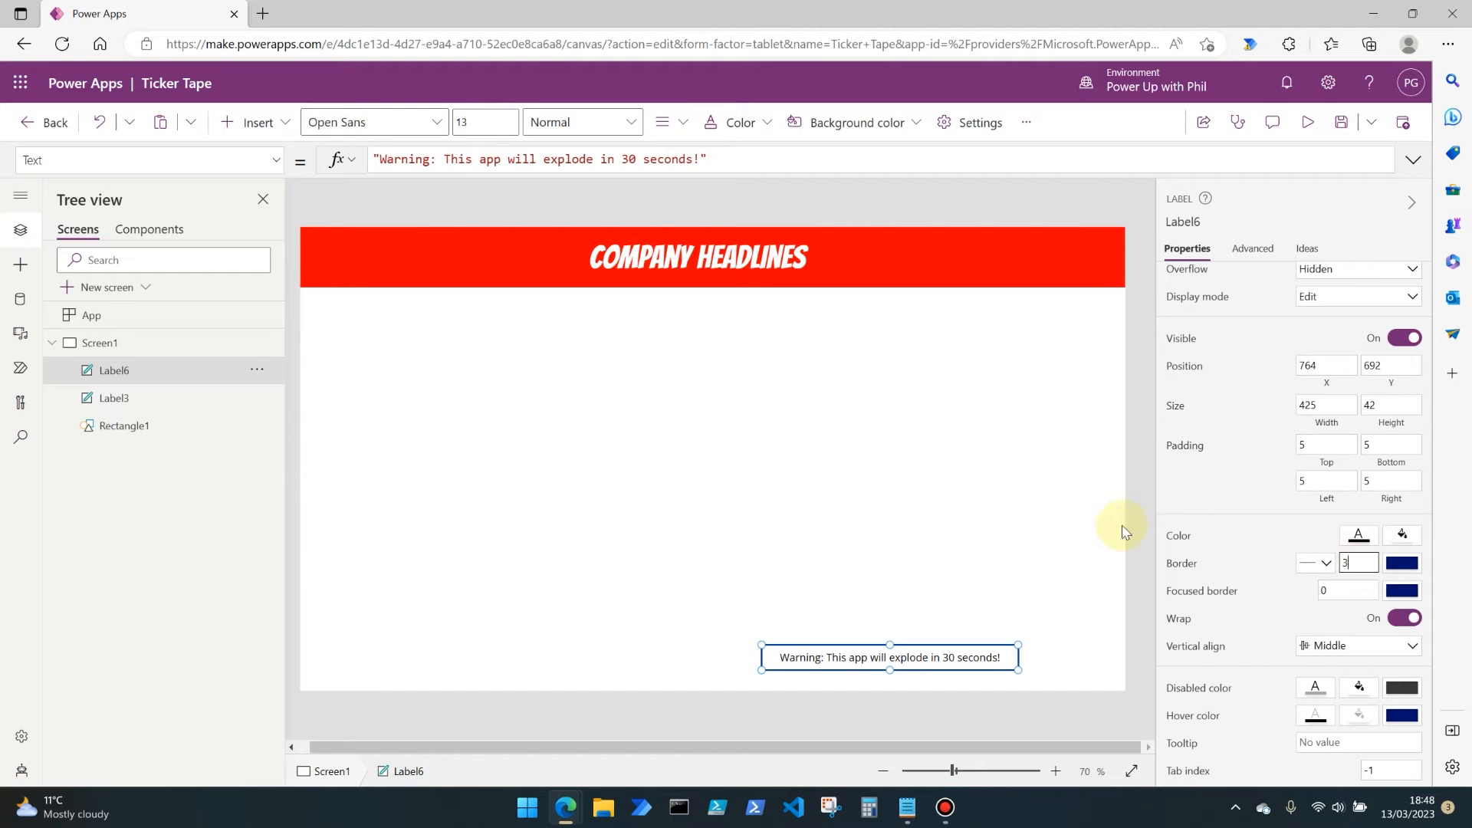
mouse_move(1130, 601)
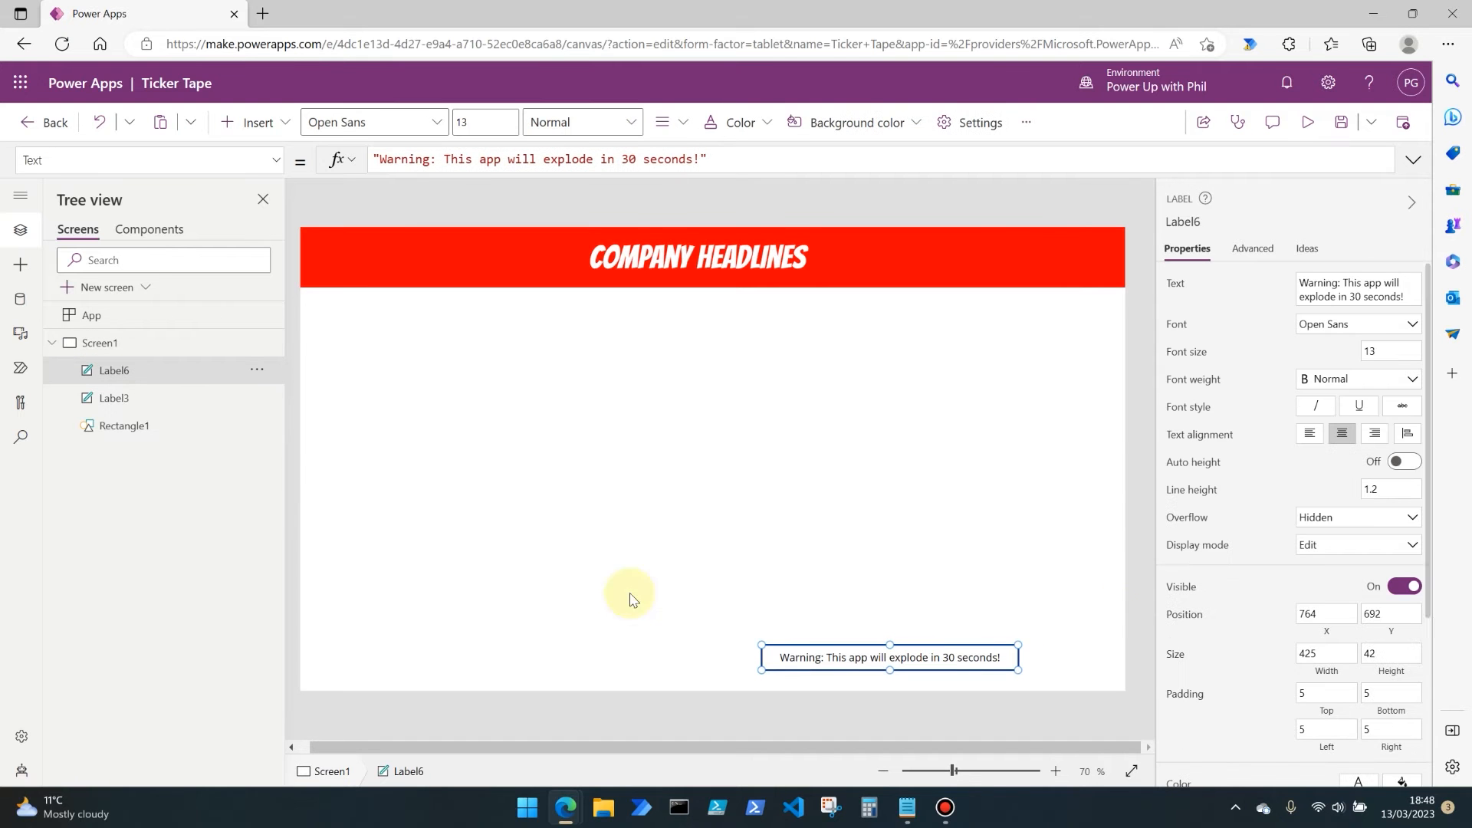
Drag the warning label into the bottom-right corner, around X 920, Y 708.
drag(890, 657, 807, 604)
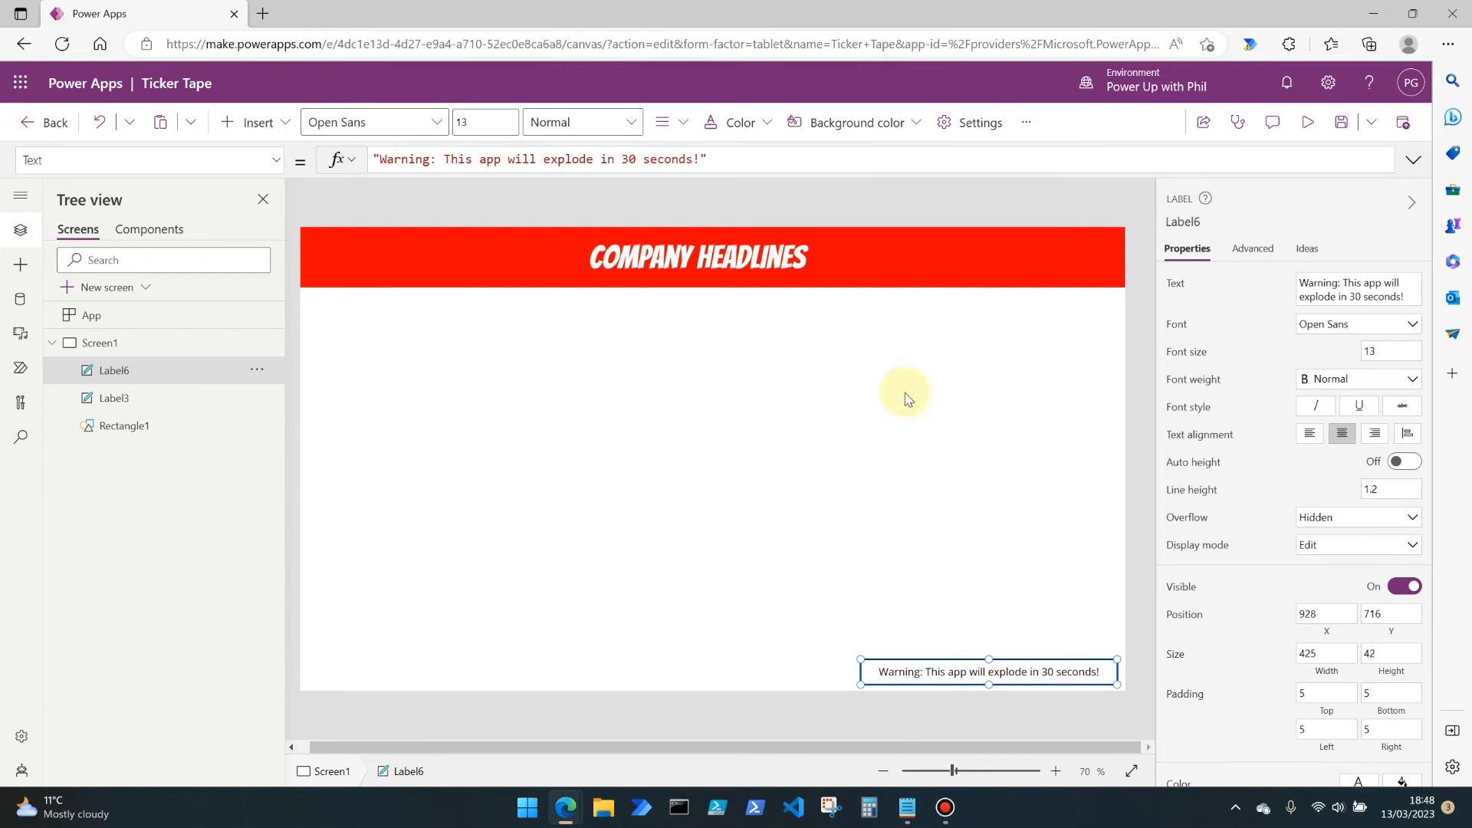
mouse_move(949, 469)
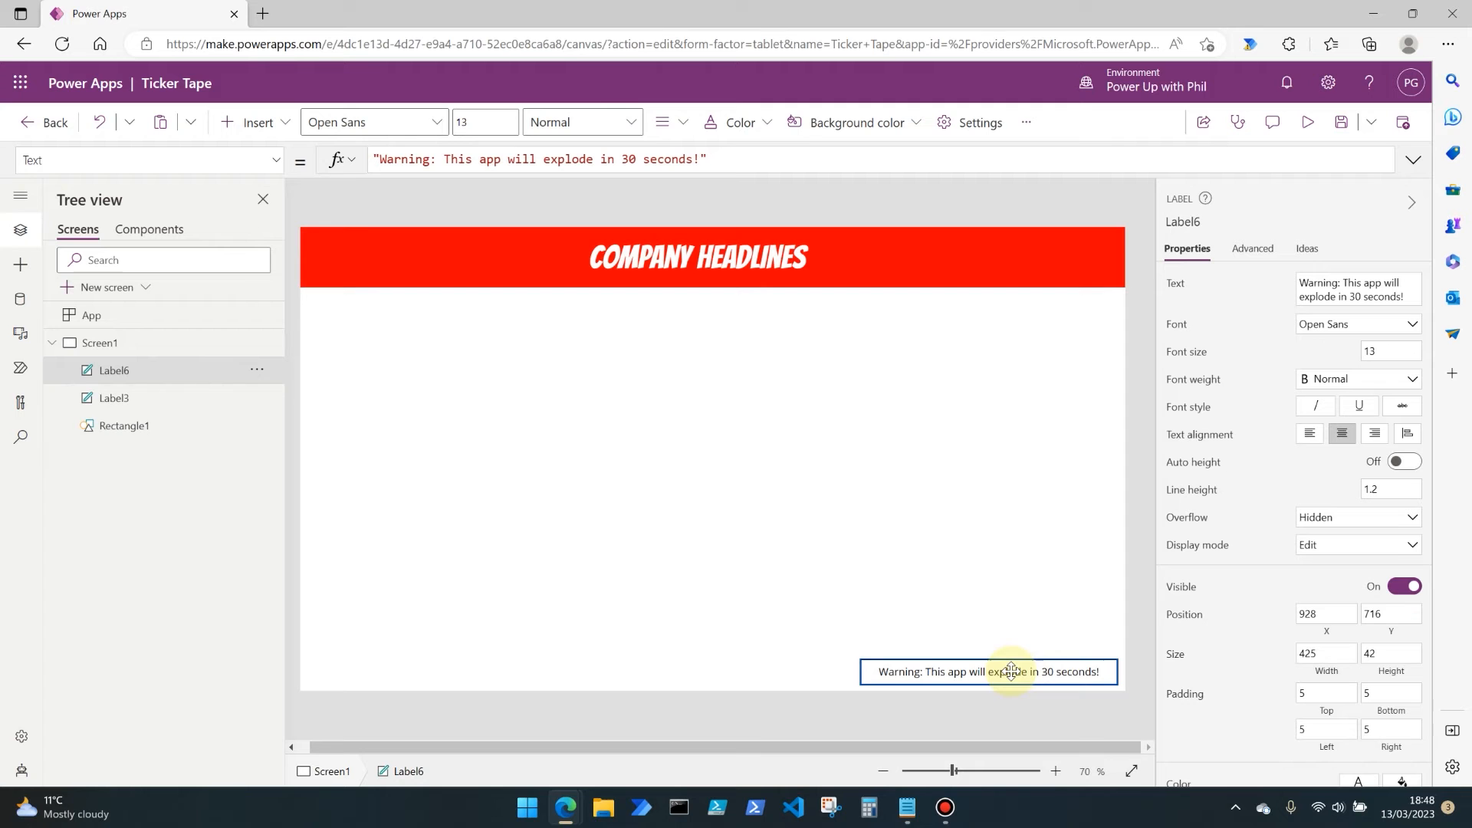
drag(1012, 670, 1004, 668)
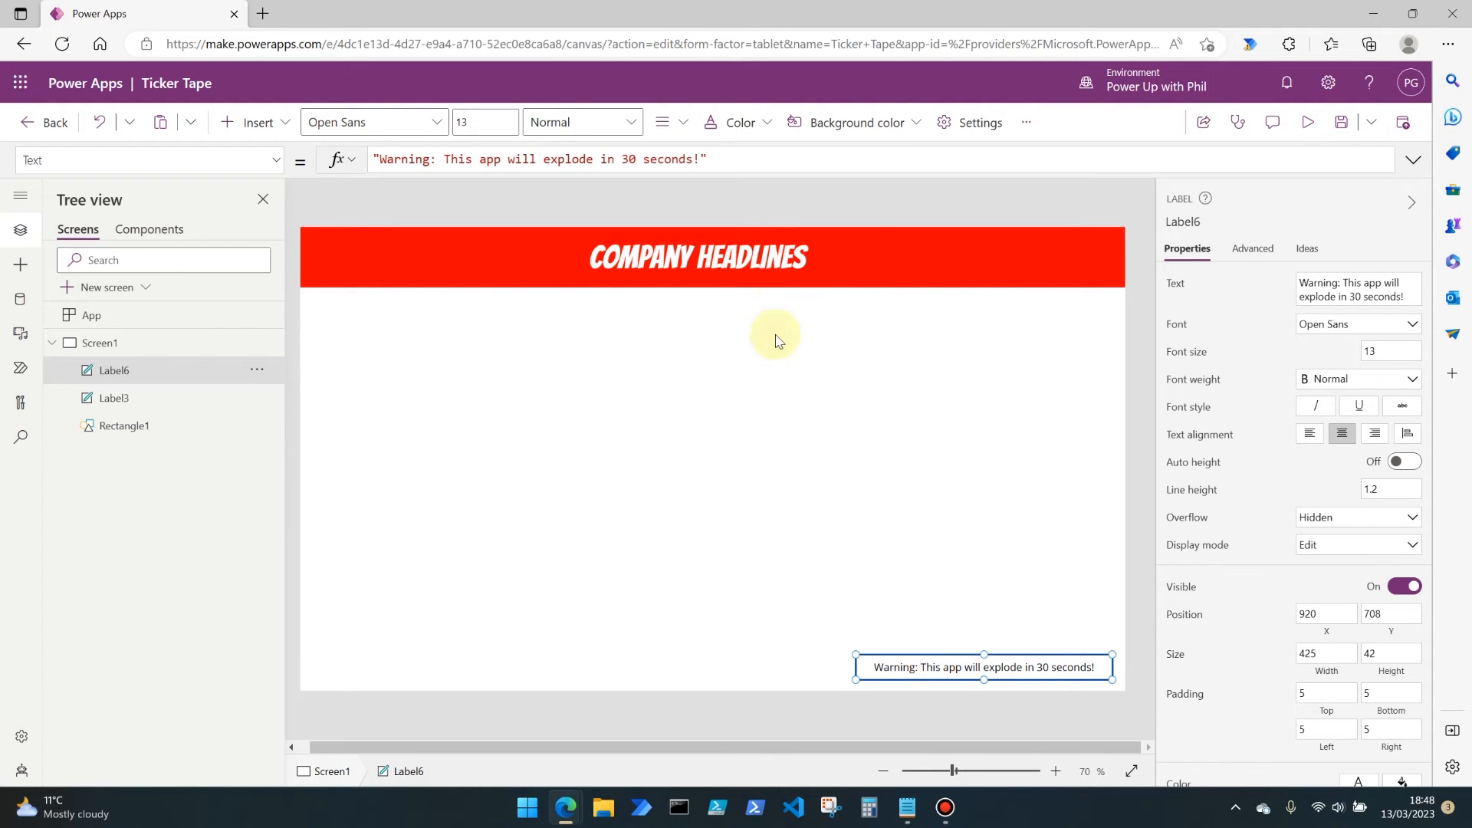
mouse_move(627, 469)
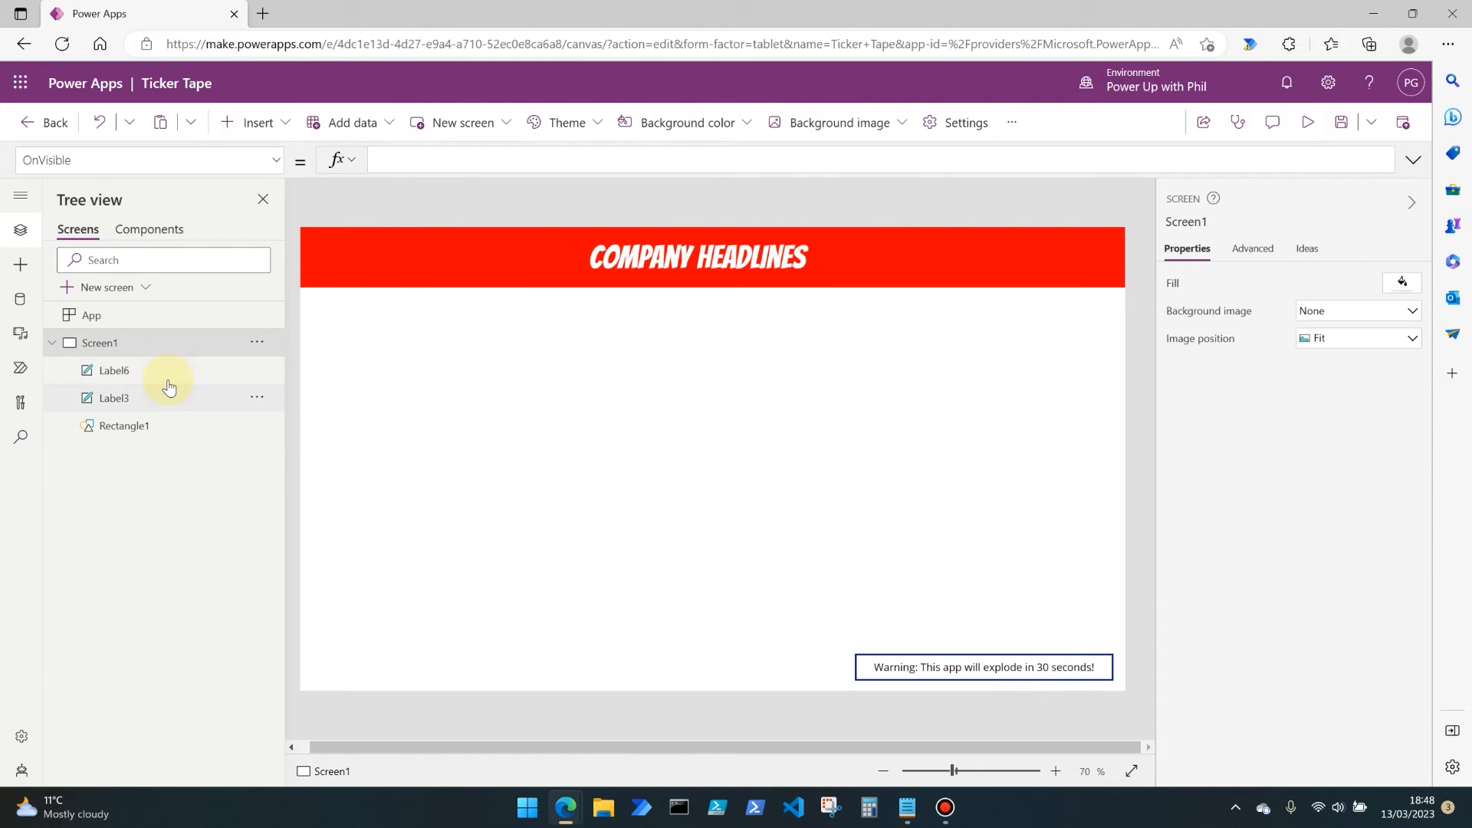
click(113, 370)
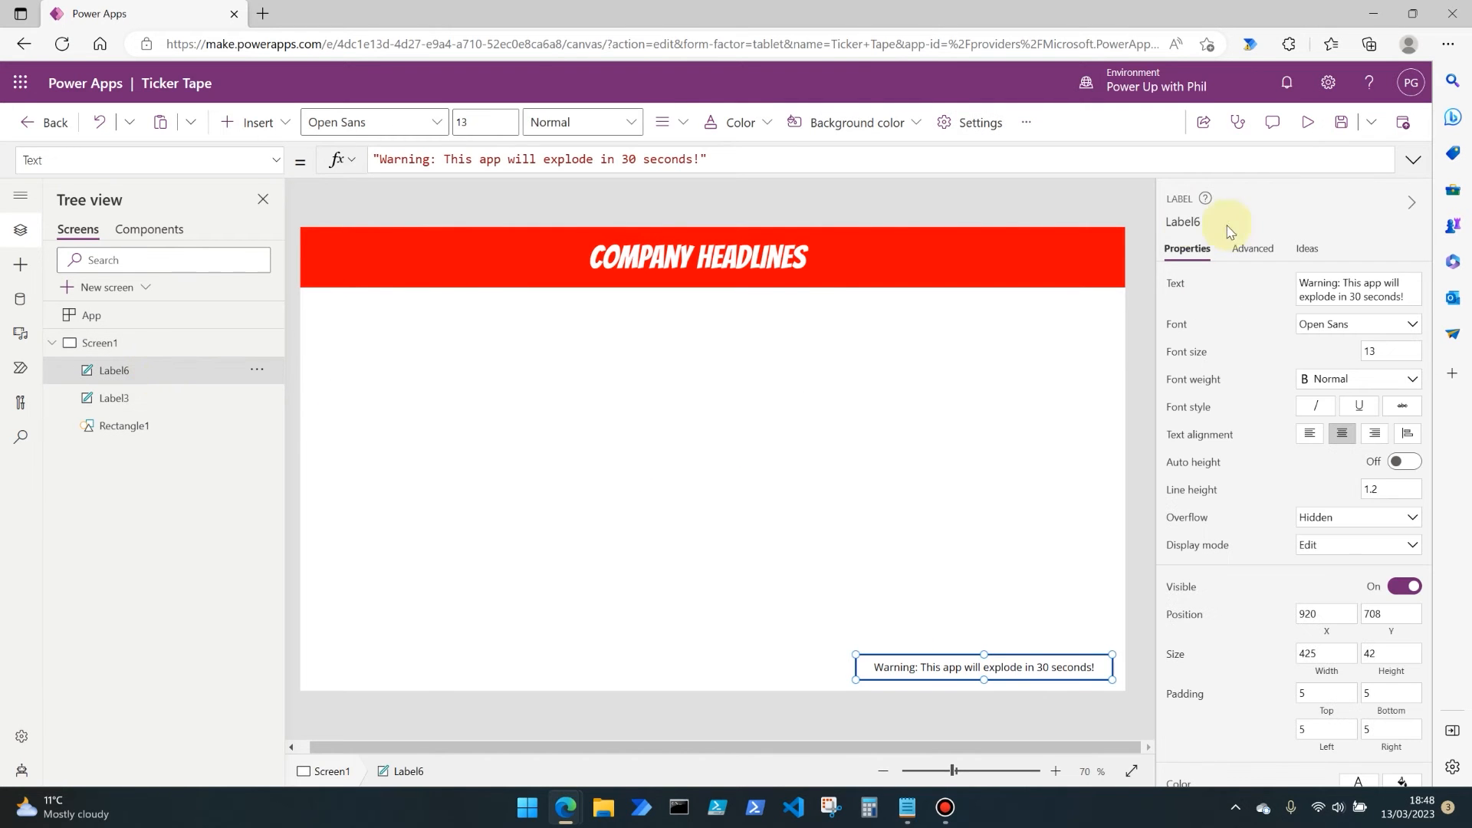
mouse_move(367, 340)
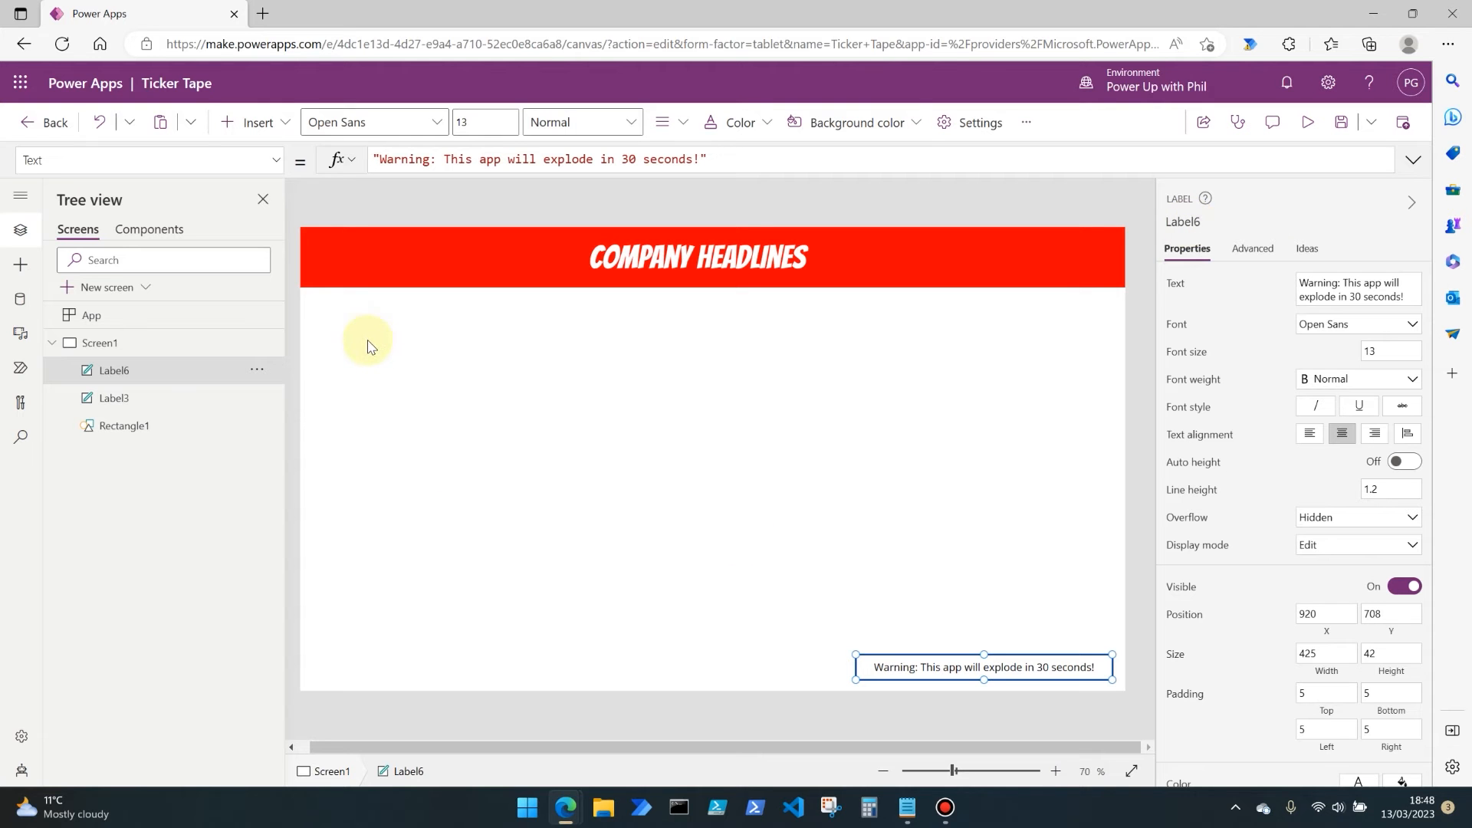
Start the label's X formula with If(IsBlank(TickerPosition).
click(146, 159)
text(X)
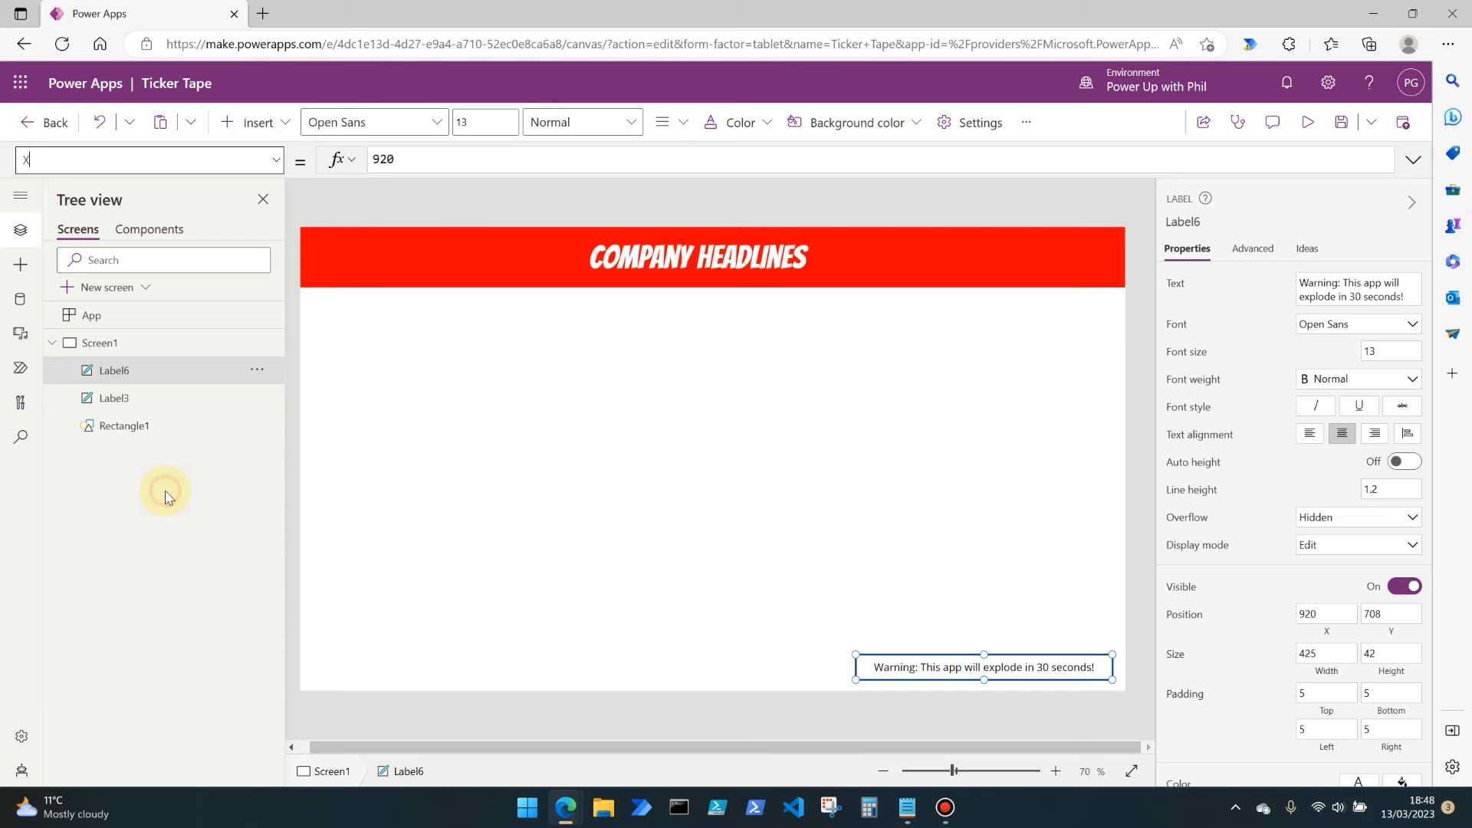
mouse_move(362, 691)
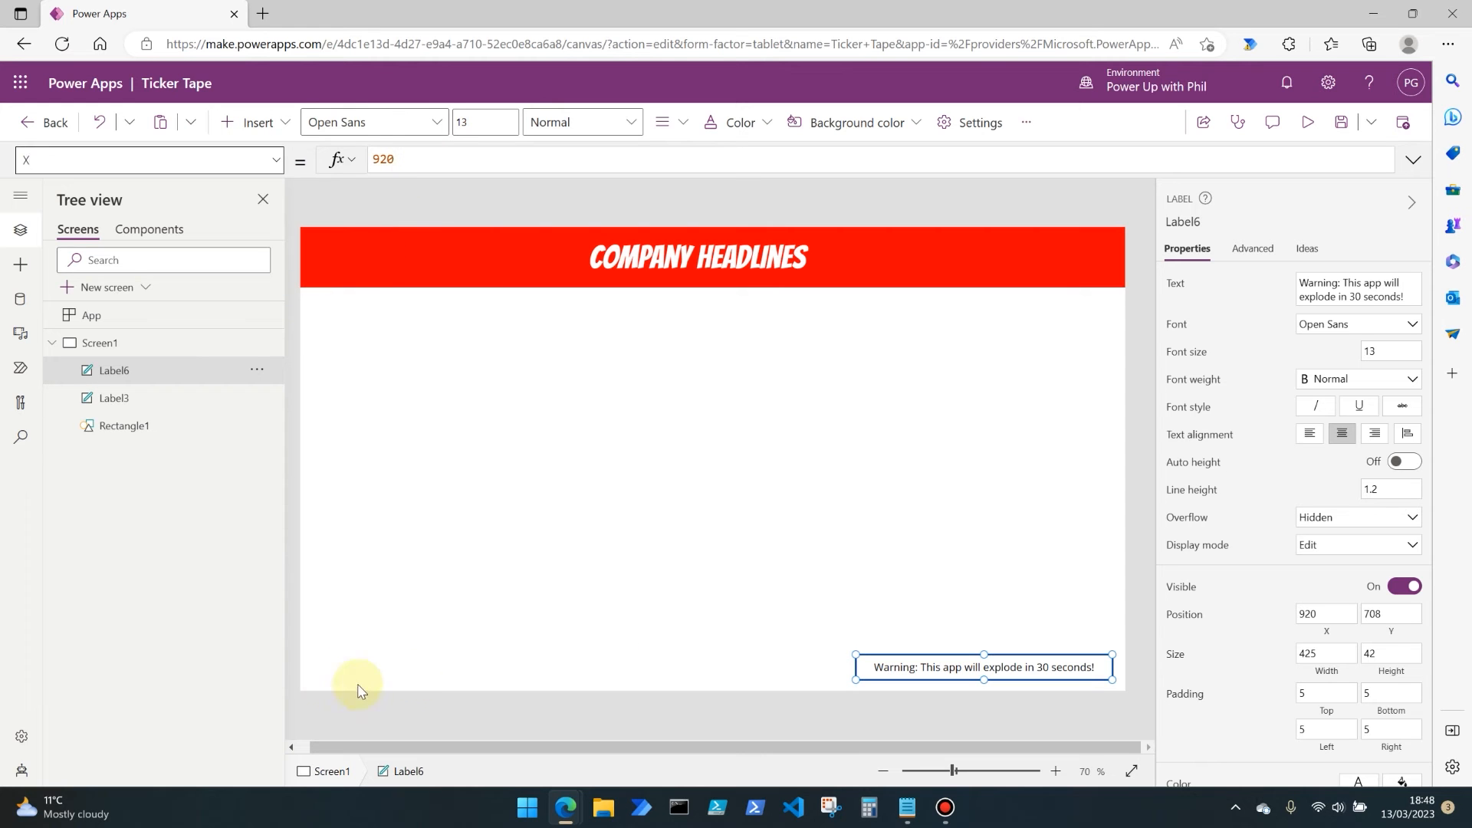
mouse_move(459, 672)
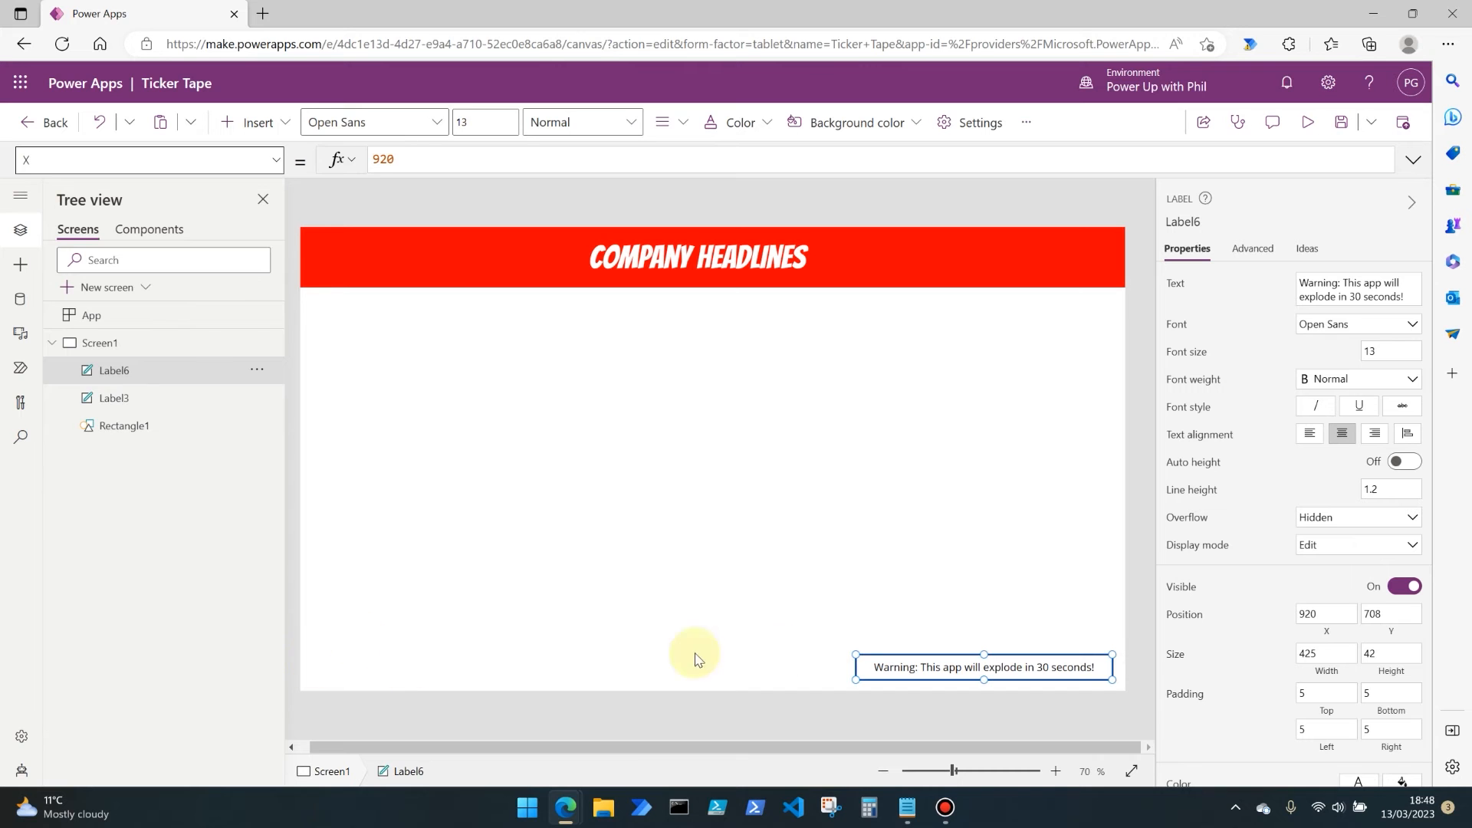
mouse_move(674, 665)
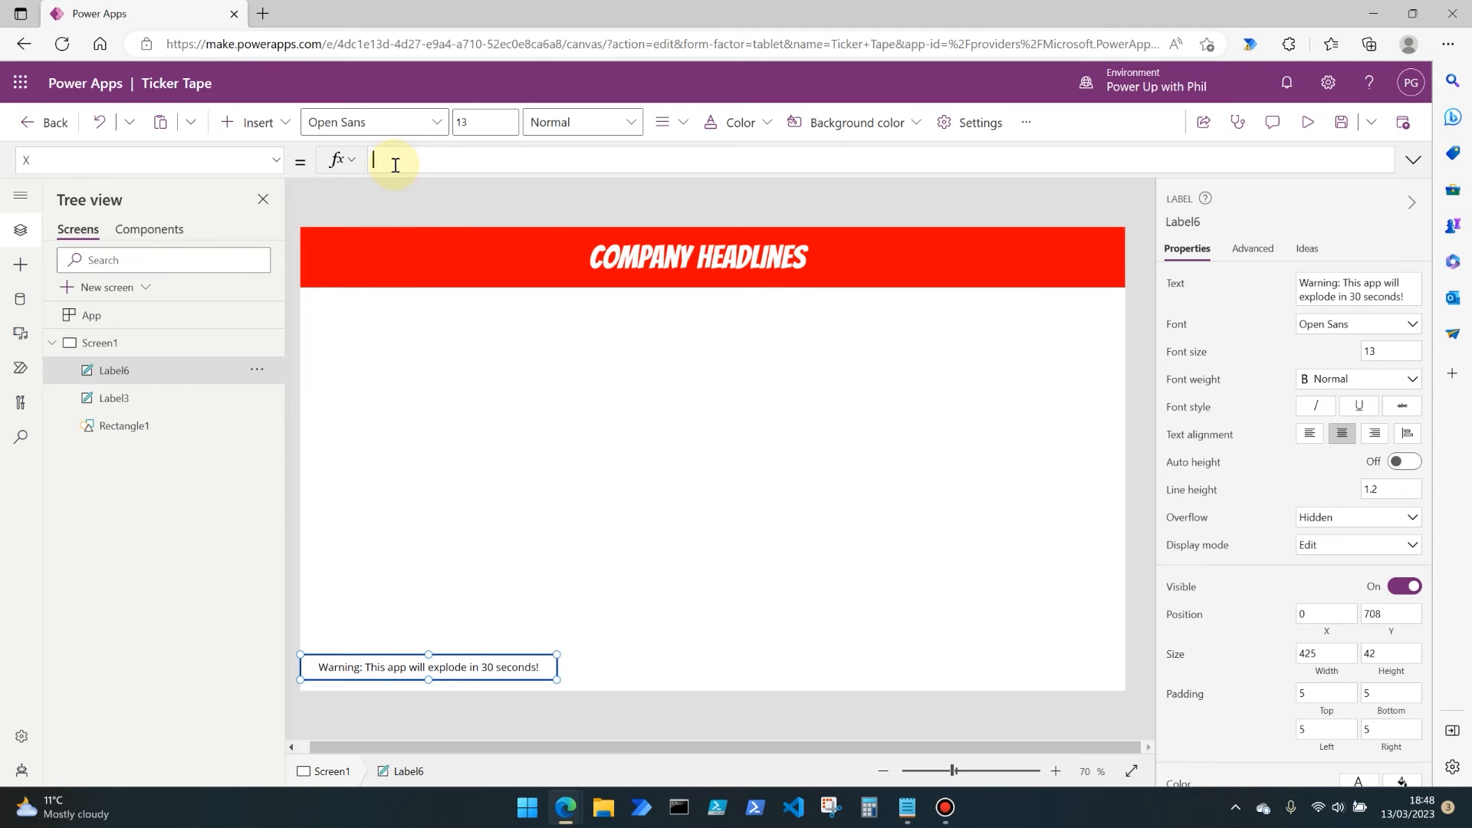
text(If()
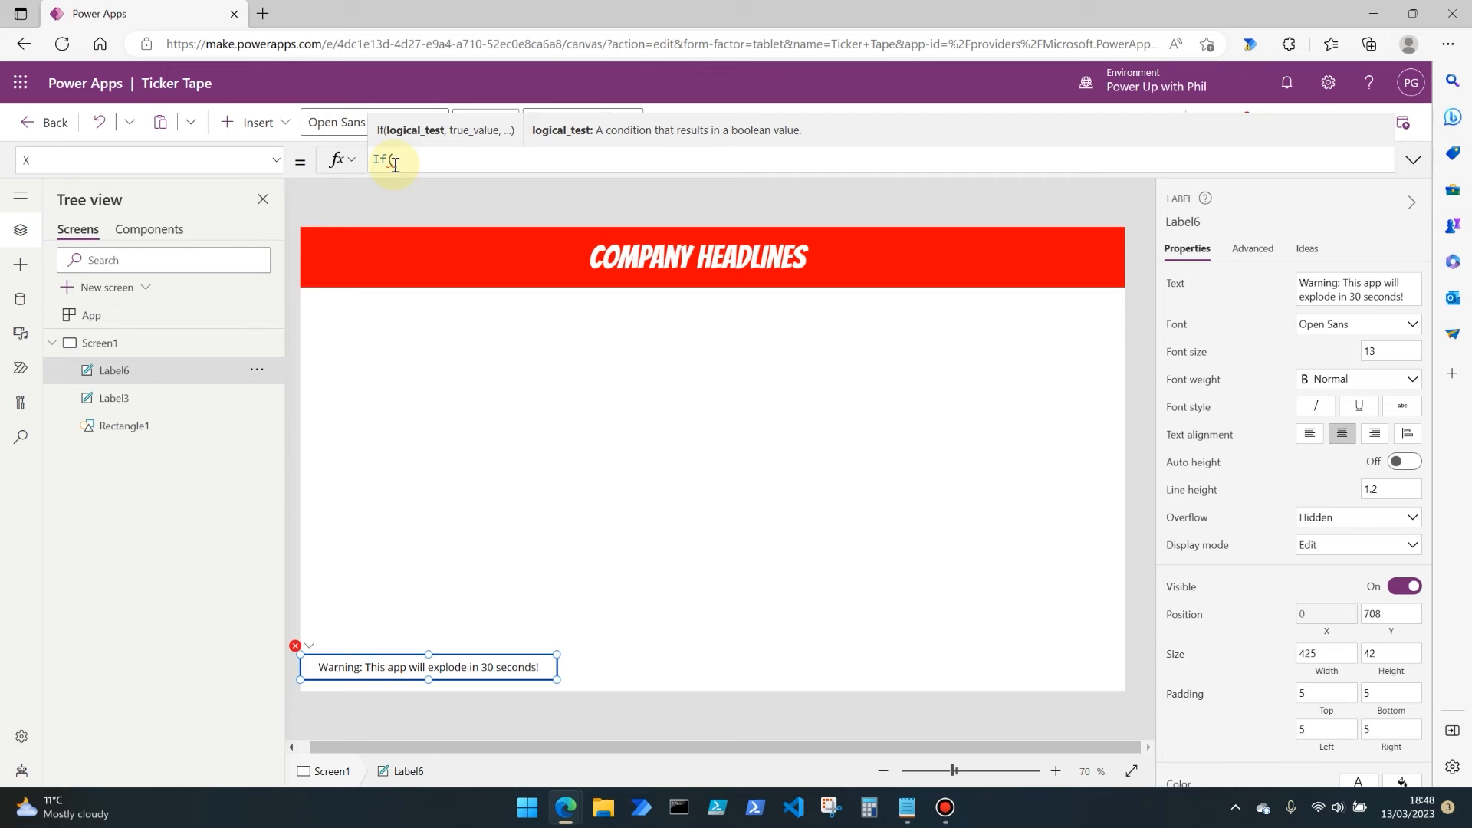
text(IsBlank()
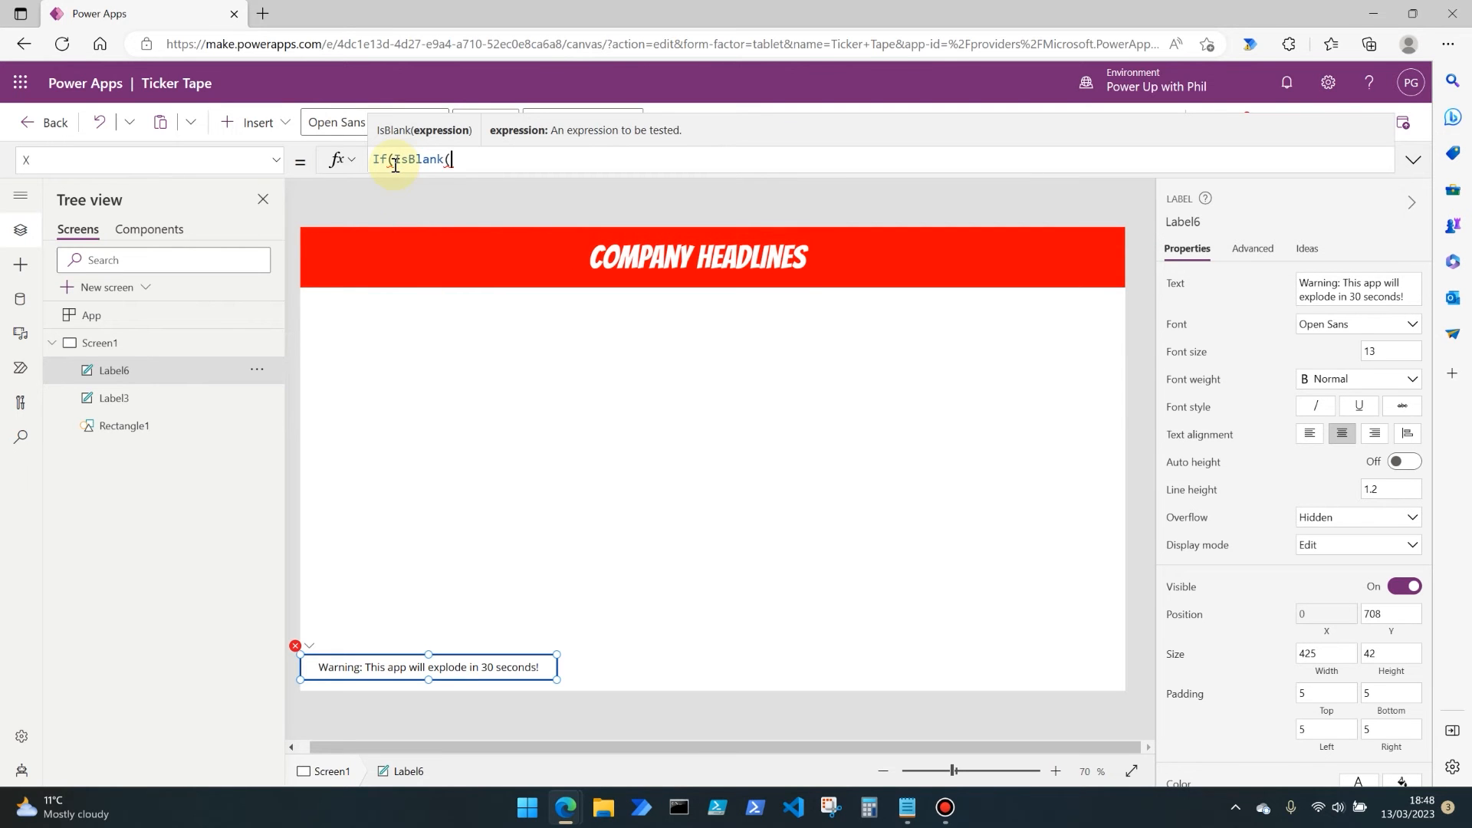
mouse_move(409, 164)
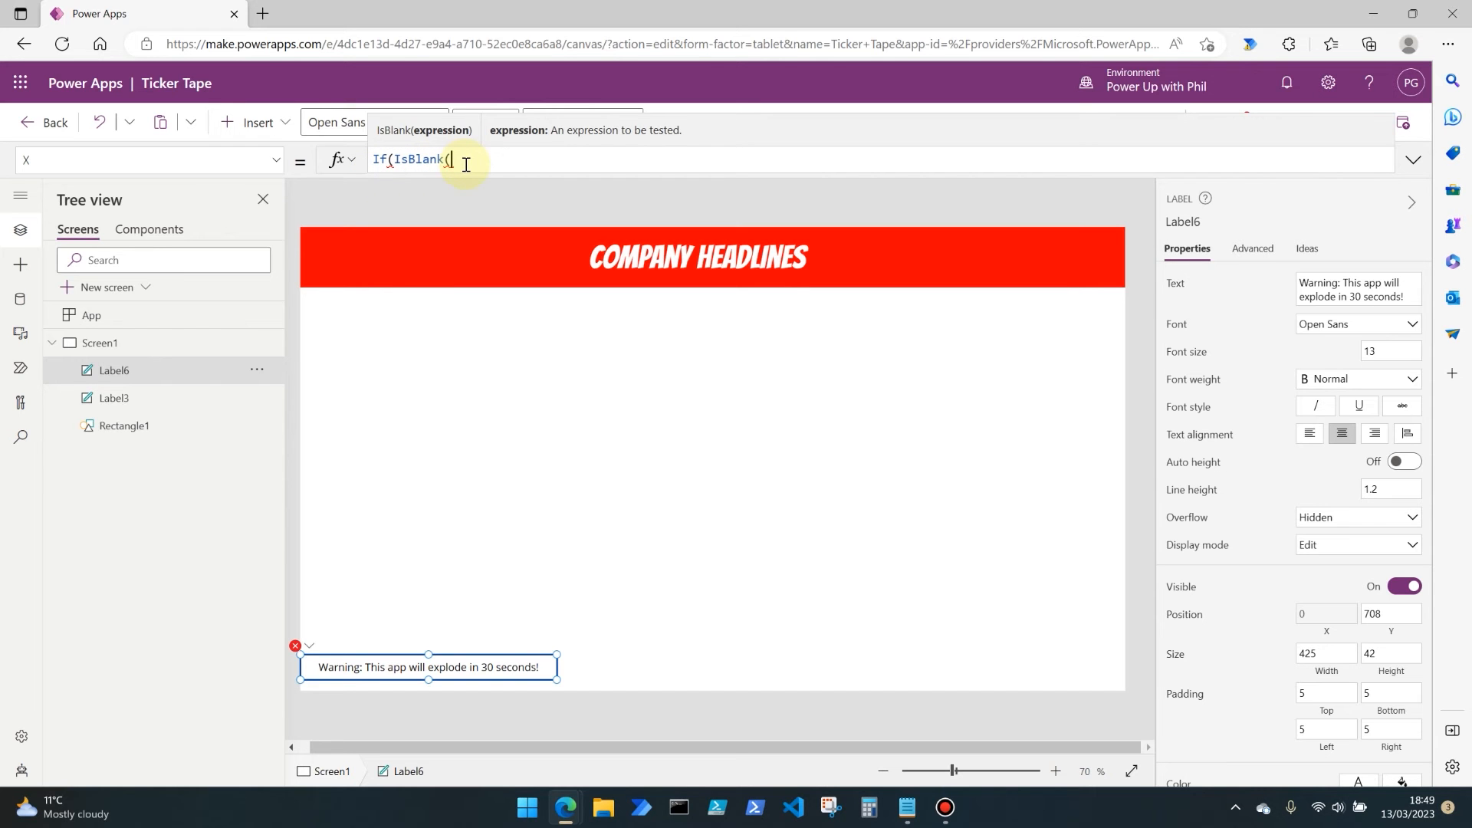
text(Ticker)
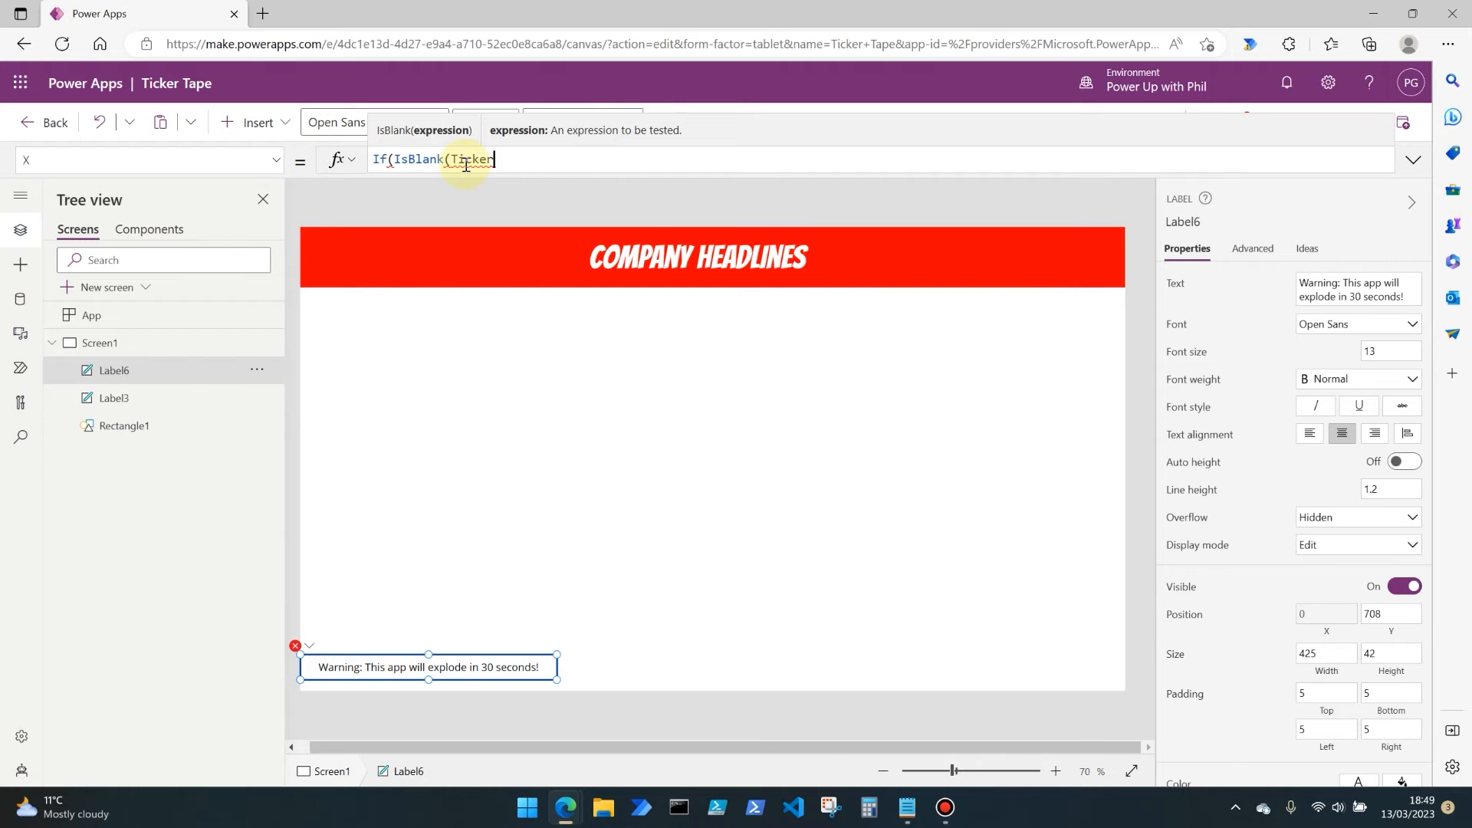
text(Position)
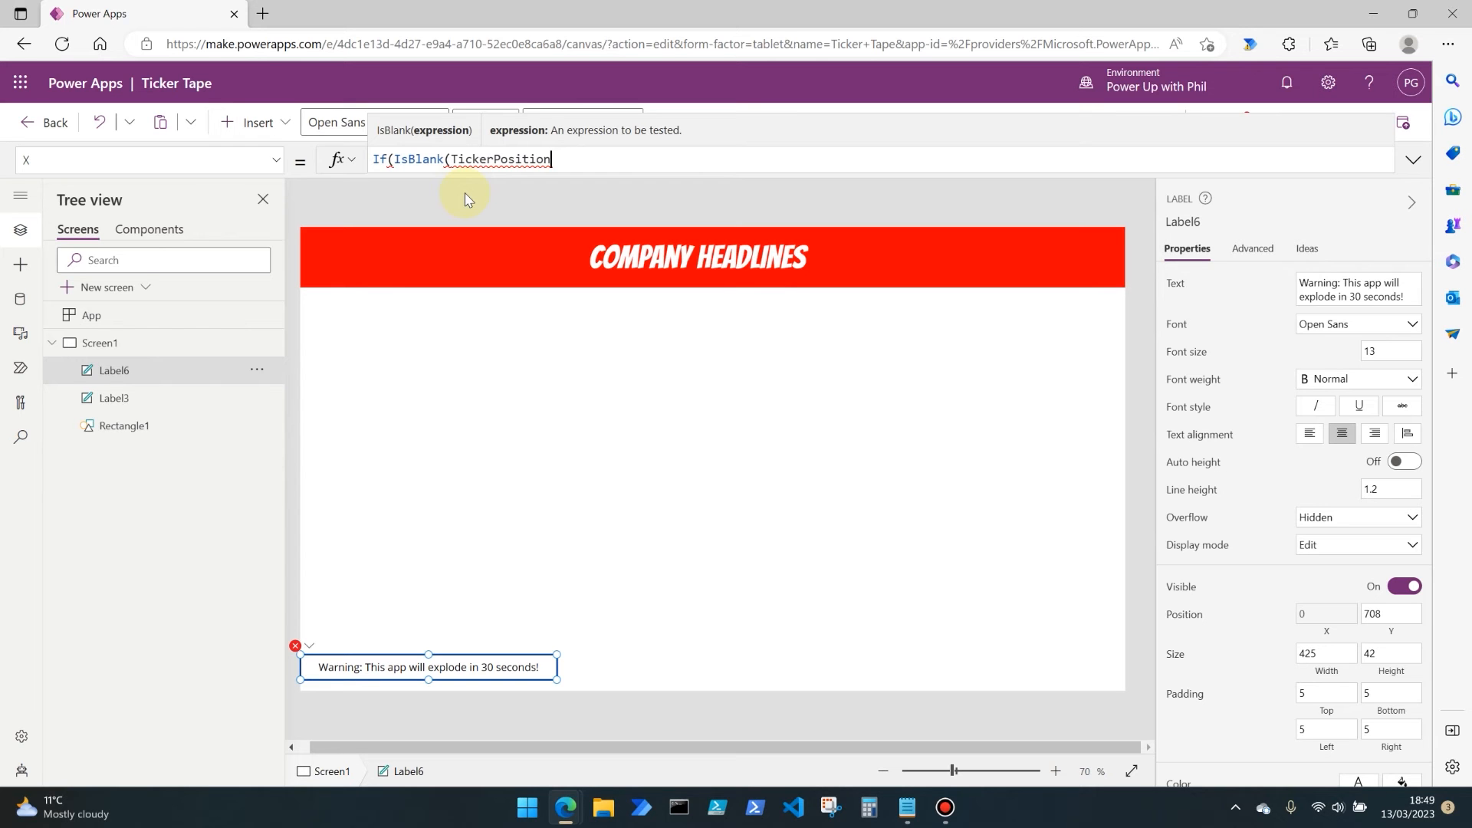
text())
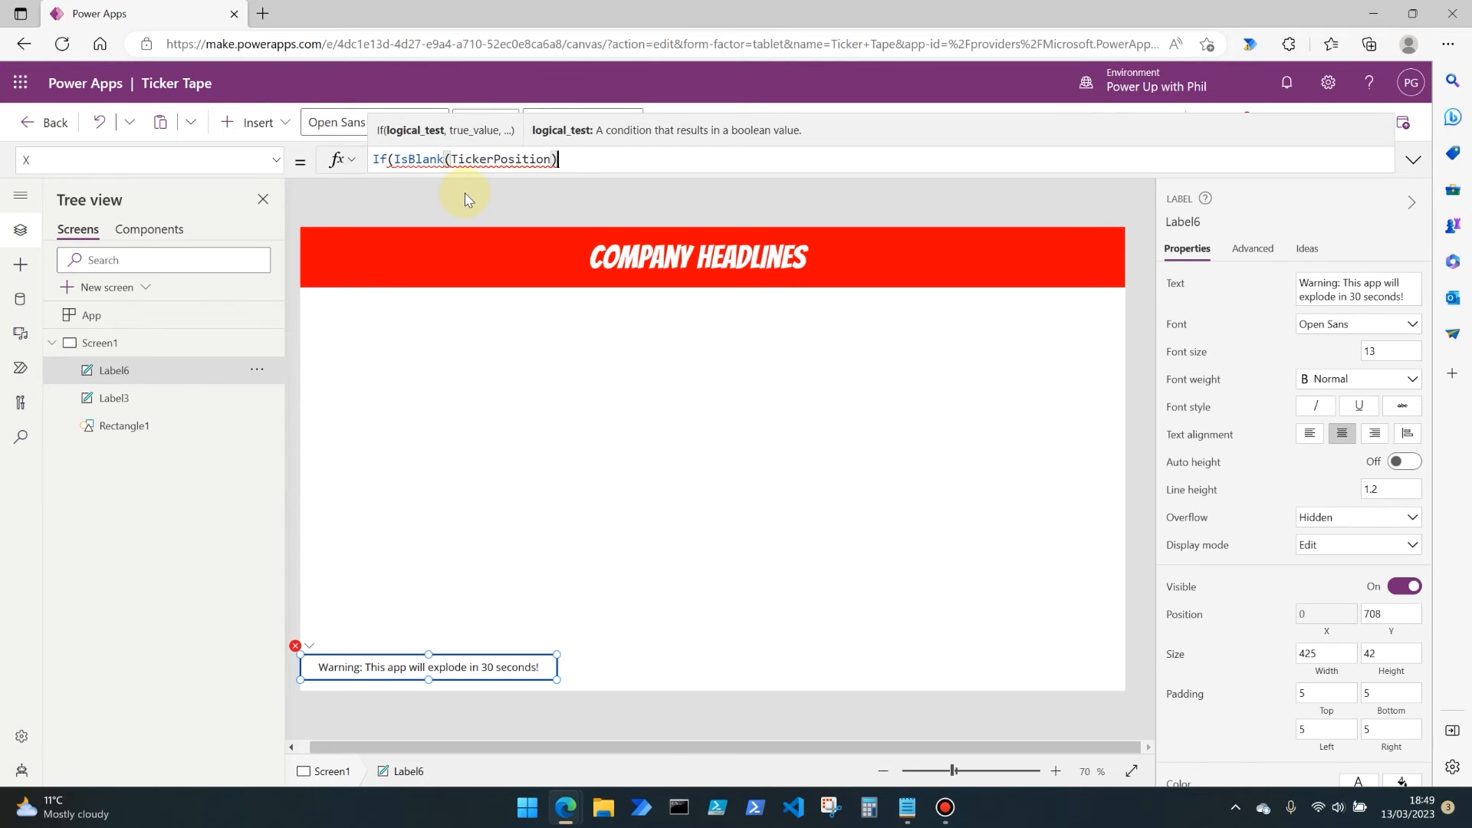
Extend the X formula with || TickerPosition <= Int(-366), 1370.
text(||)
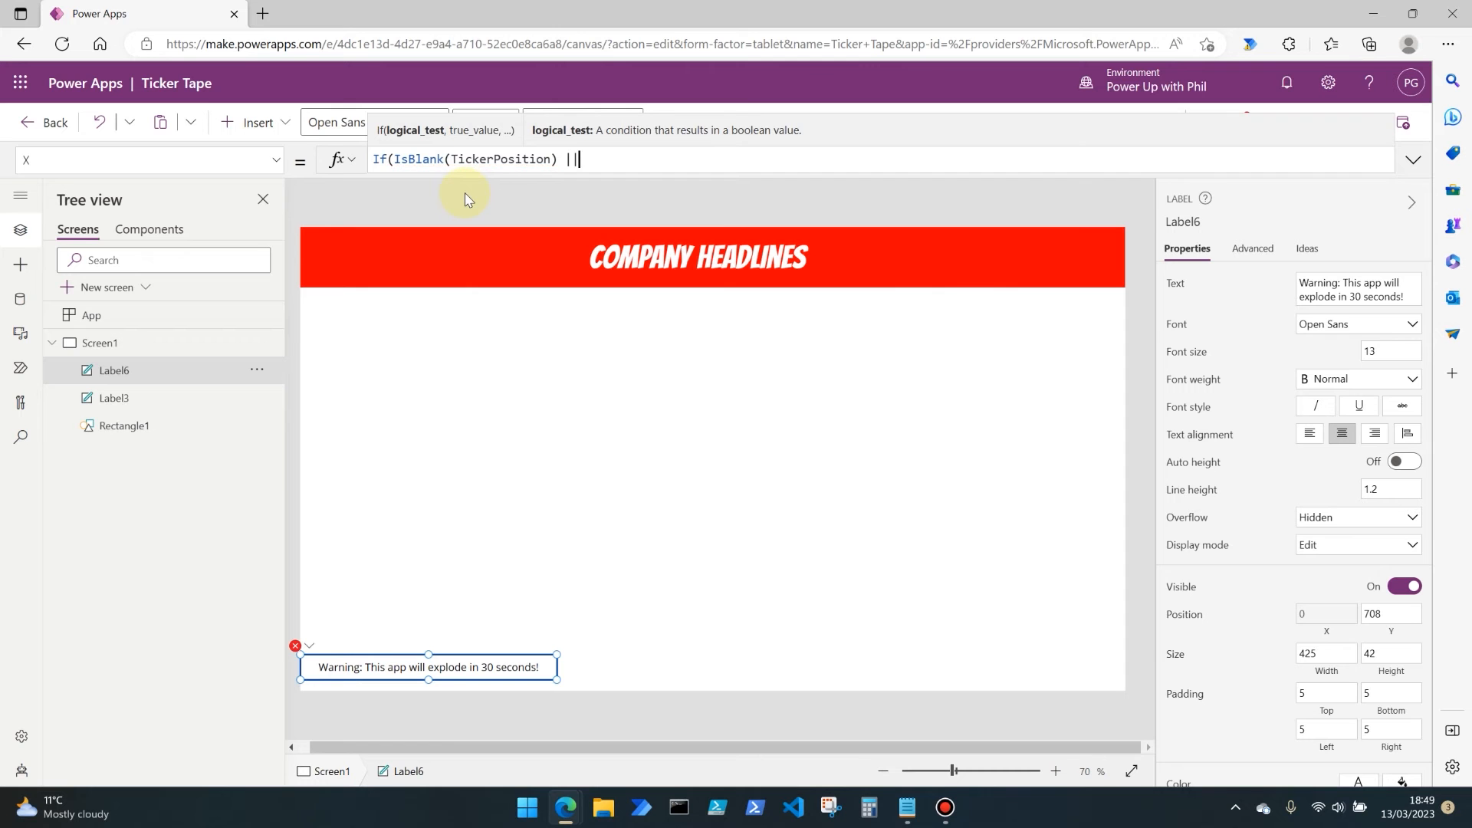
text(TickerPosition)
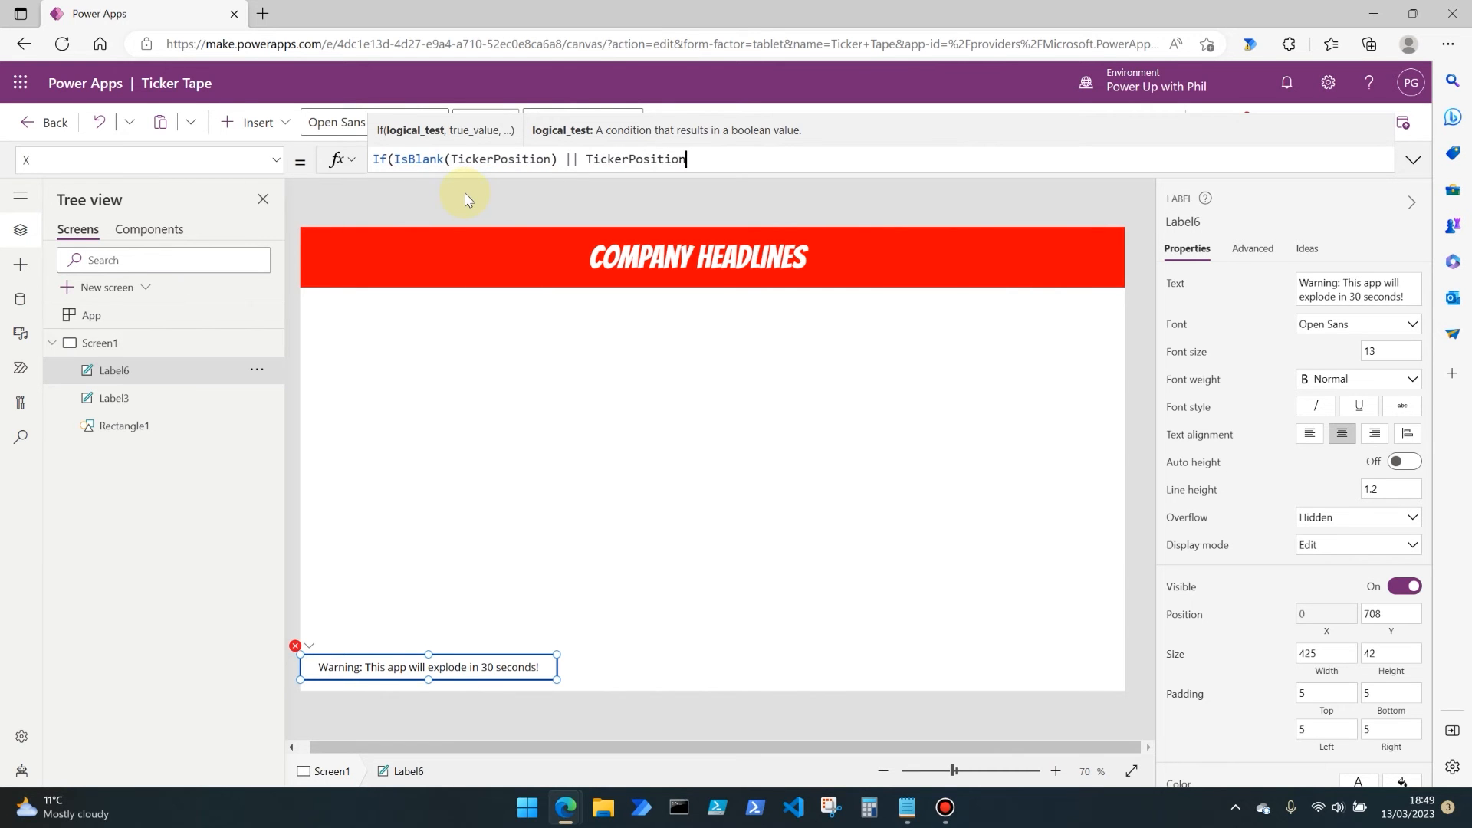
text(<=)
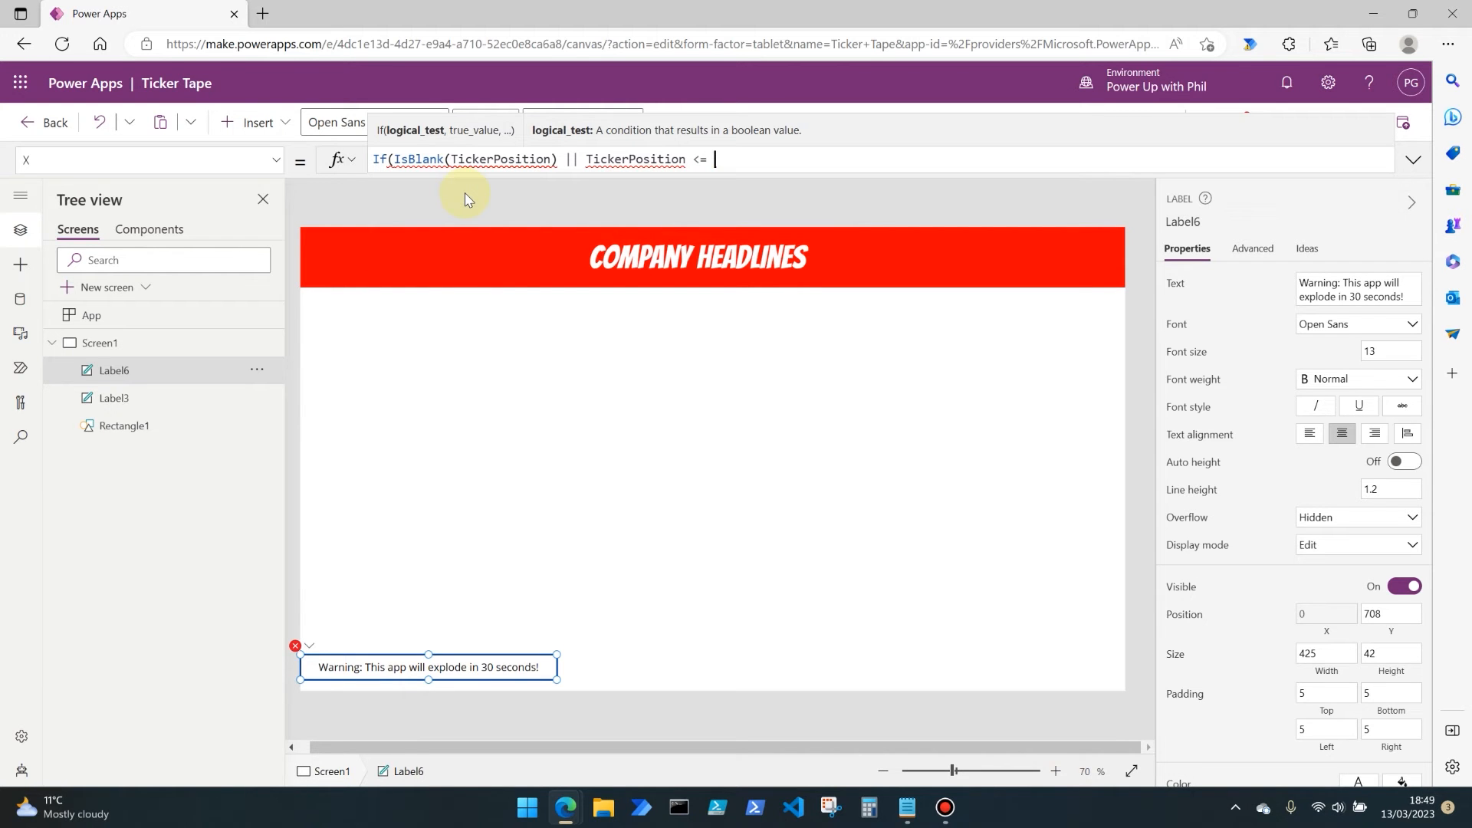
text(Int)
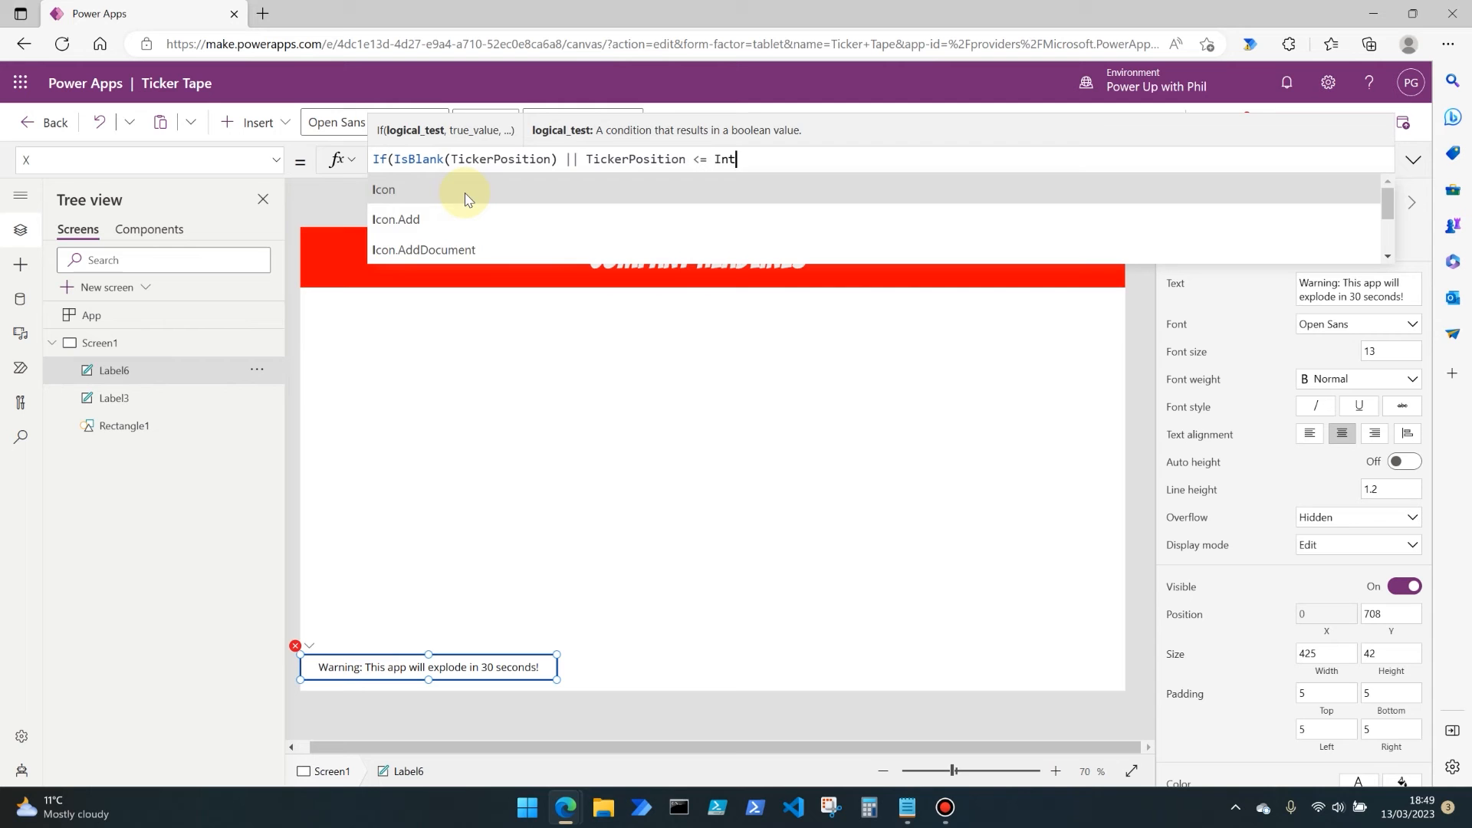
text(()
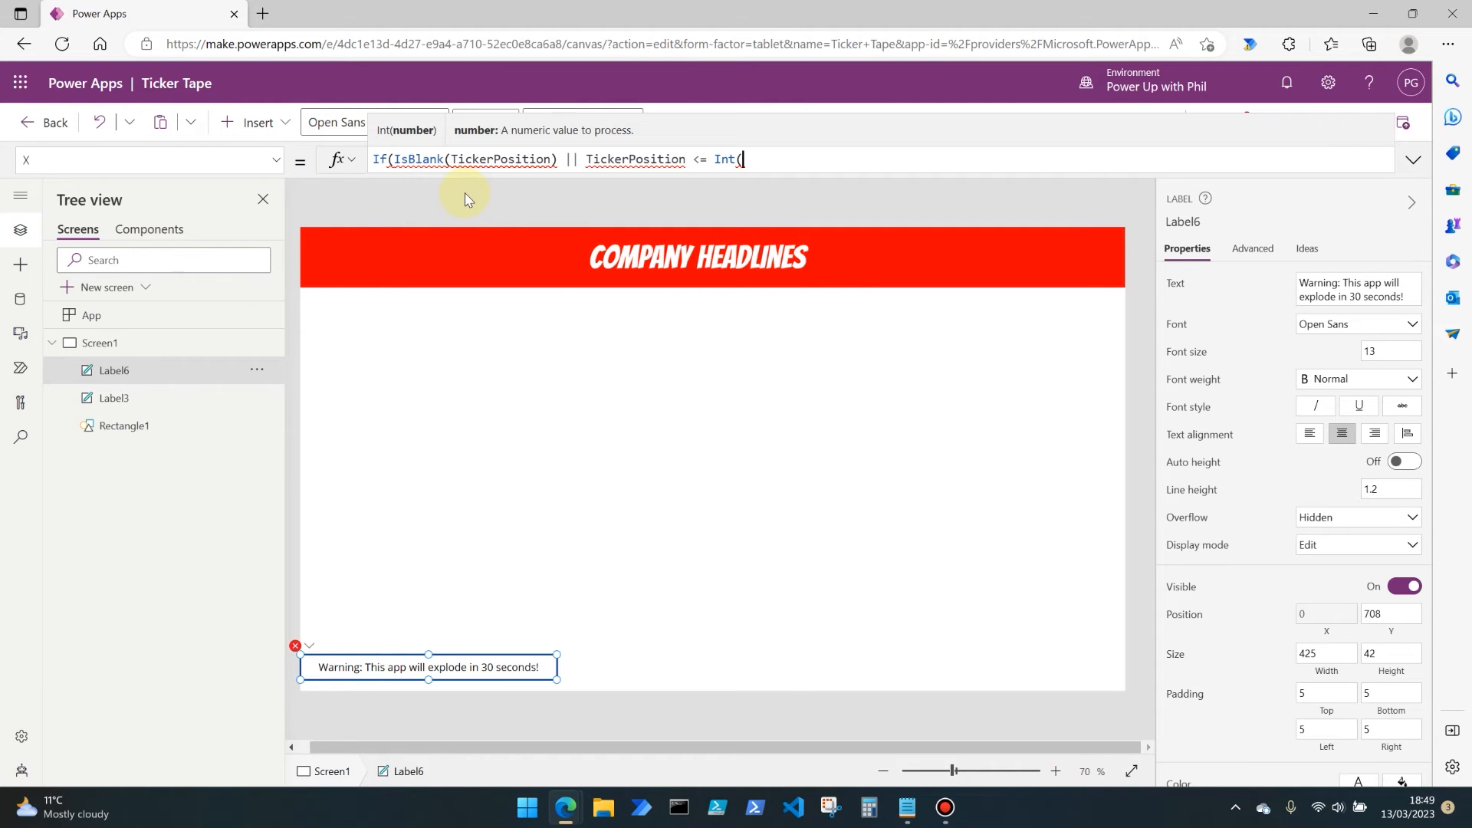
text(-)
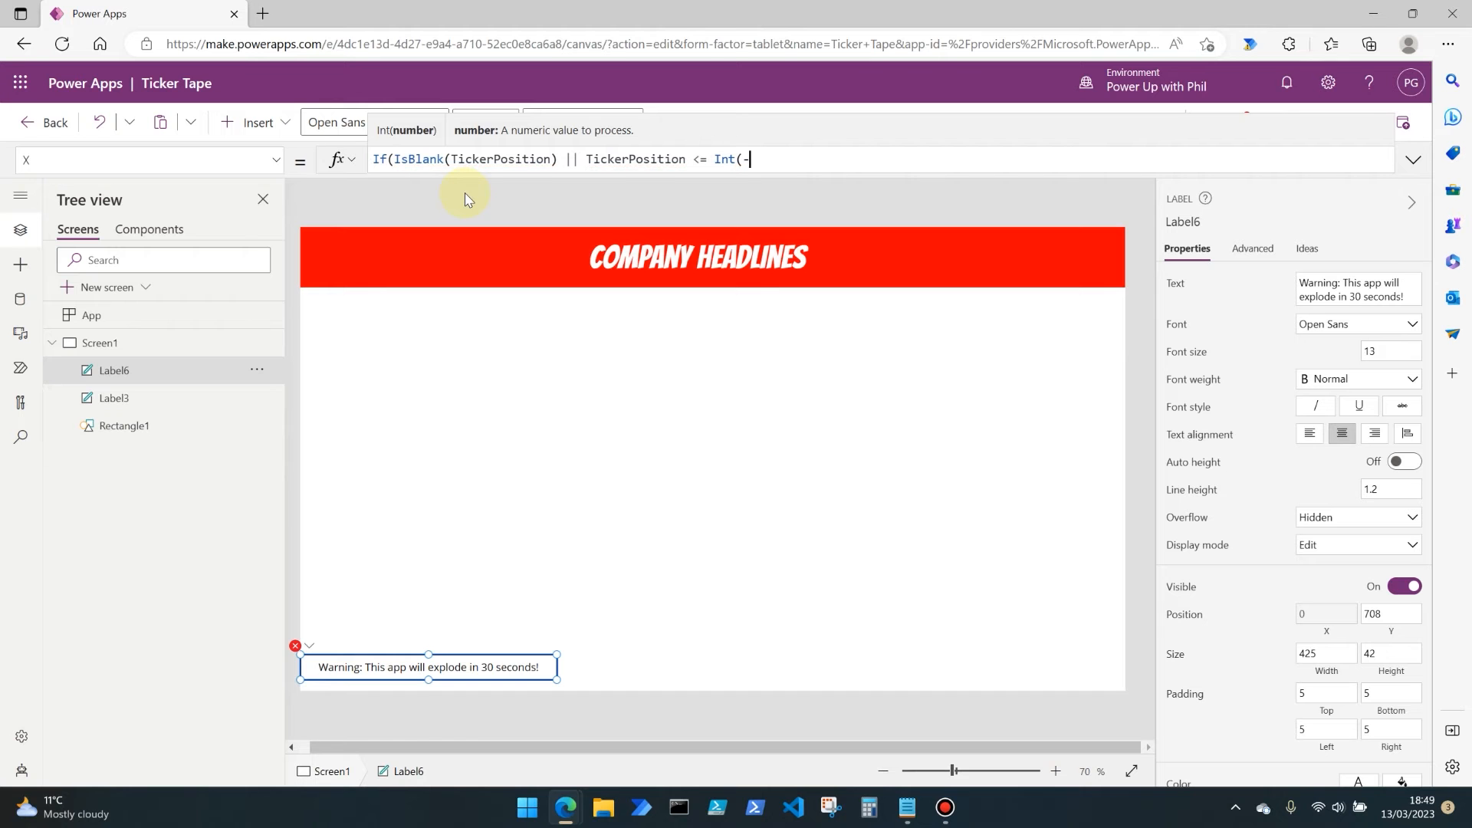
text(366))
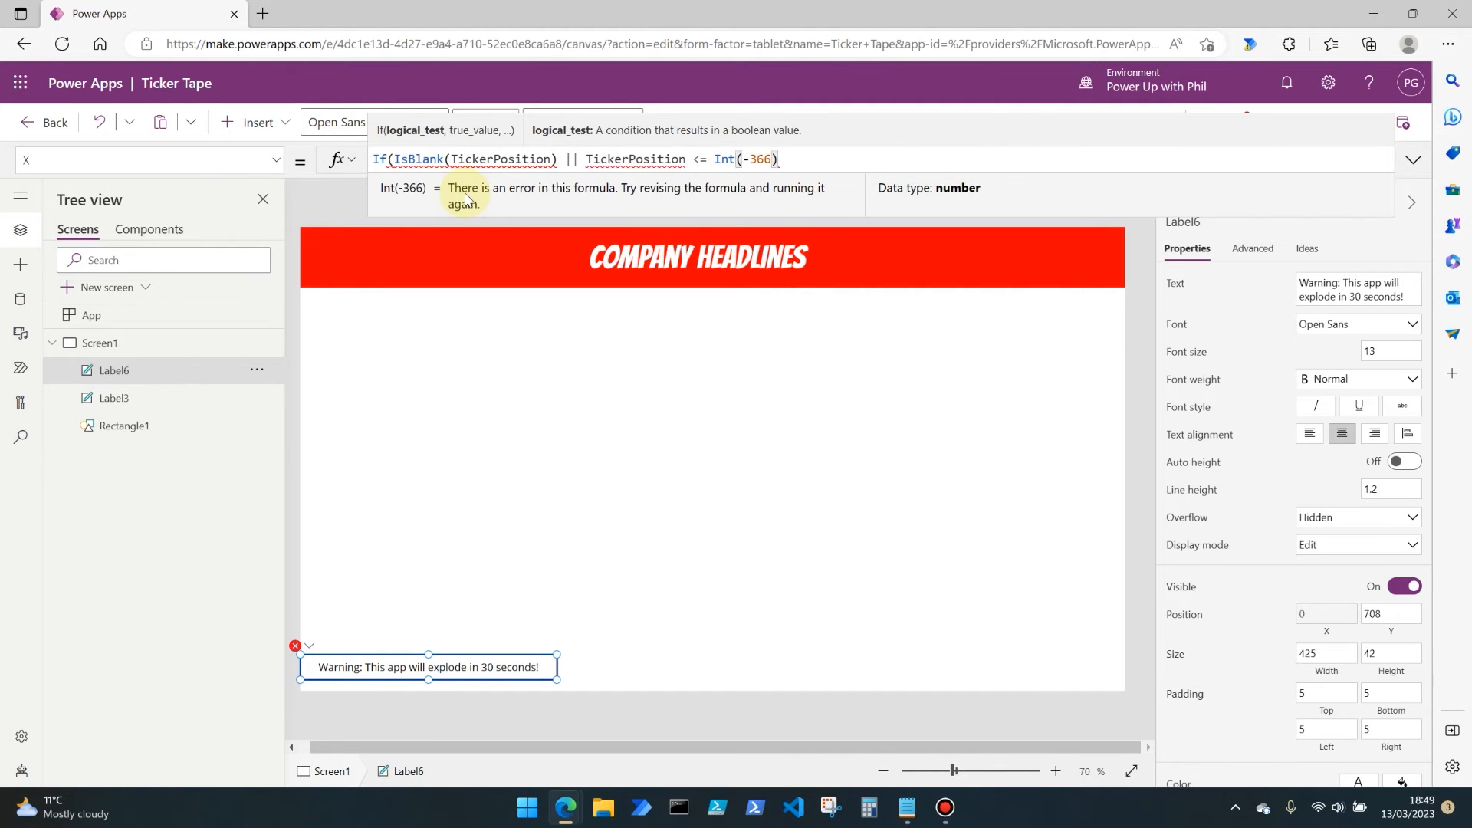
text(,)
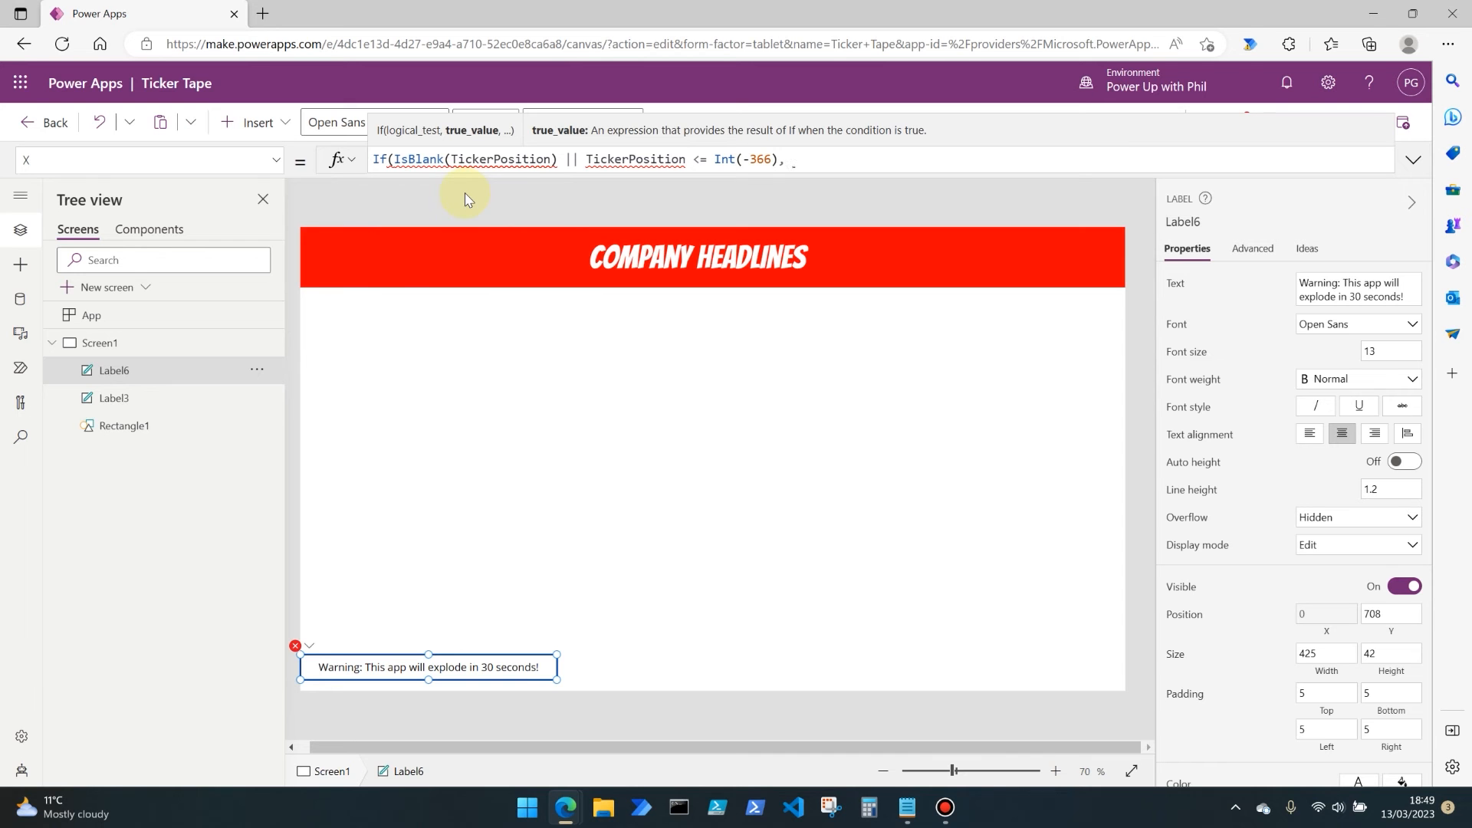
text(1370)
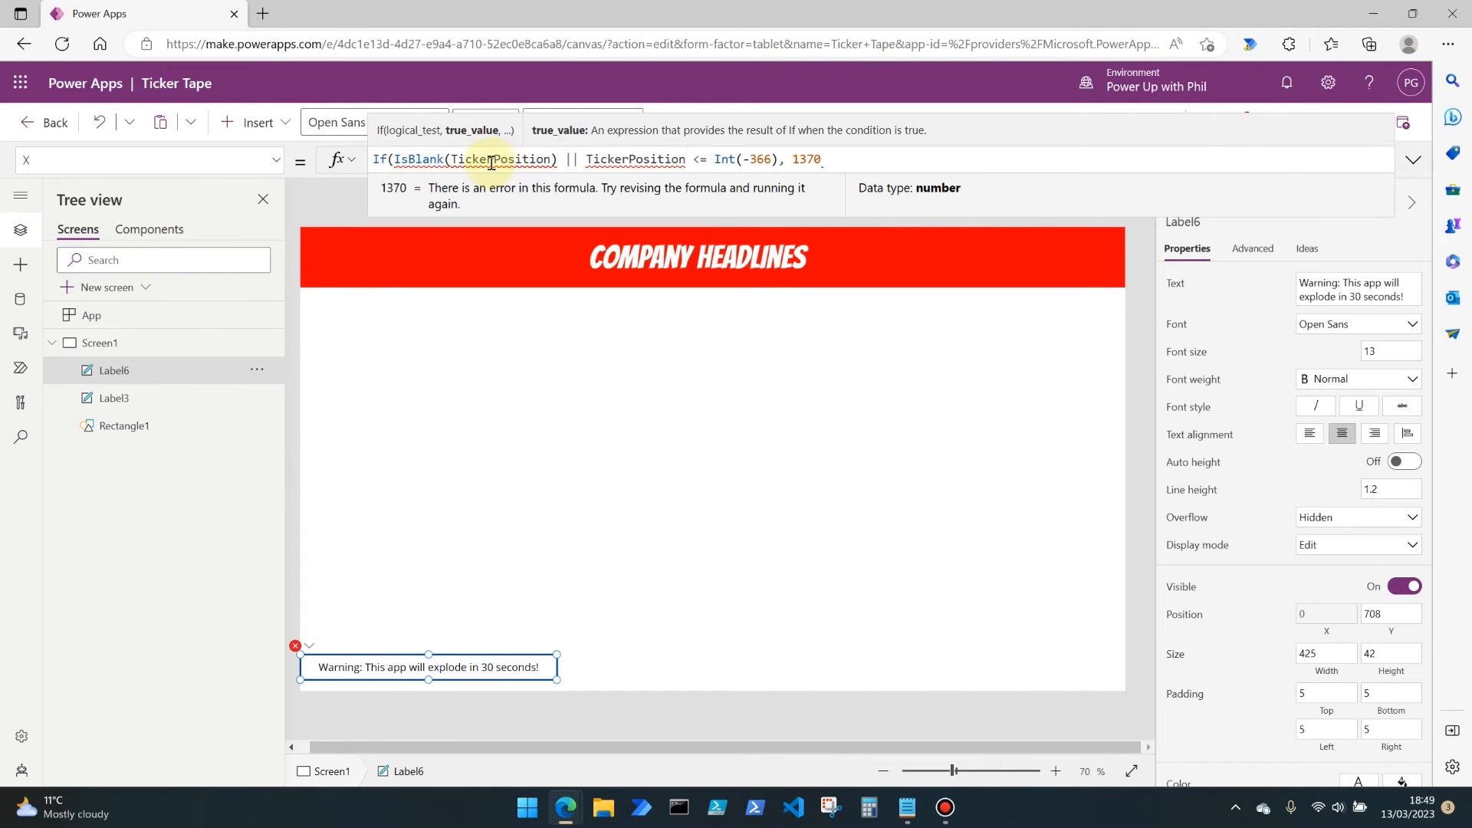
mouse_move(612, 331)
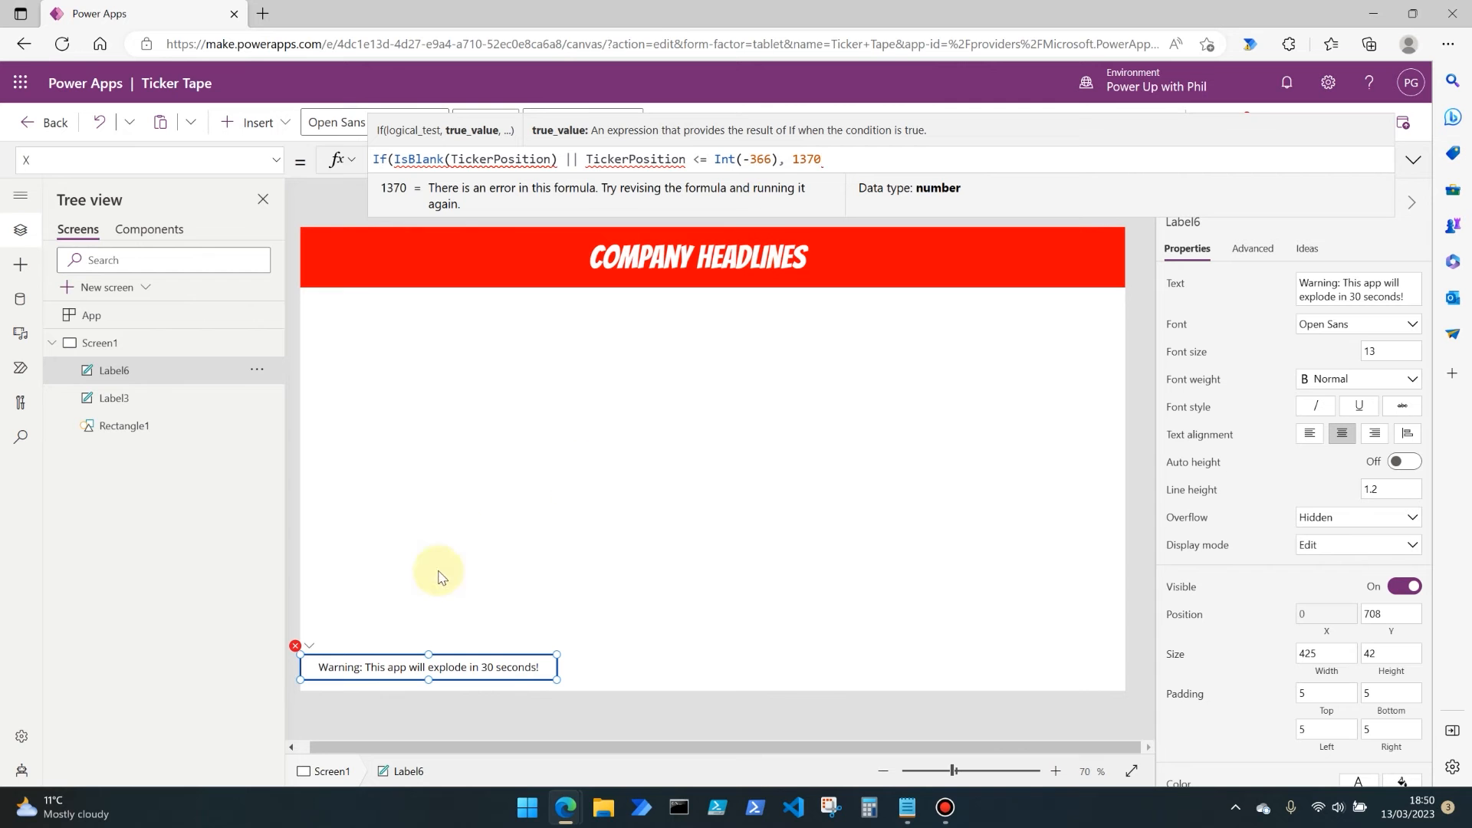
mouse_move(273, 681)
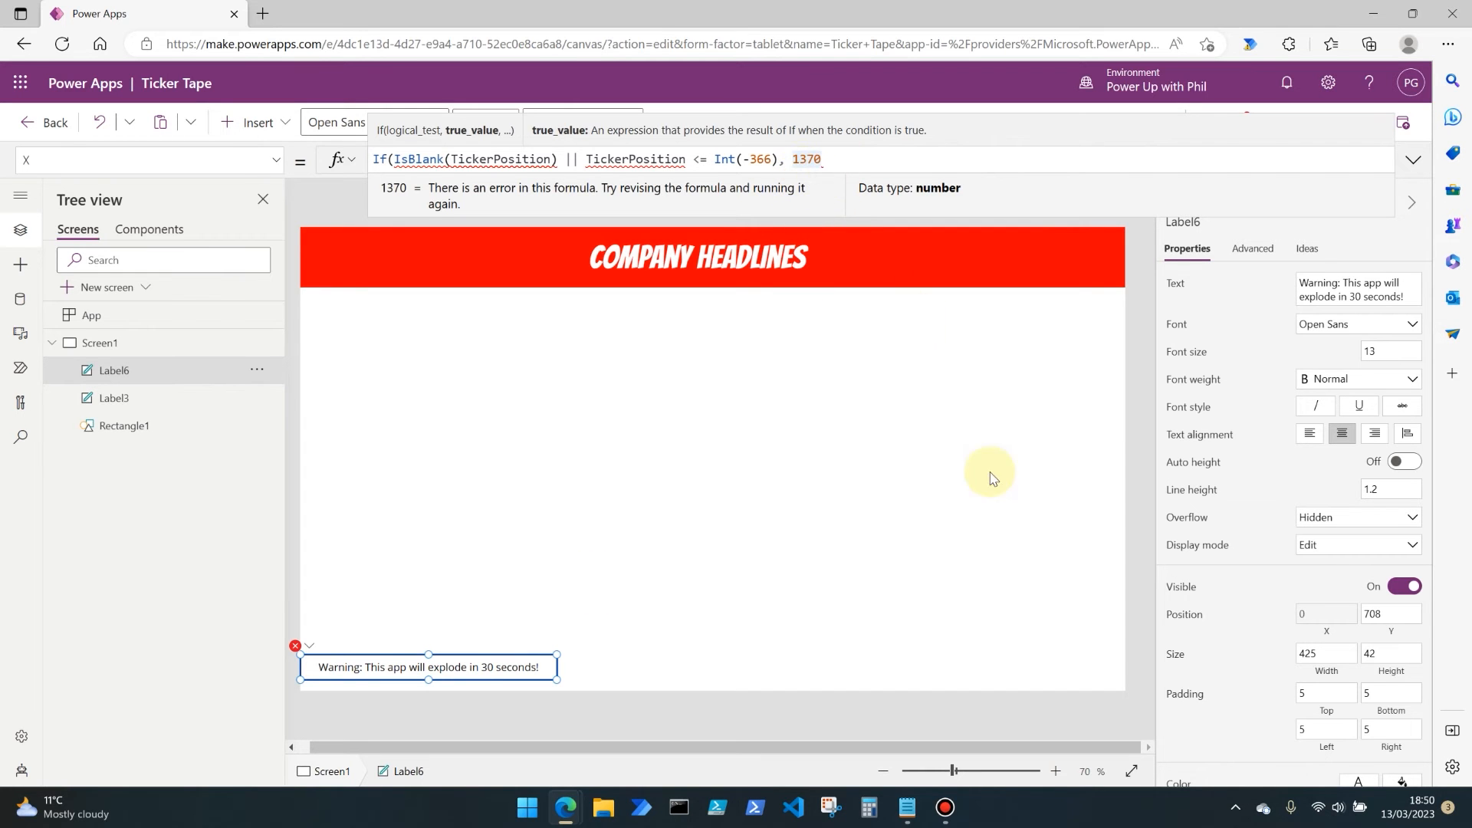
mouse_move(1129, 666)
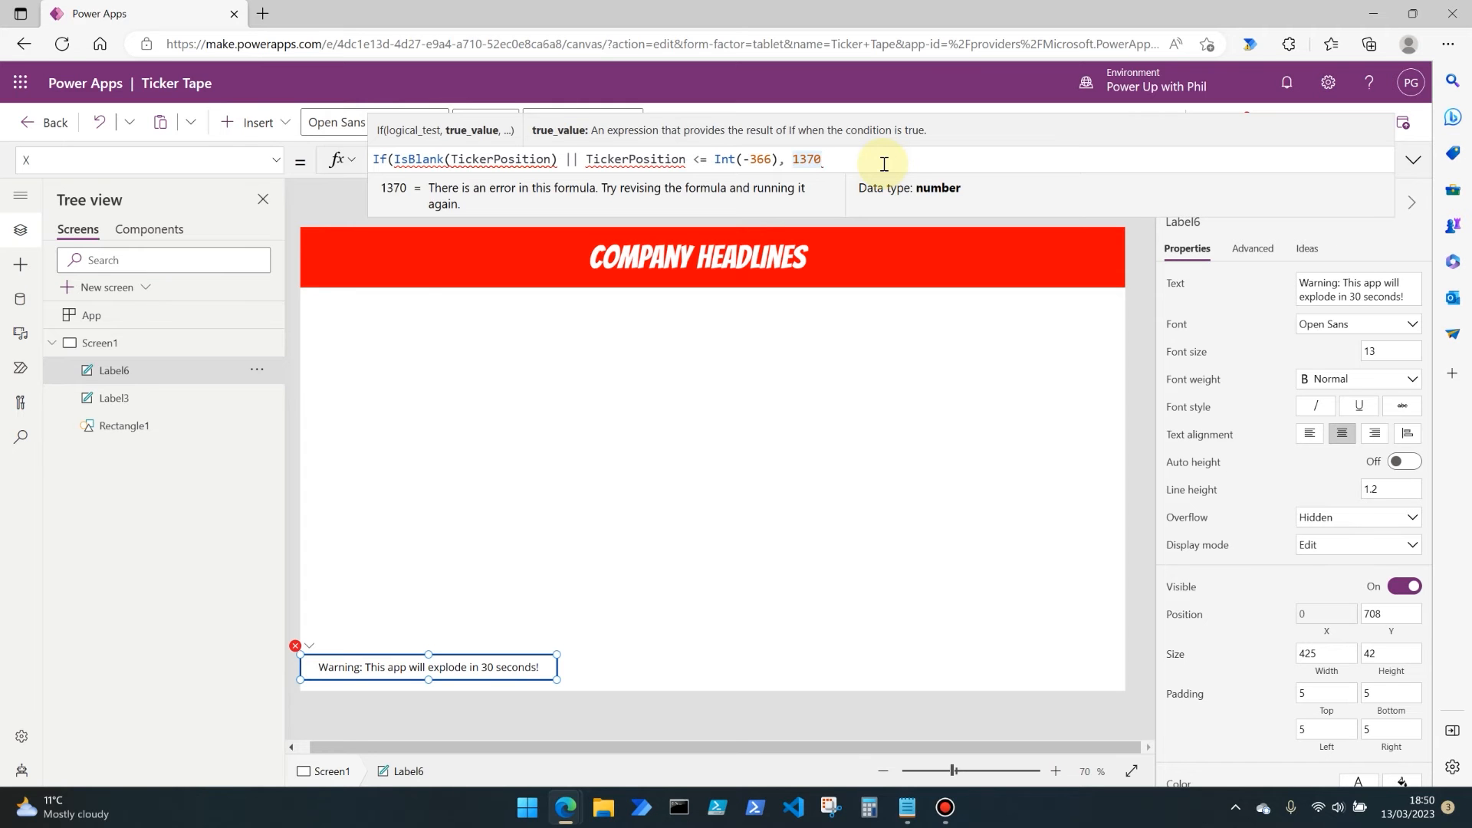
Continue the X formula with a comma and a TickerPosition reference.
text(,)
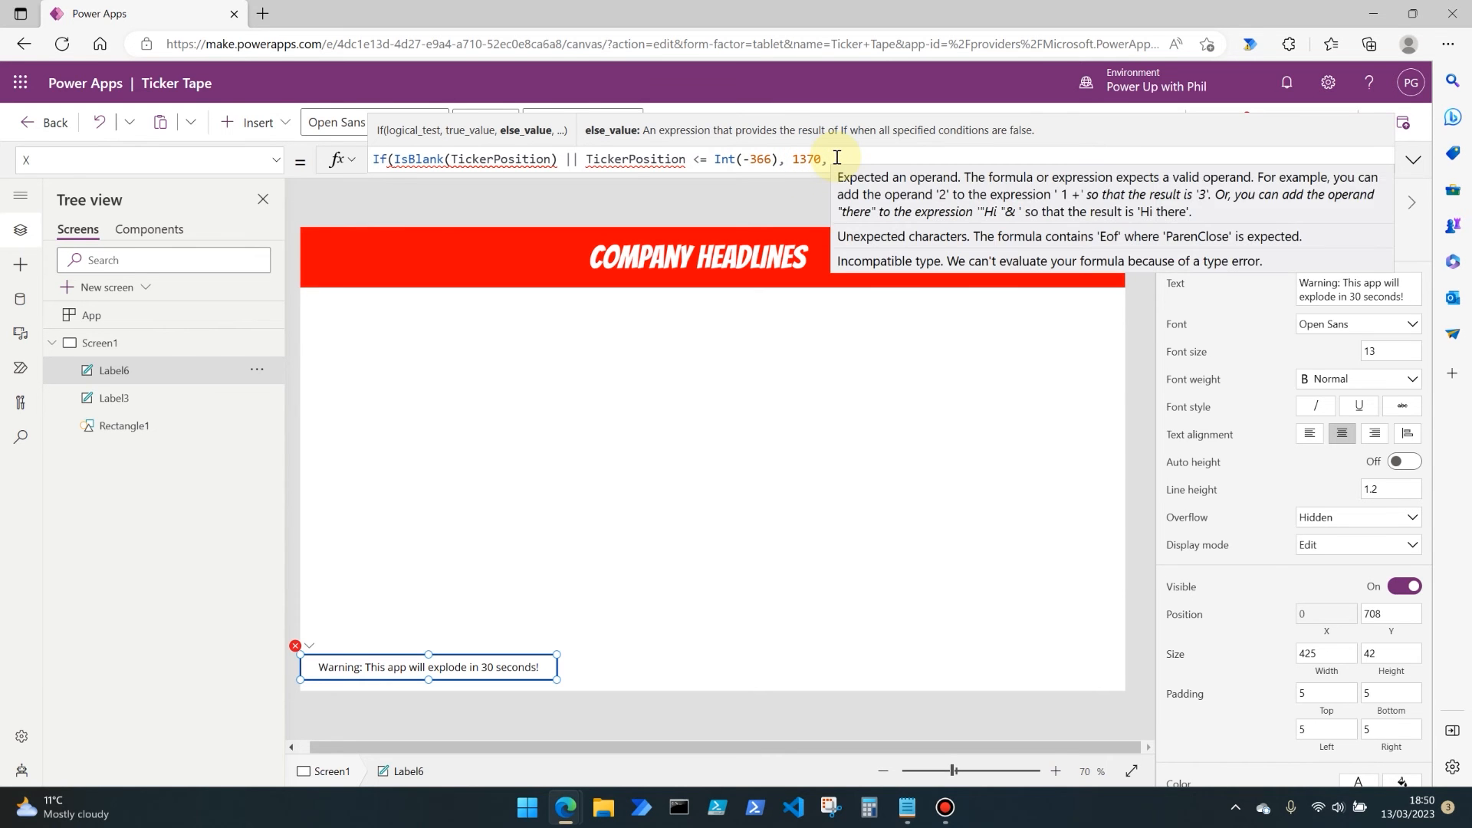
text(TickerPos)
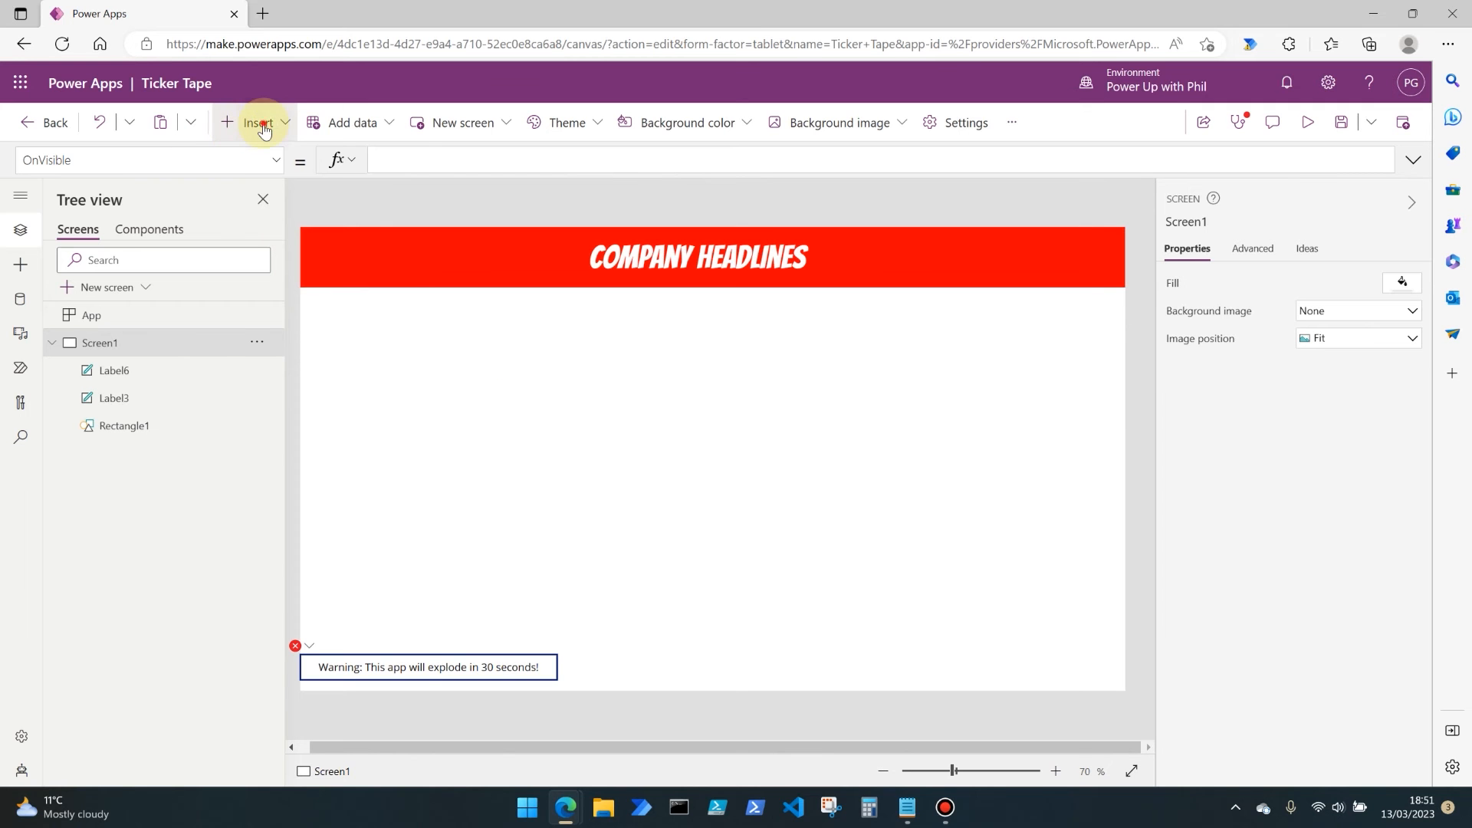
Add a Timer control from the 'time' search and drag it to mid-canvas.
text(time)
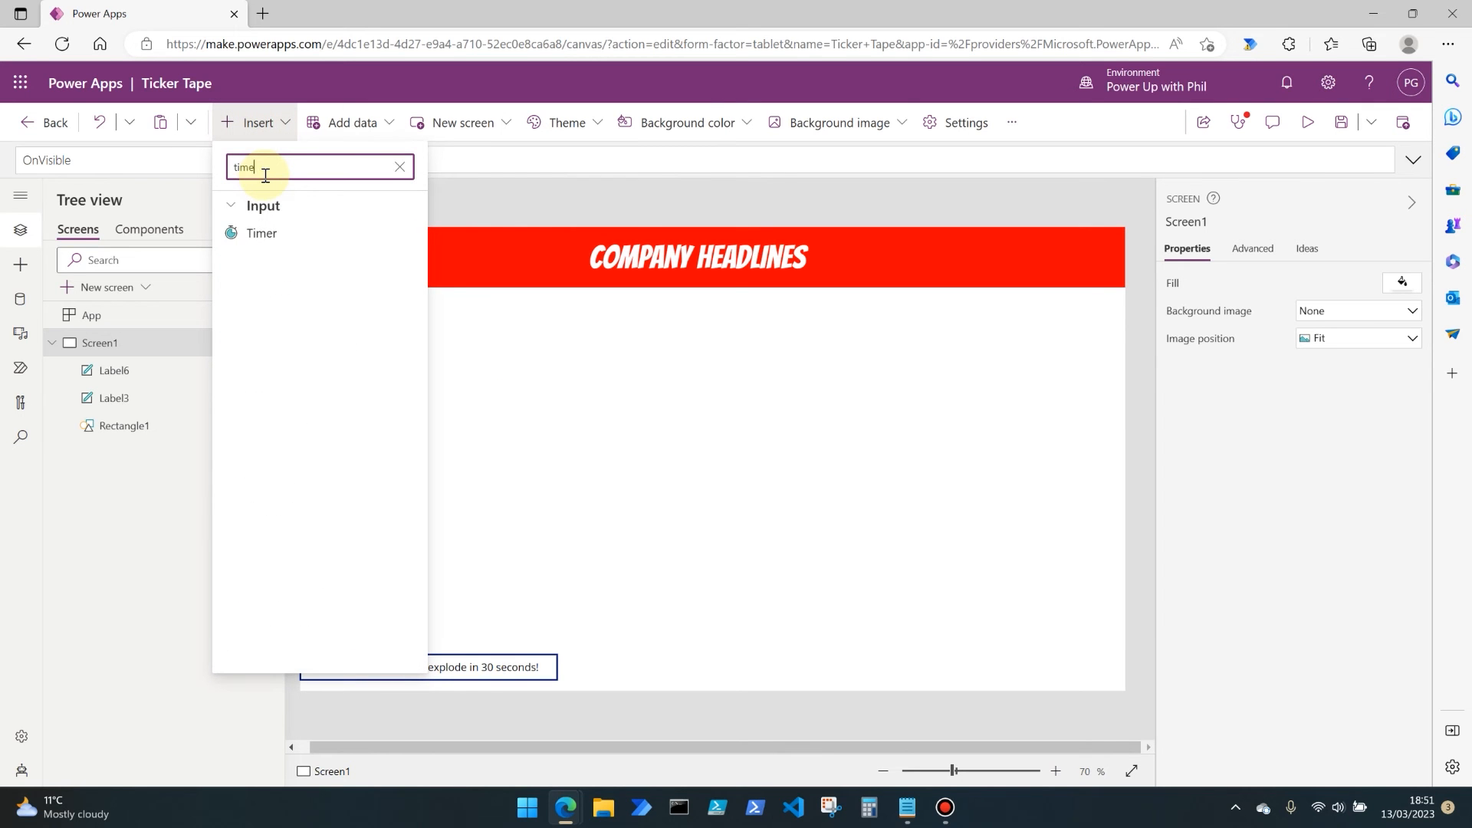
click(261, 233)
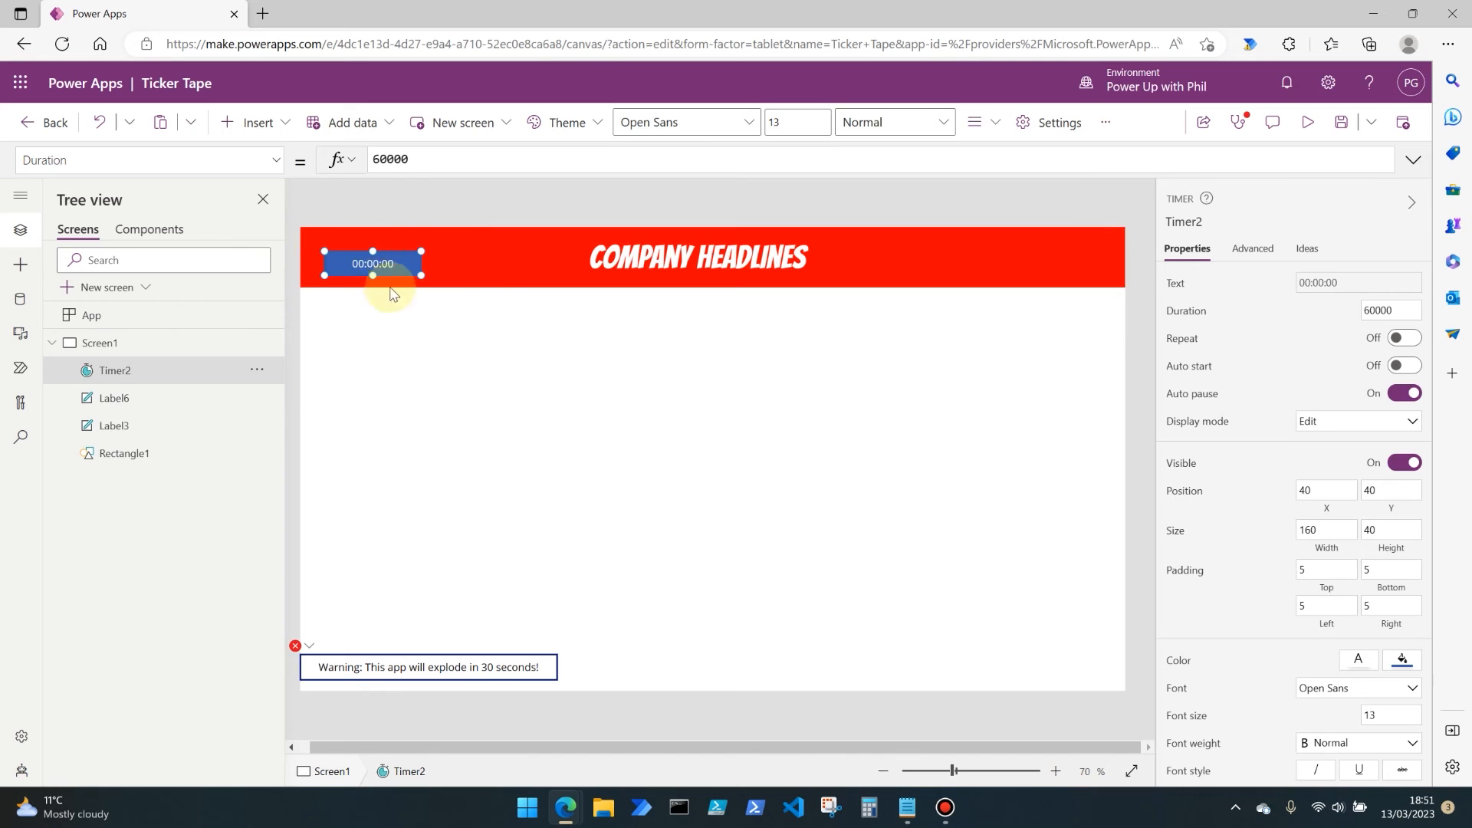
drag(373, 263, 697, 453)
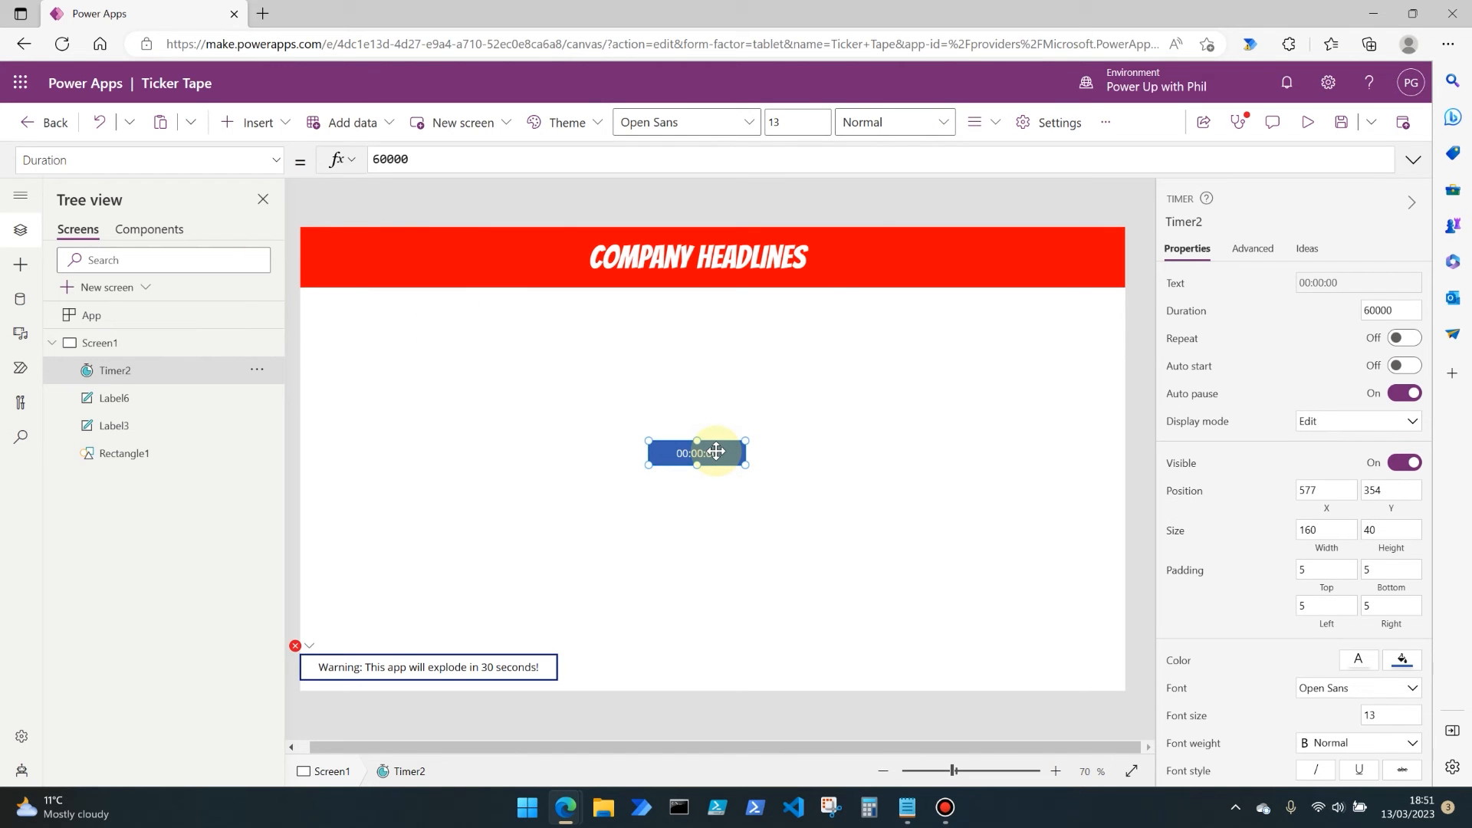
mouse_move(299, 181)
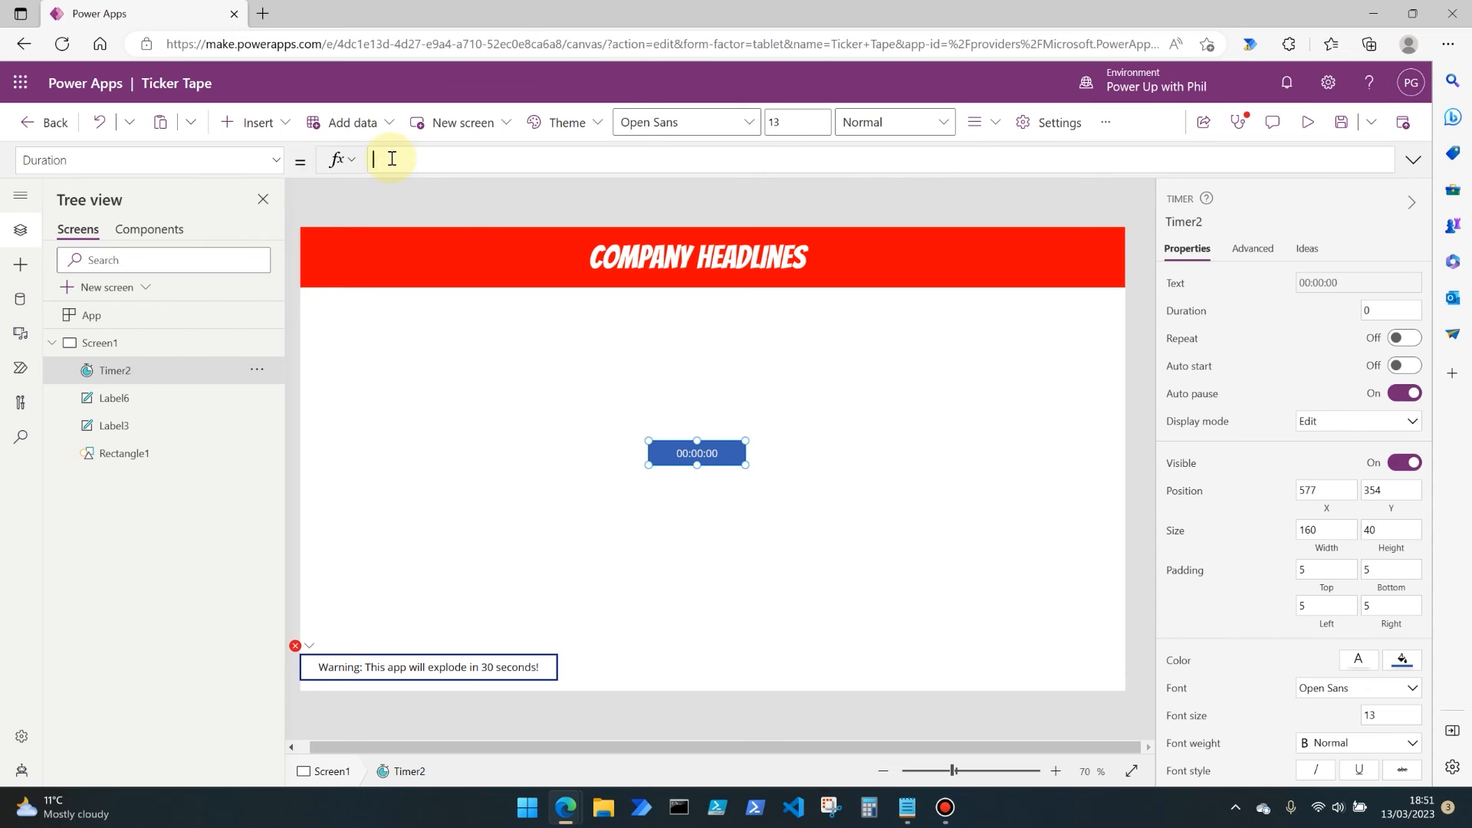
Set Timer2's duration to 100 and switch on Repeat and Auto start.
text(1)
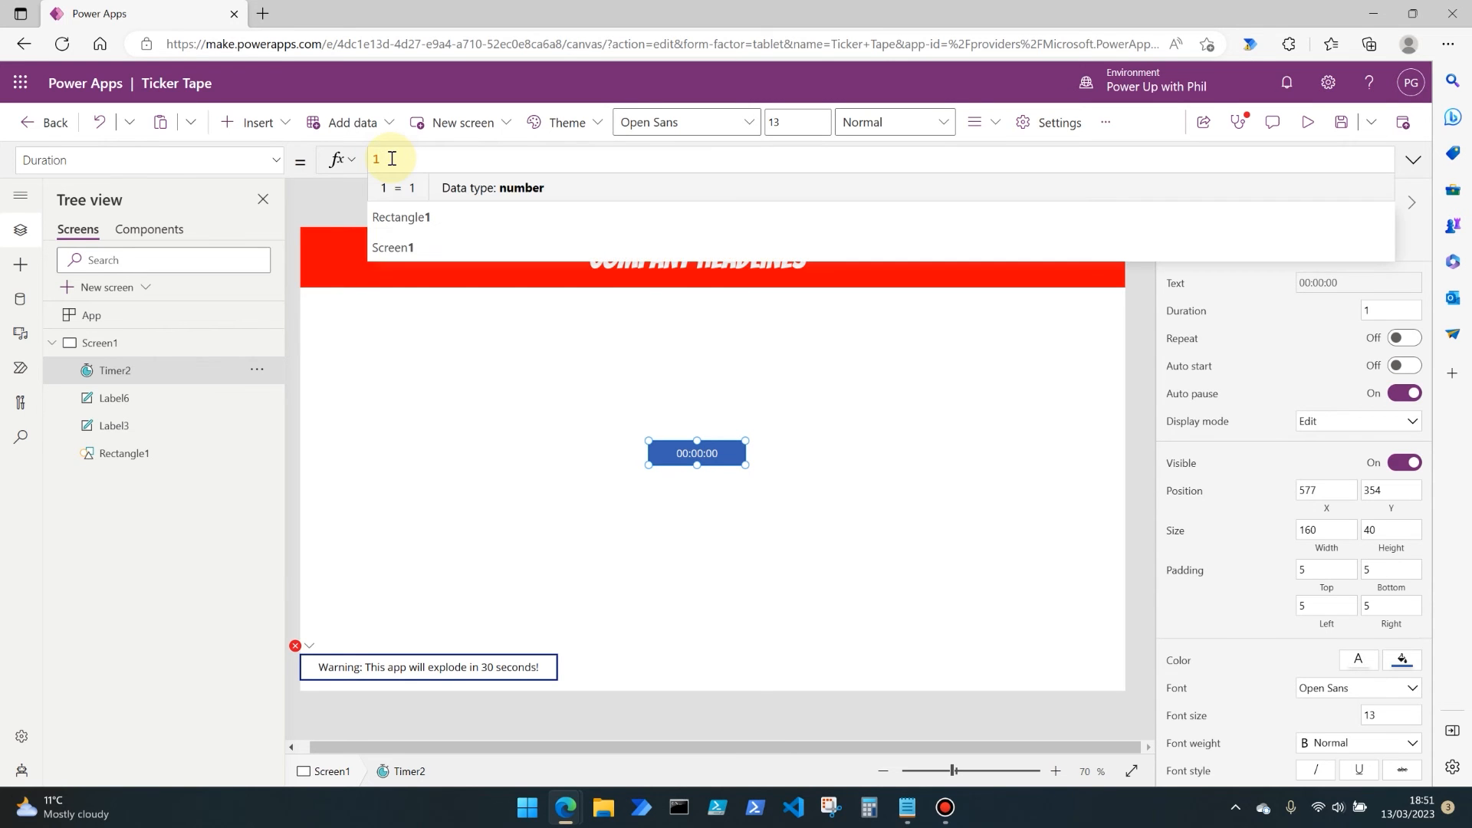
text(00)
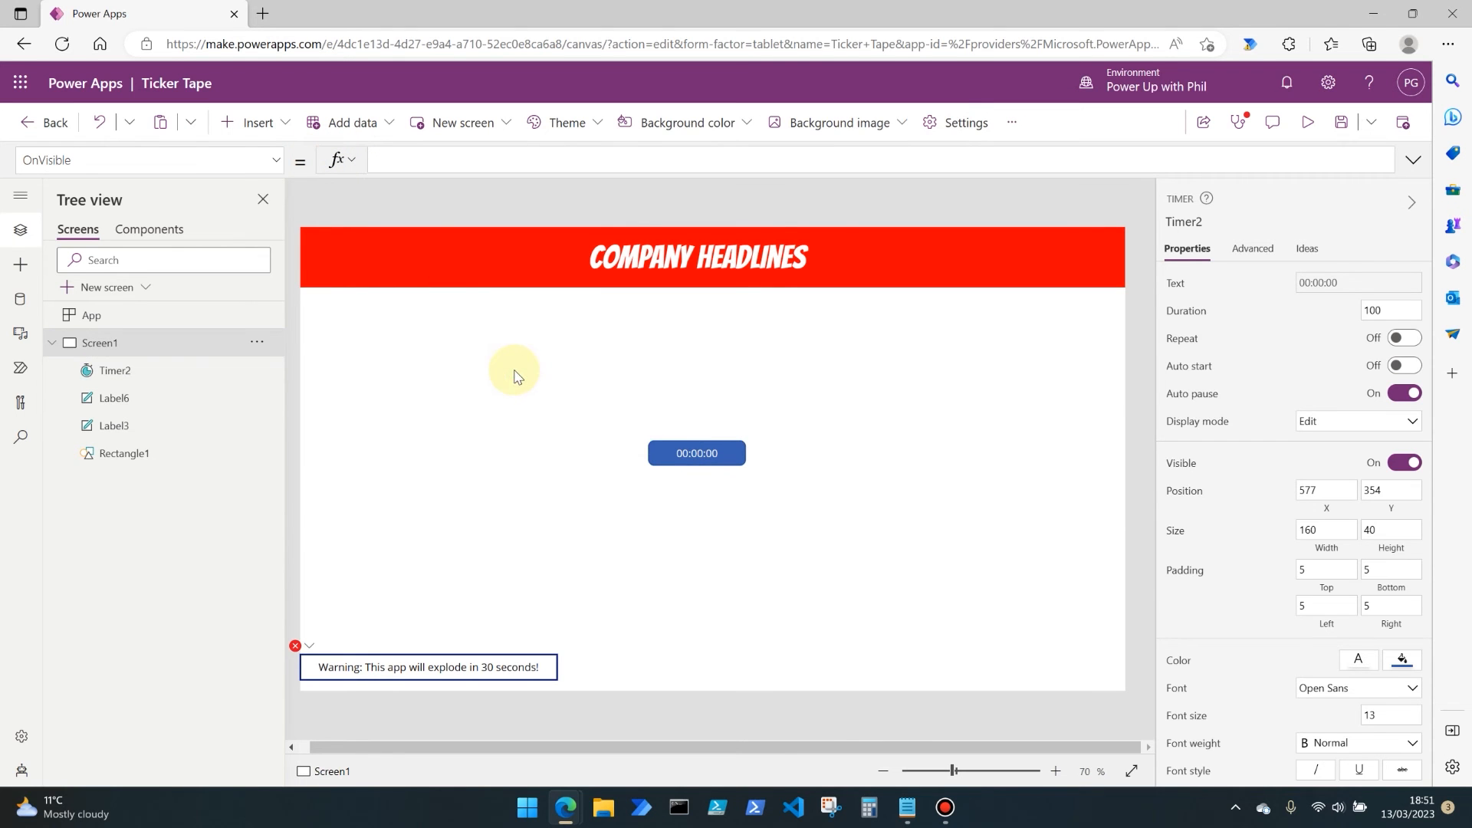
click(697, 453)
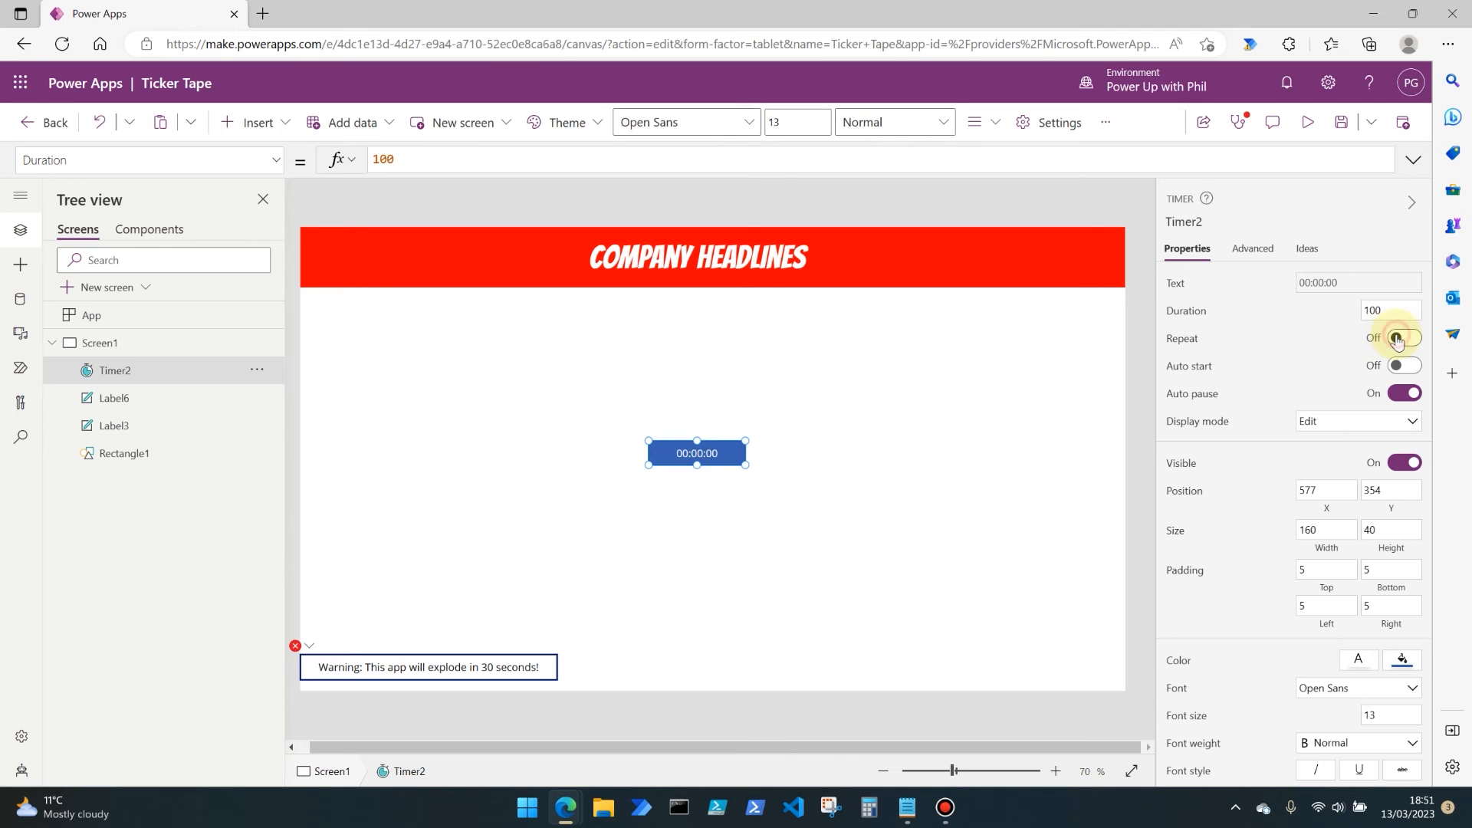
click(1402, 338)
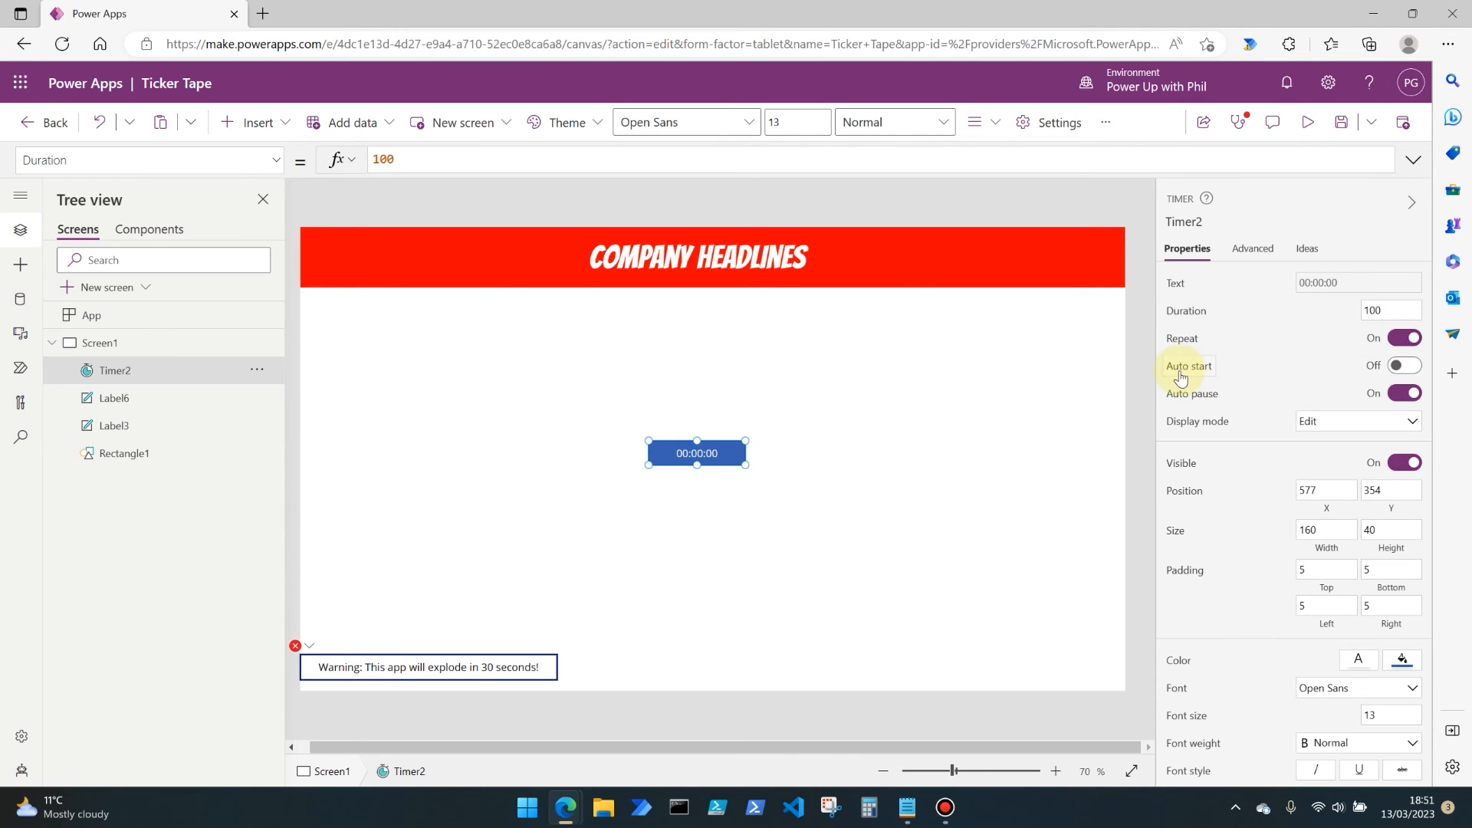
click(1405, 365)
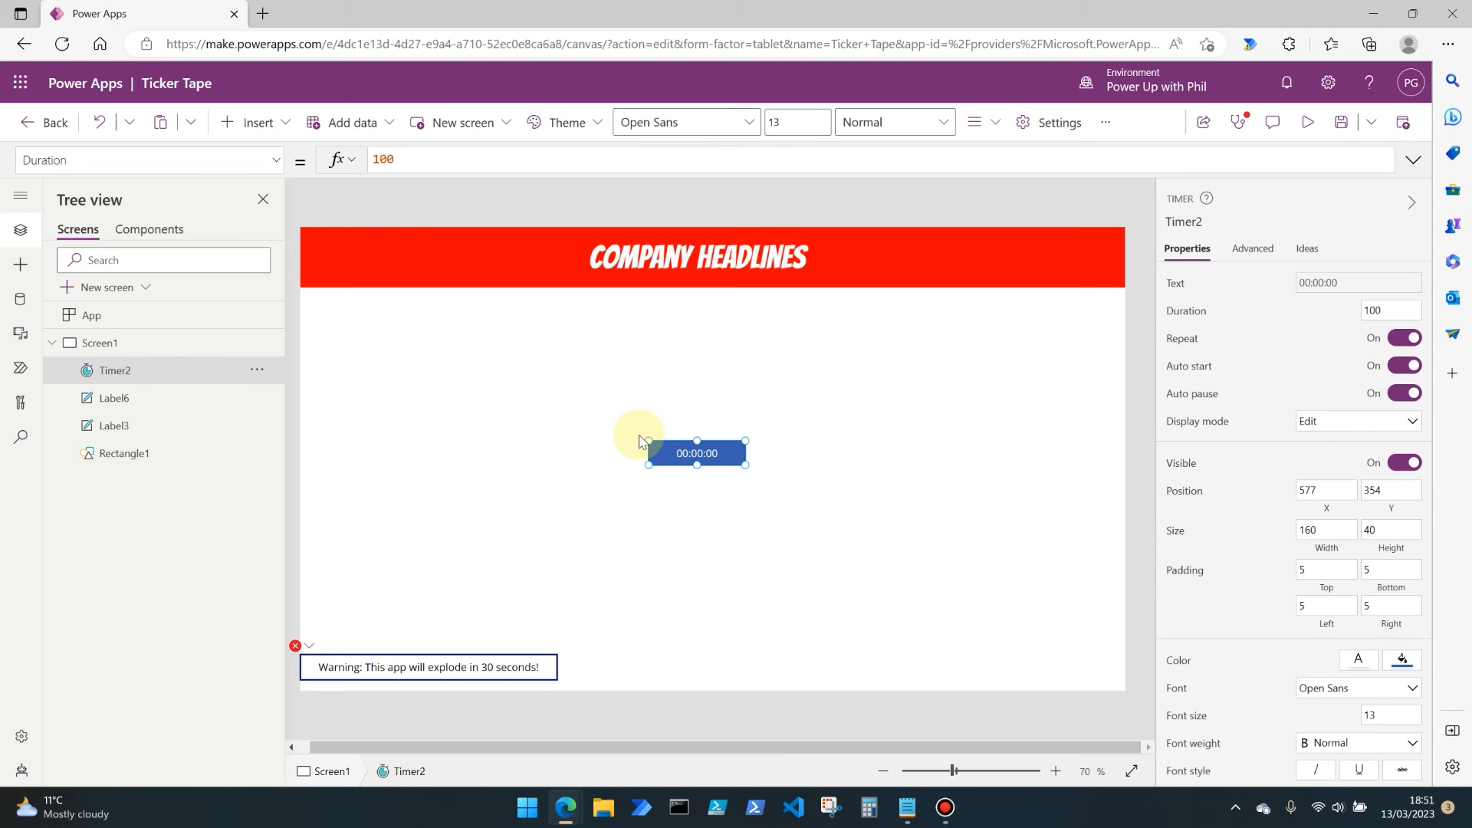
click(147, 159)
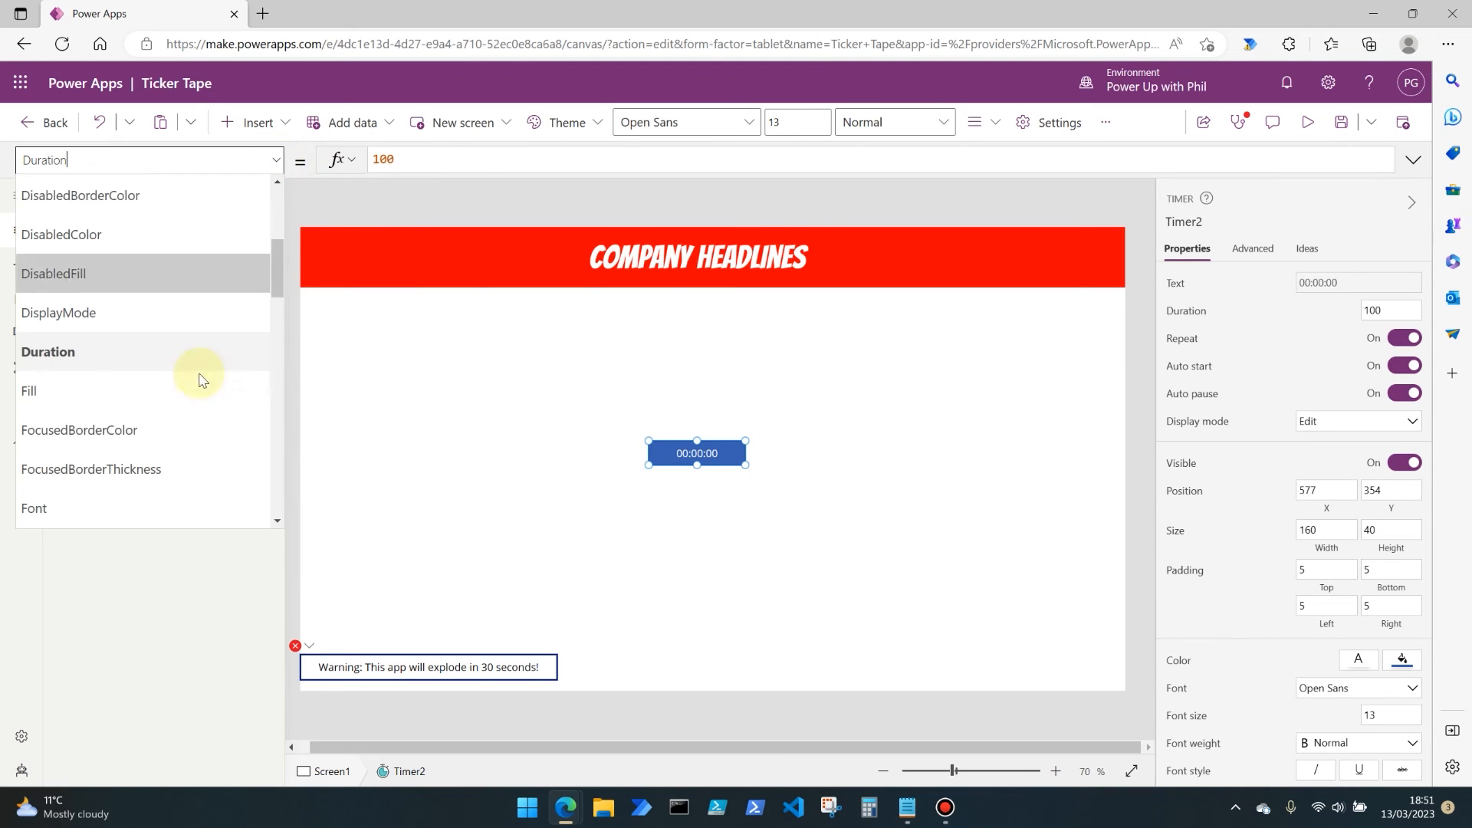
Enter Set(TickerPosition, Label6.X - 20) as Timer2's OnTimerEnd formula.
scroll(down, 3)
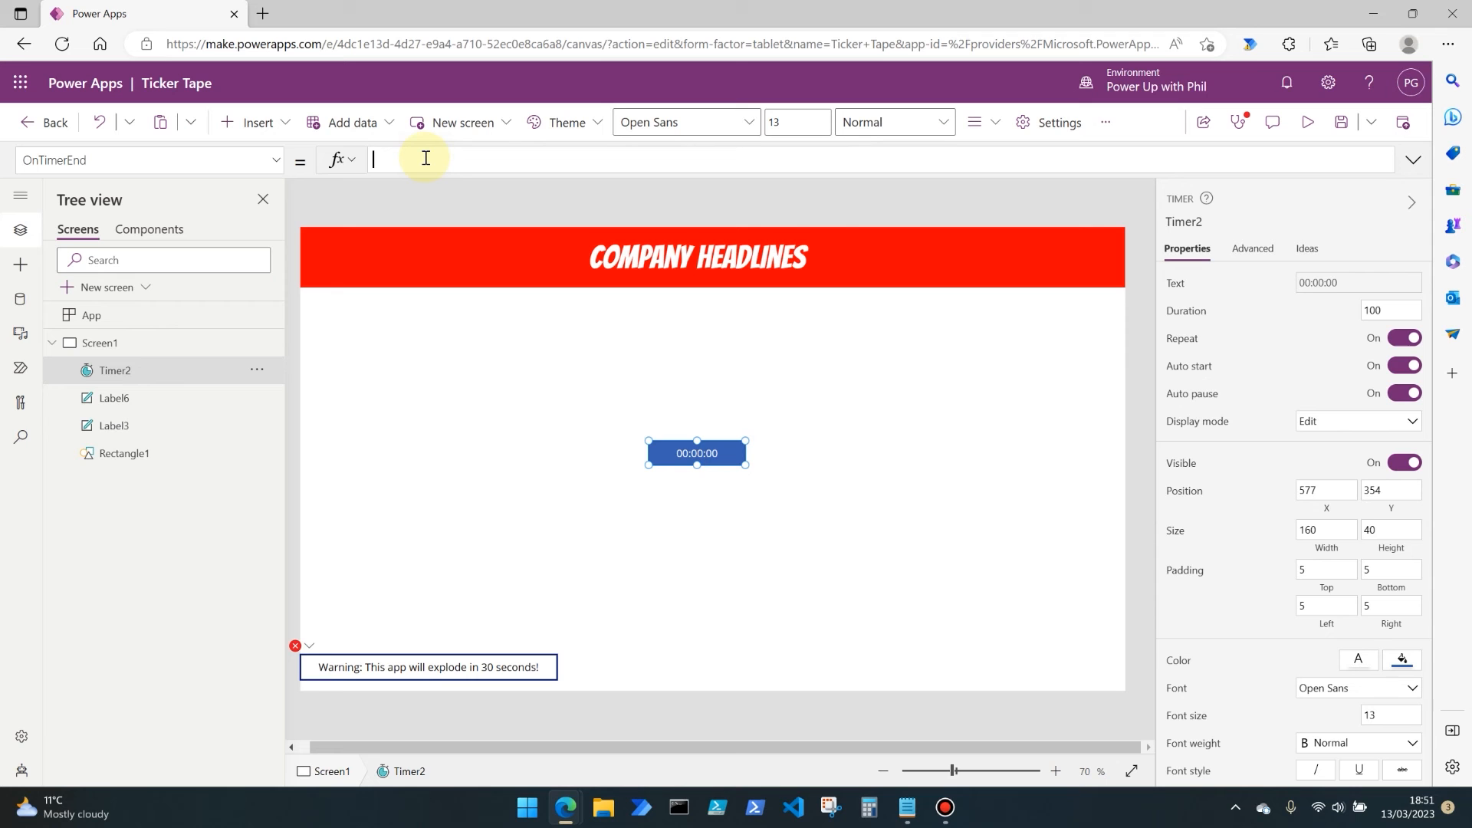
text(S)
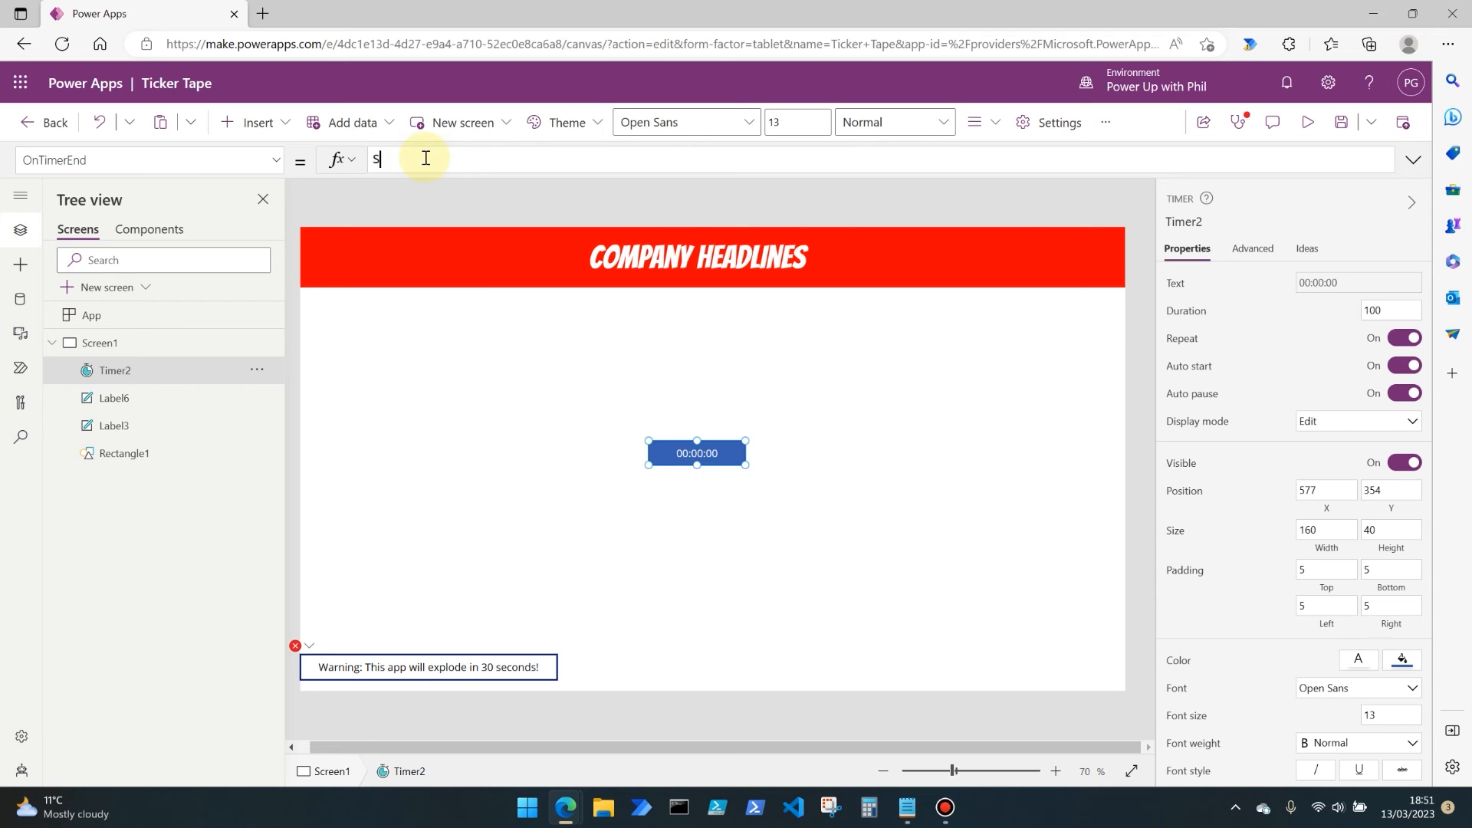
text(et()
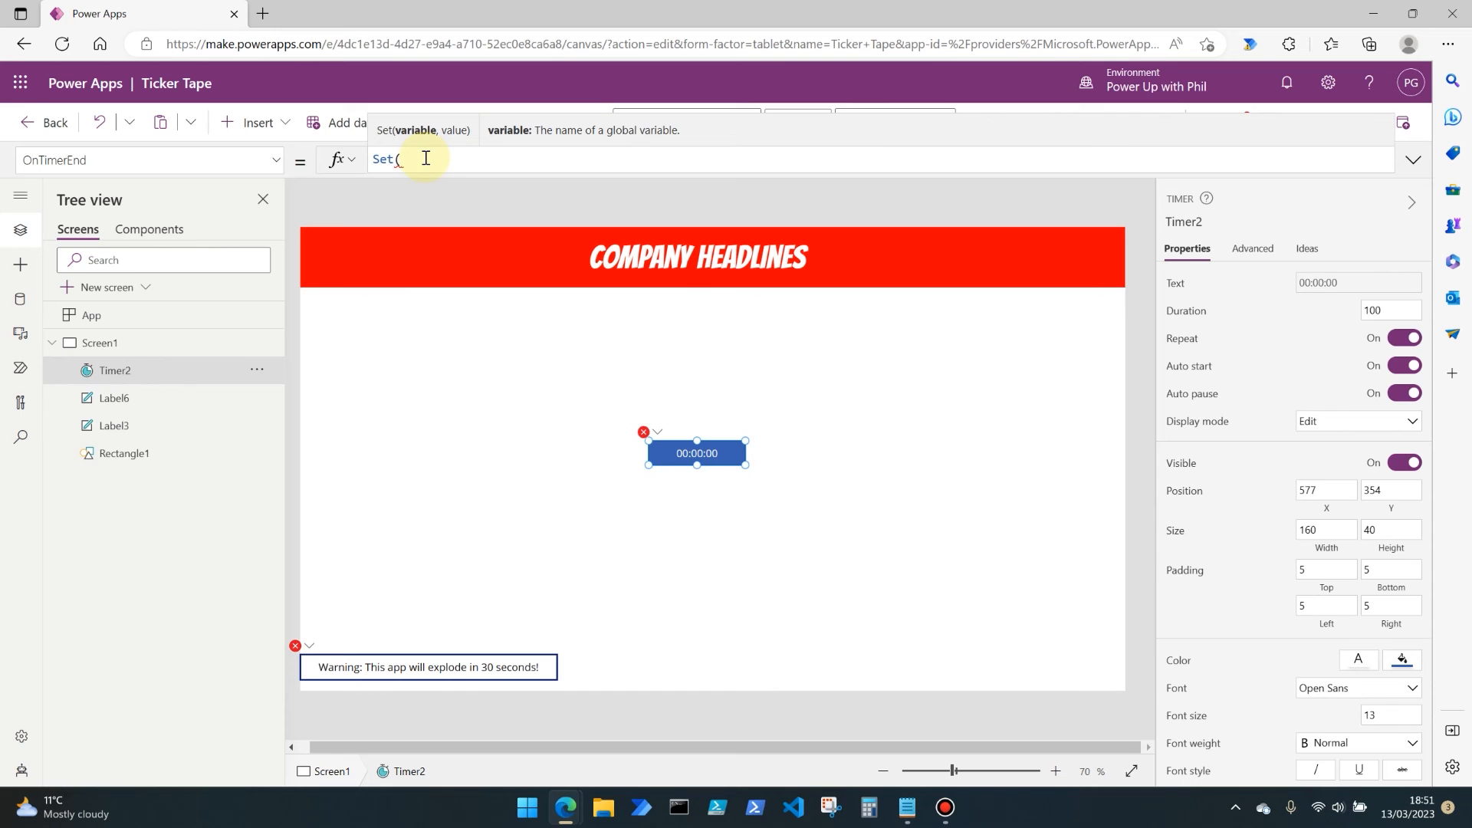
text(TickerPosition)
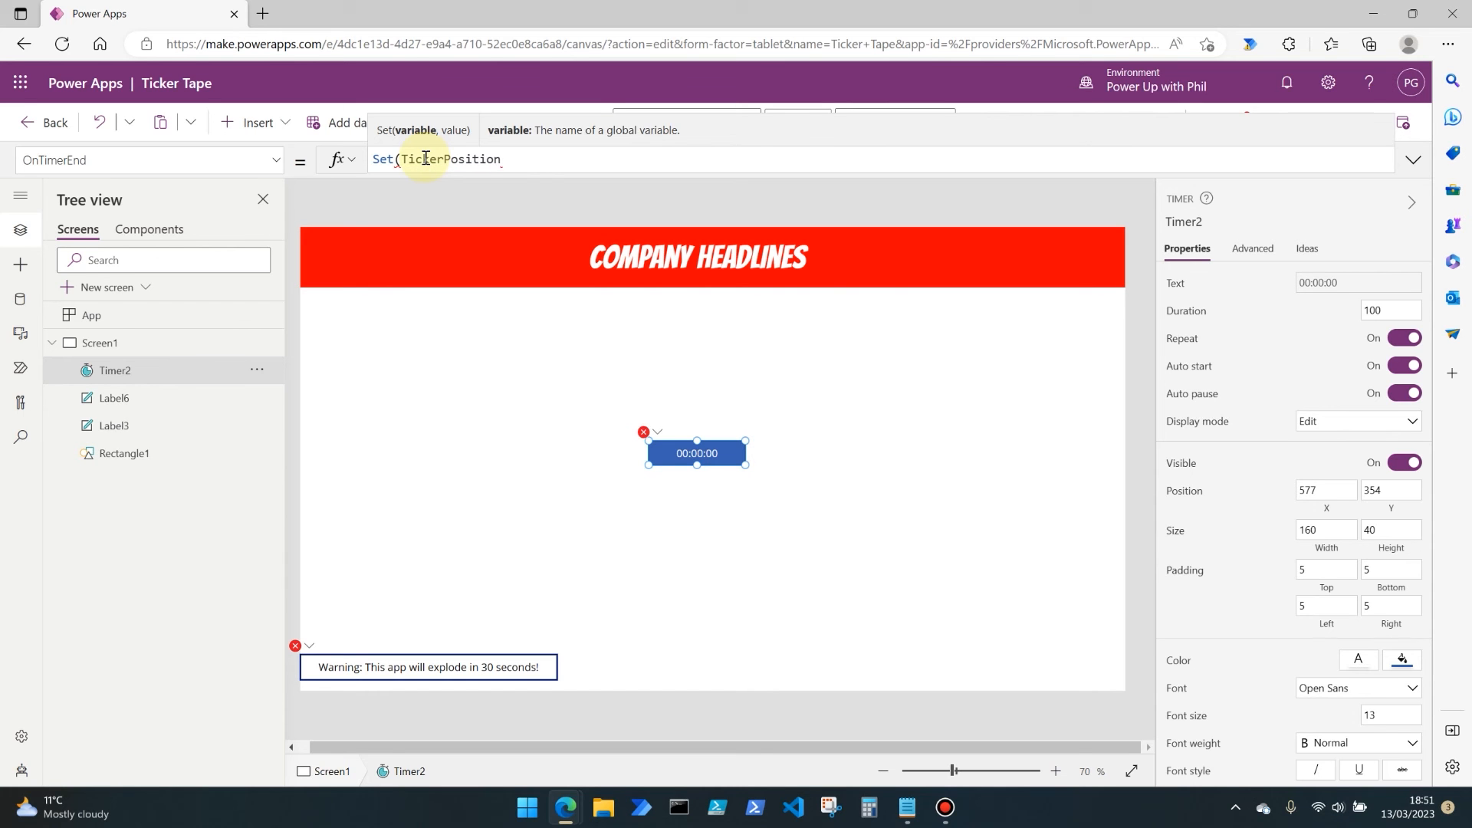
mouse_move(511, 206)
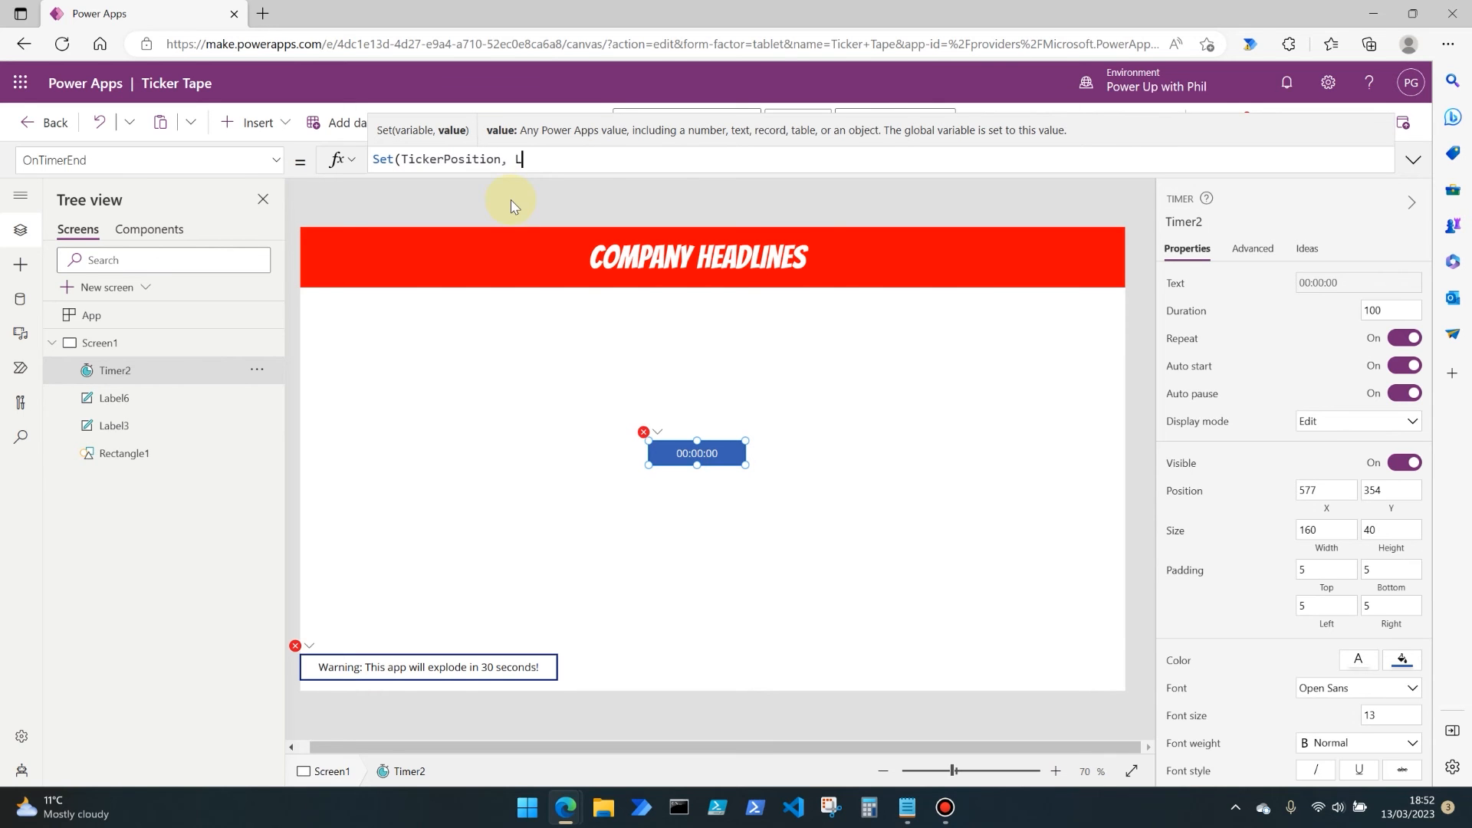
text(abel)
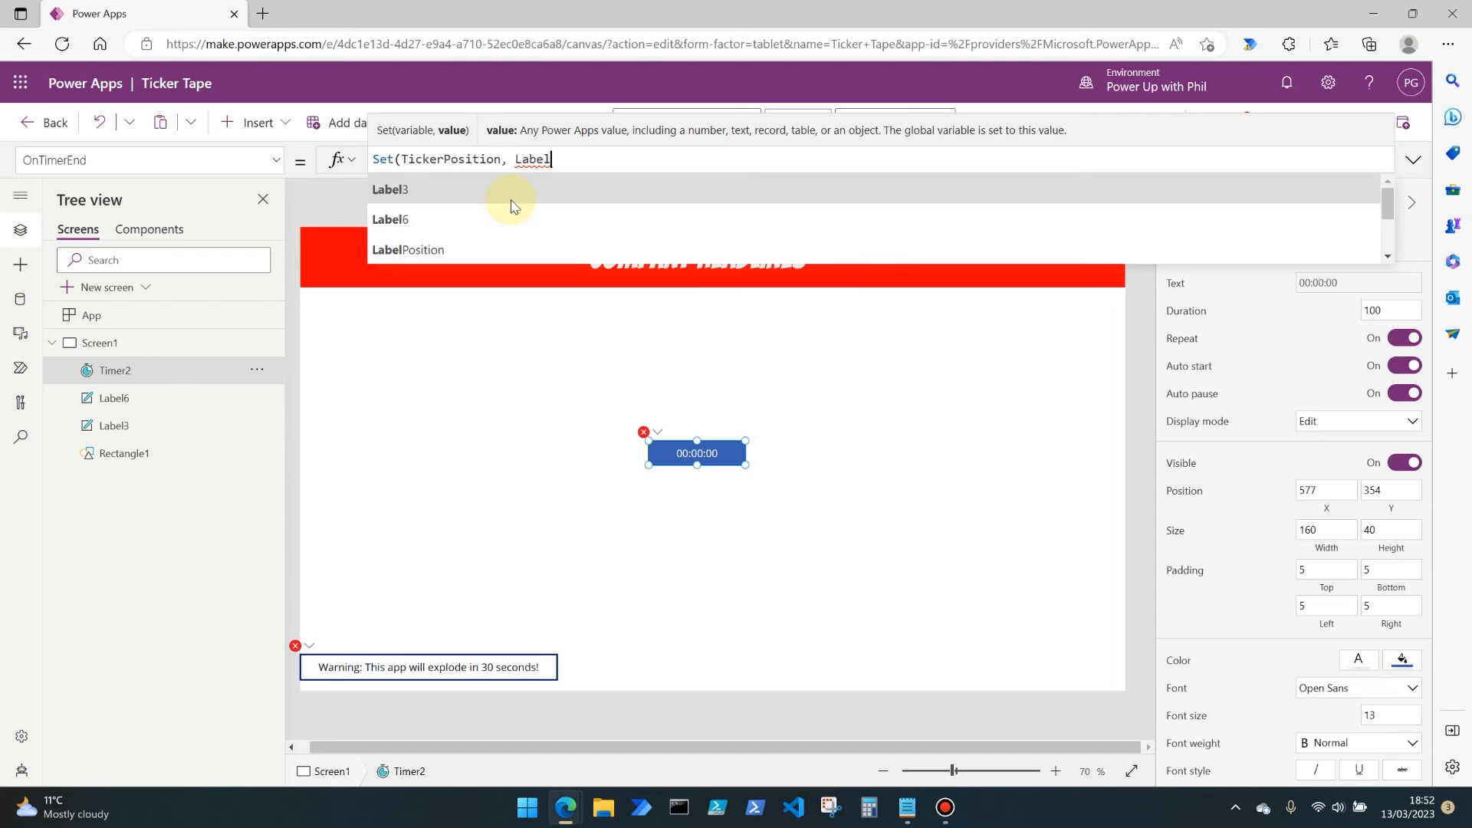
click(391, 218)
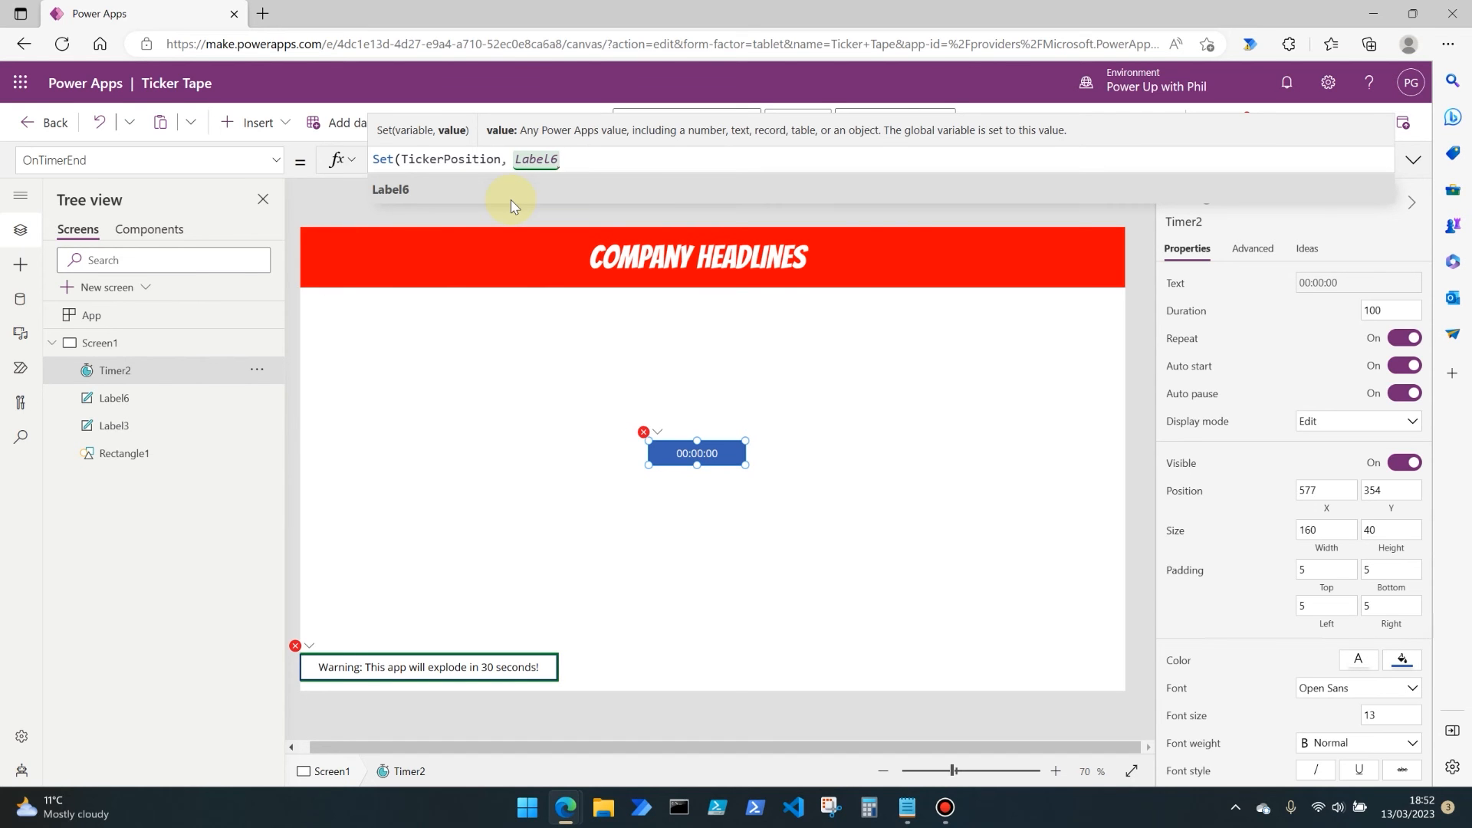
text(.X)
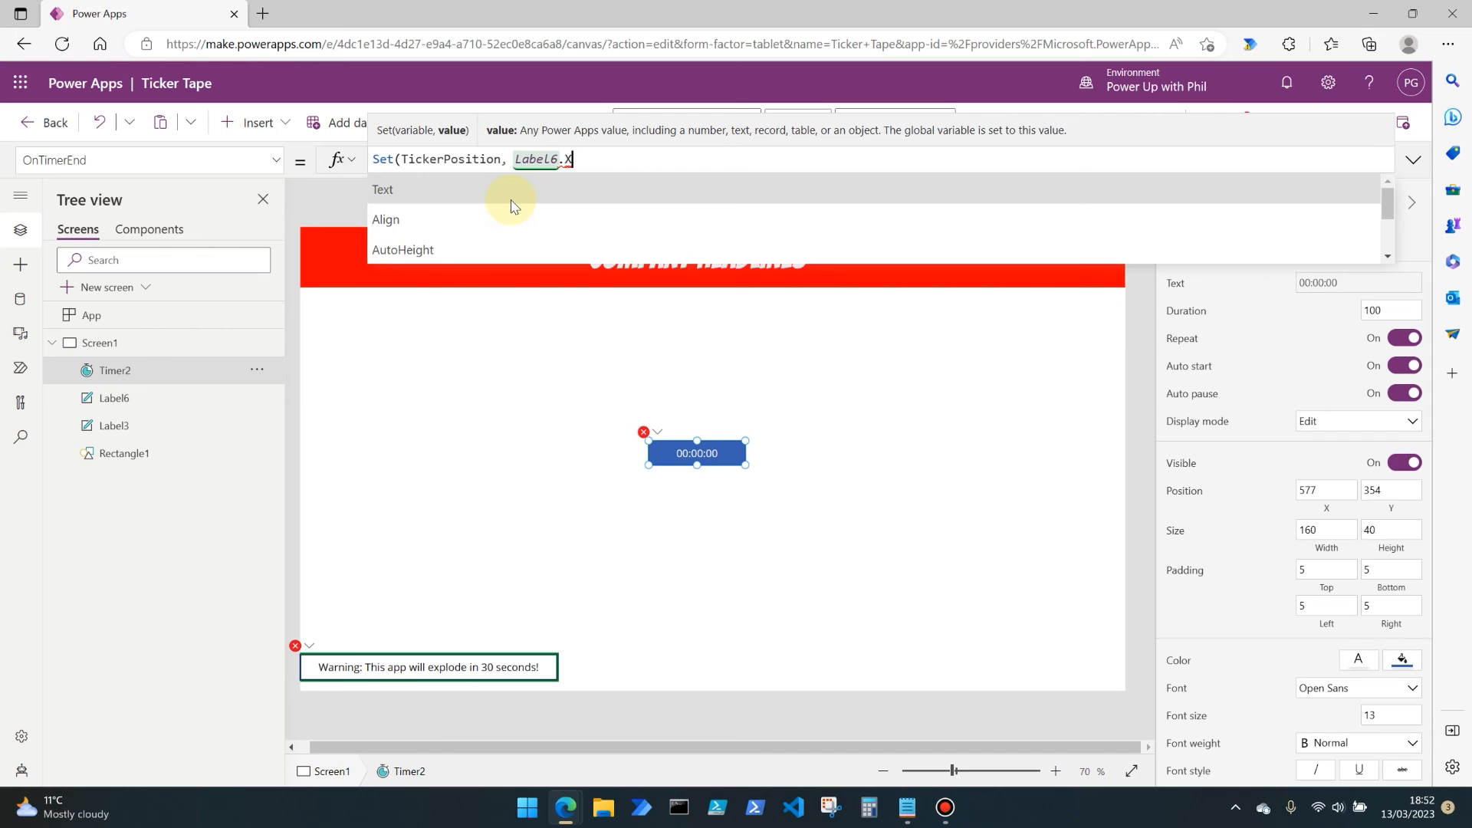
text(X)
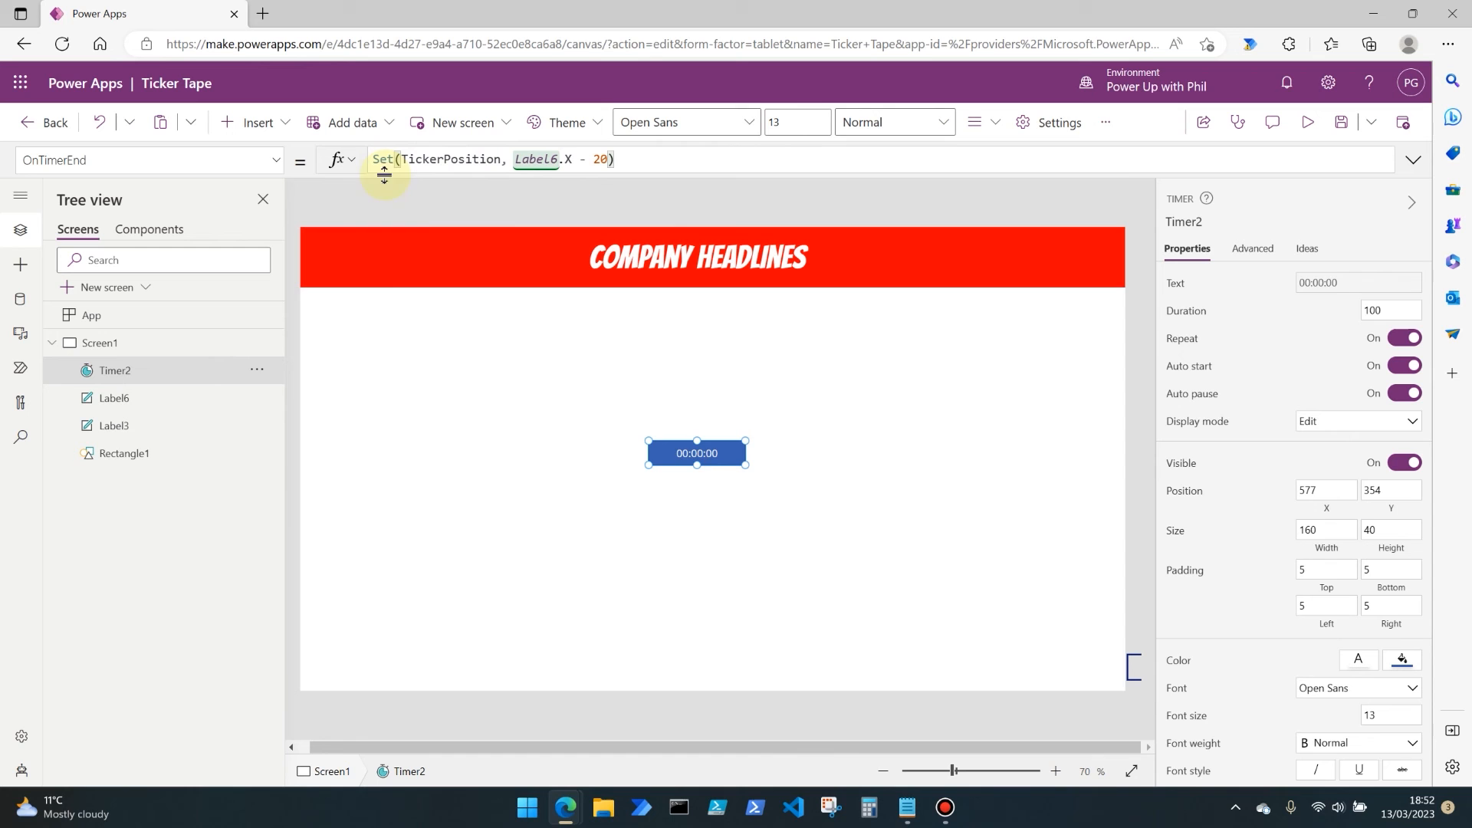
mouse_move(1252, 389)
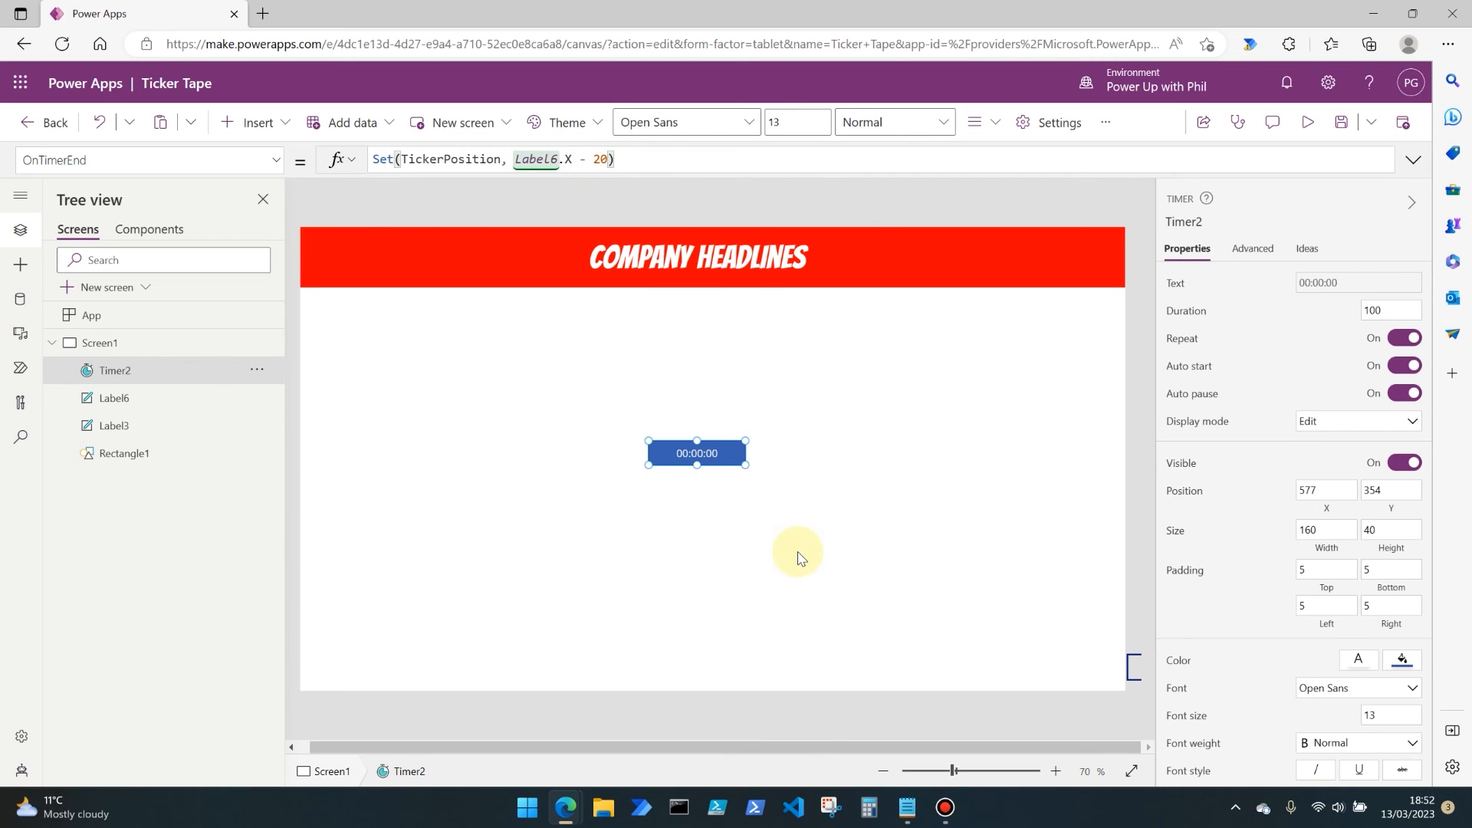
mouse_move(1097, 672)
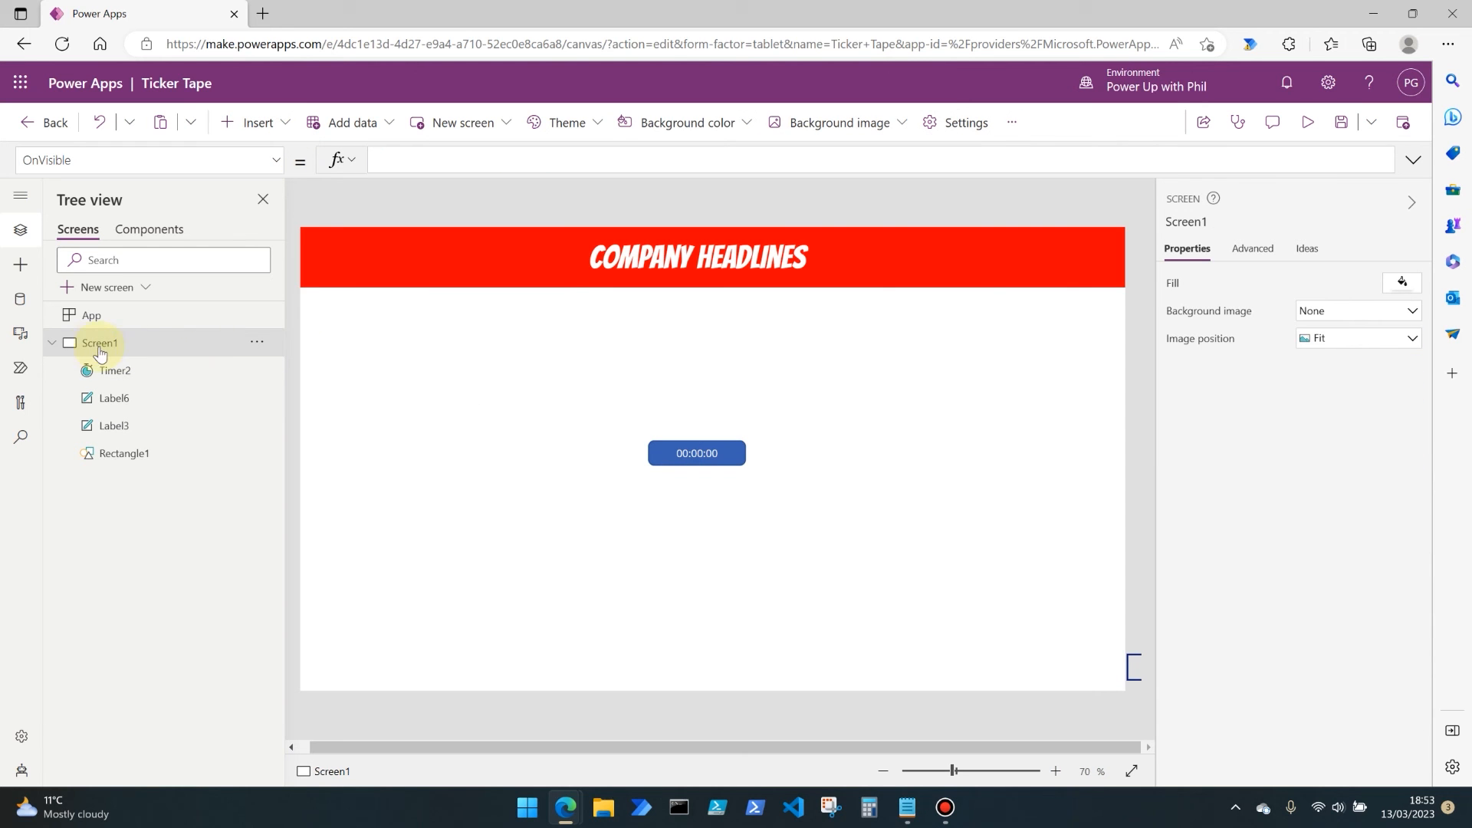
mouse_move(241, 210)
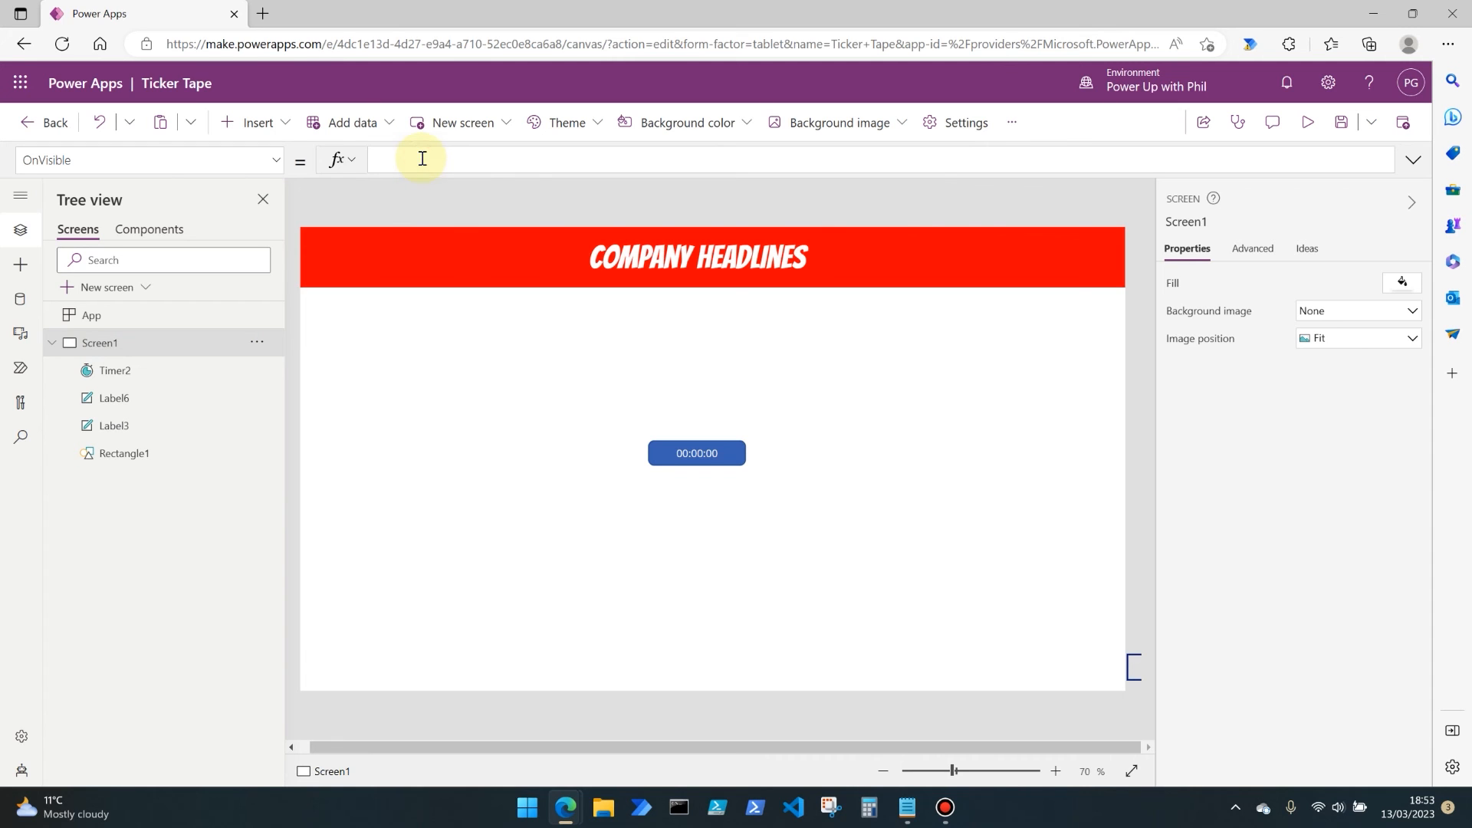
mouse_move(412, 164)
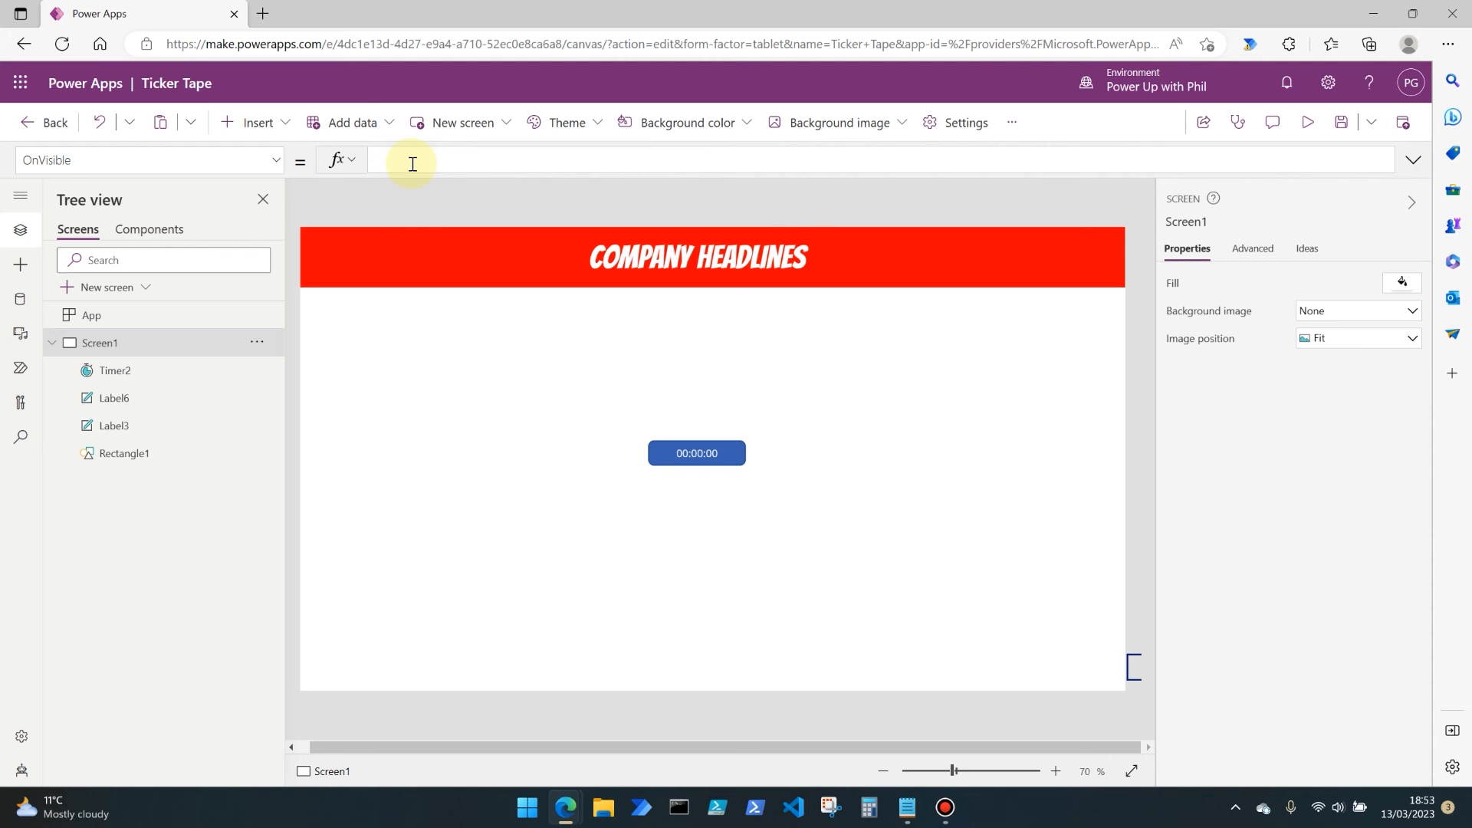
Enter Set(TickerPosition, 1370) as Screen1's OnVisible formula.
text(Set()
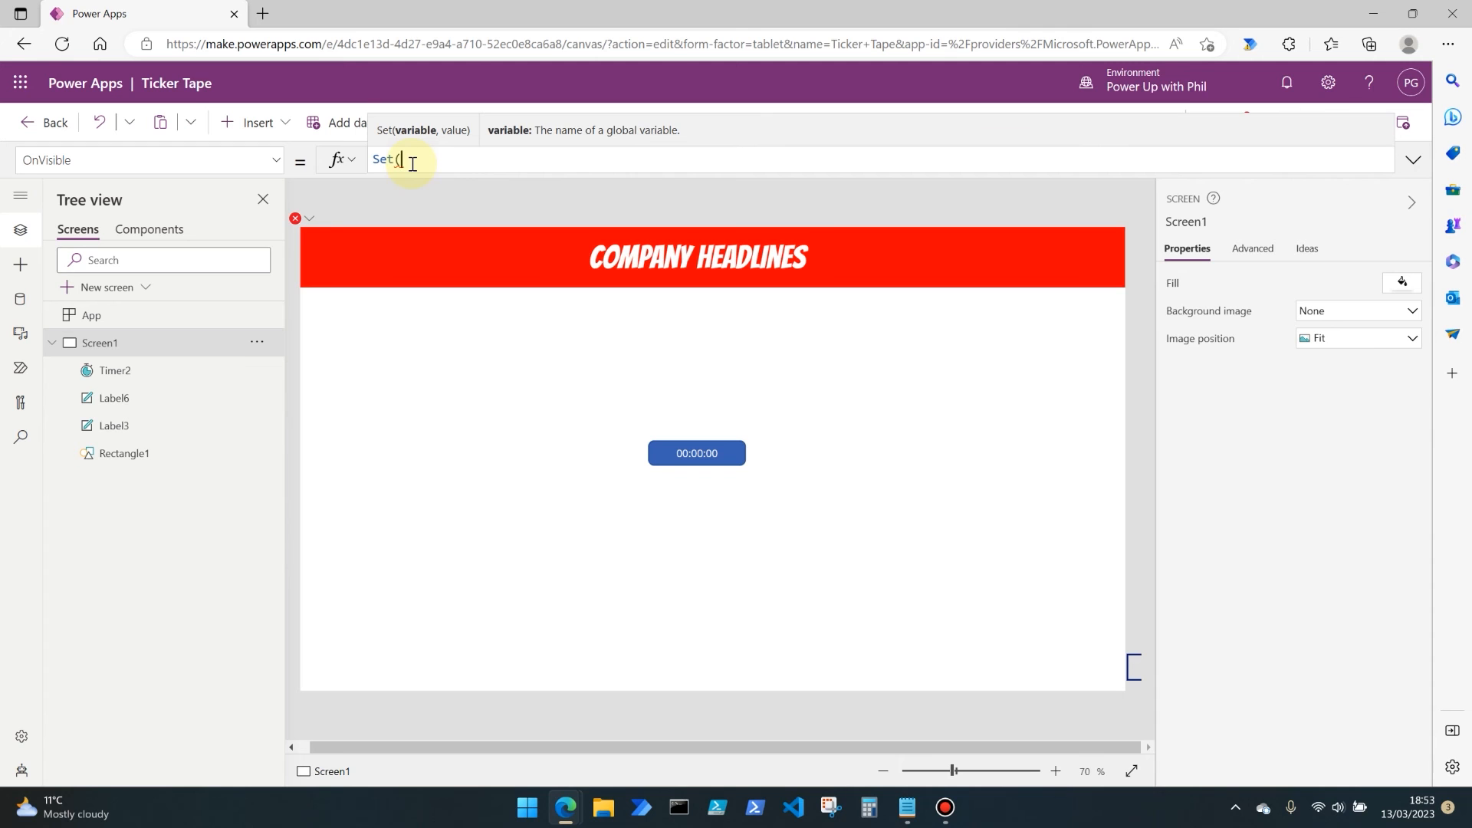
text(Ticker)
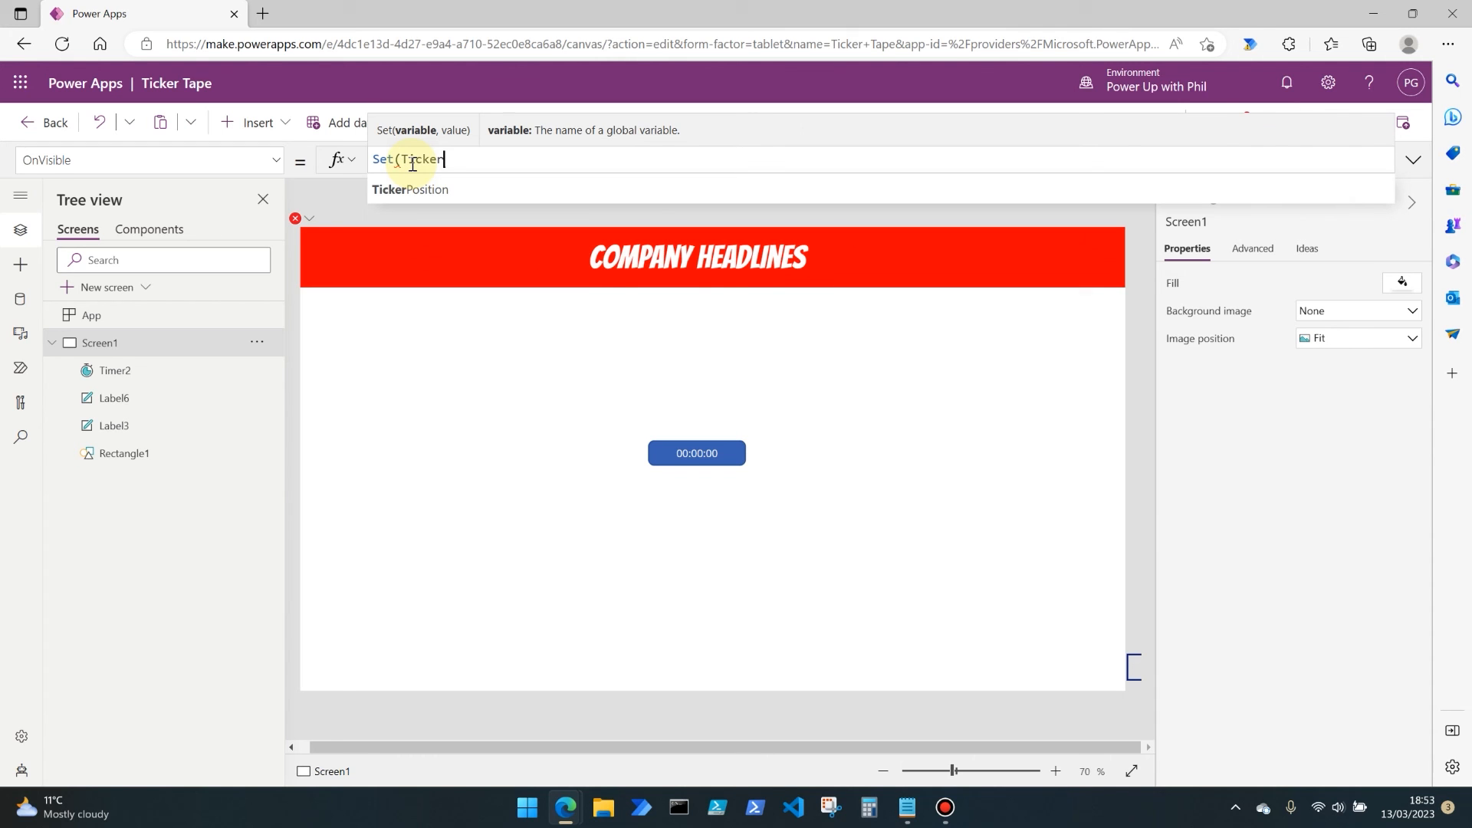
text(Position)
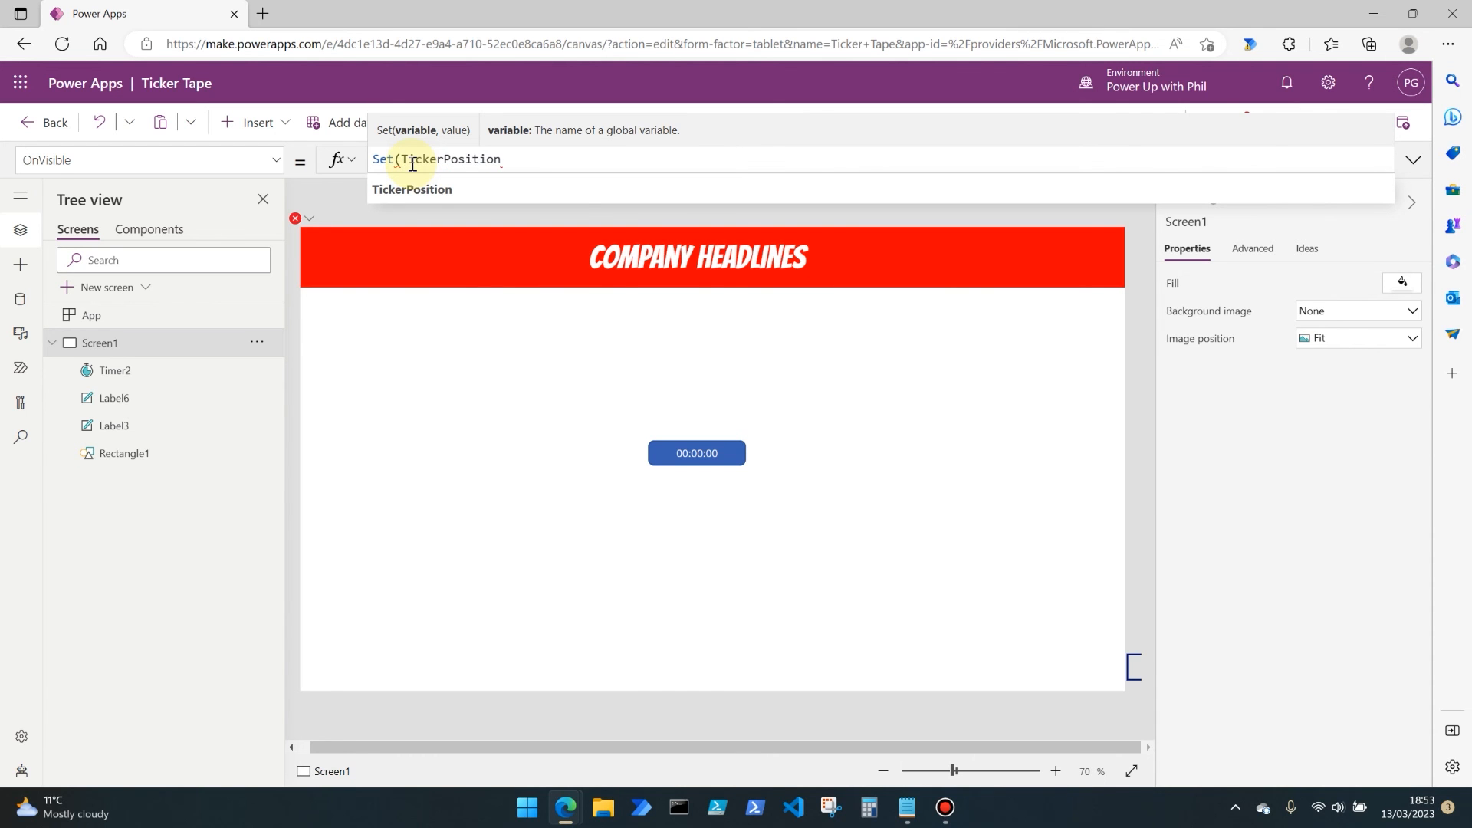
text(,)
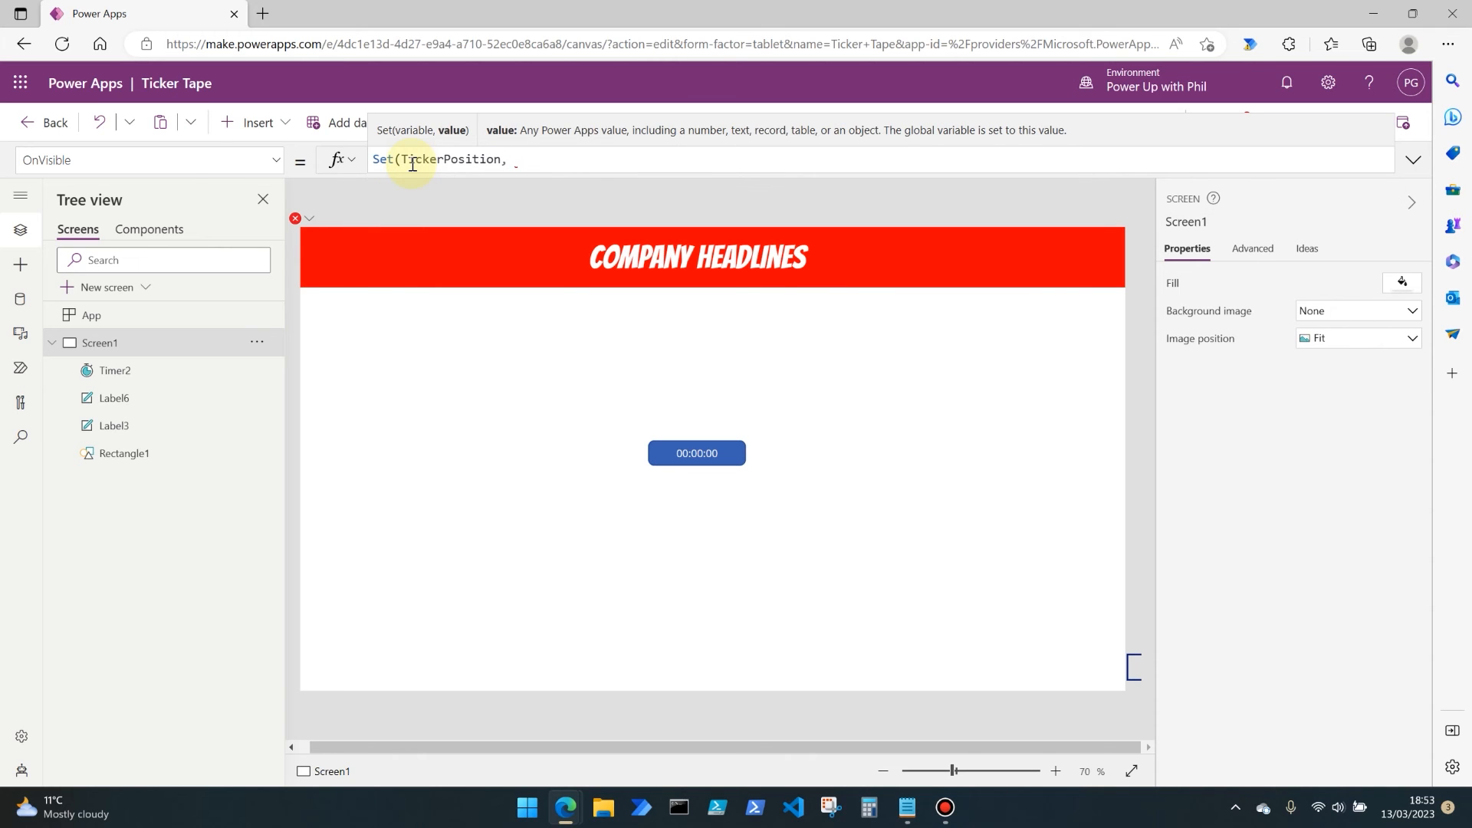
text(1370)
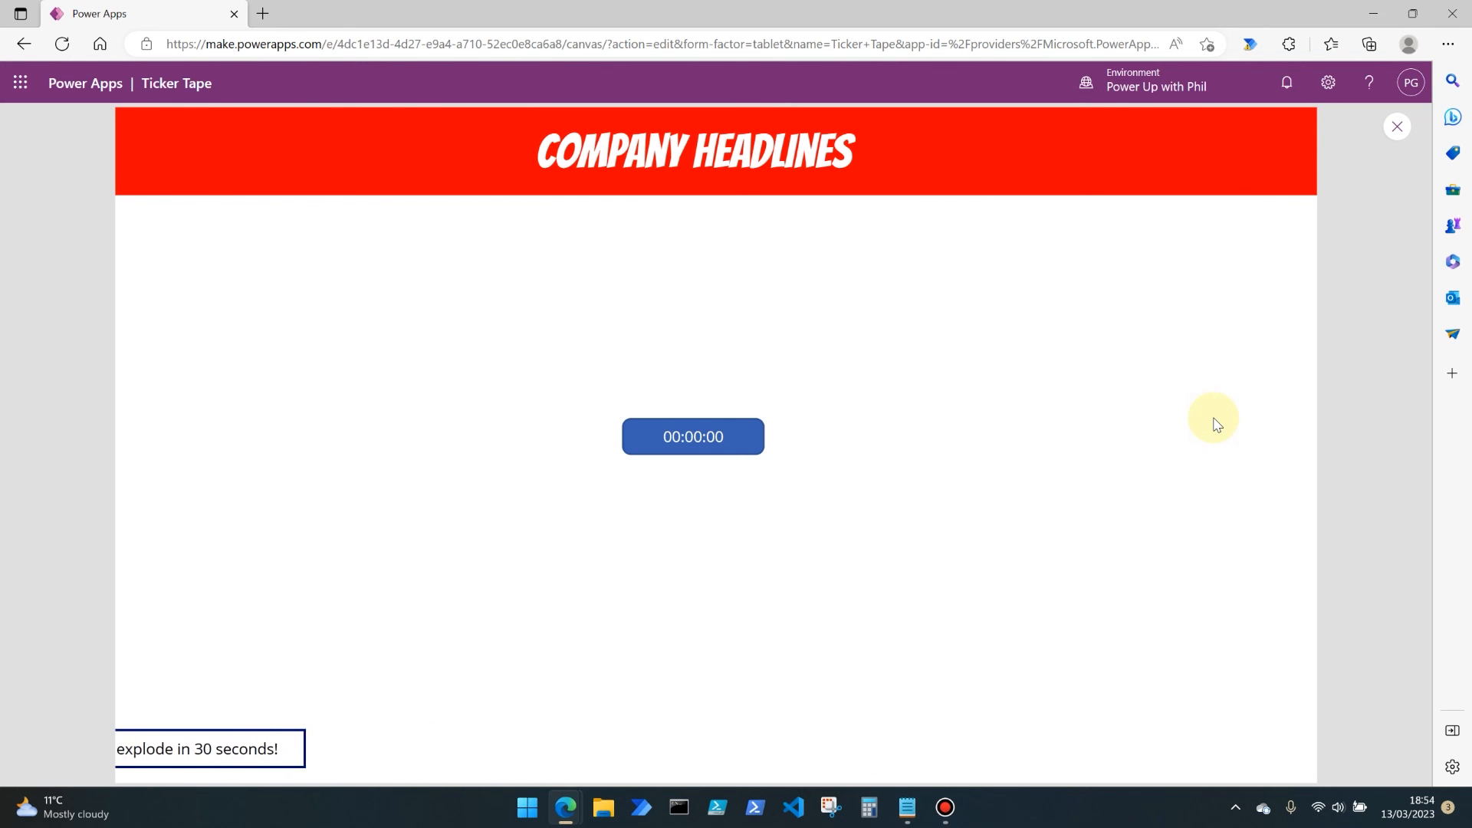
Close preview after watching the warning label scroll, returning to the editor.
click(1396, 126)
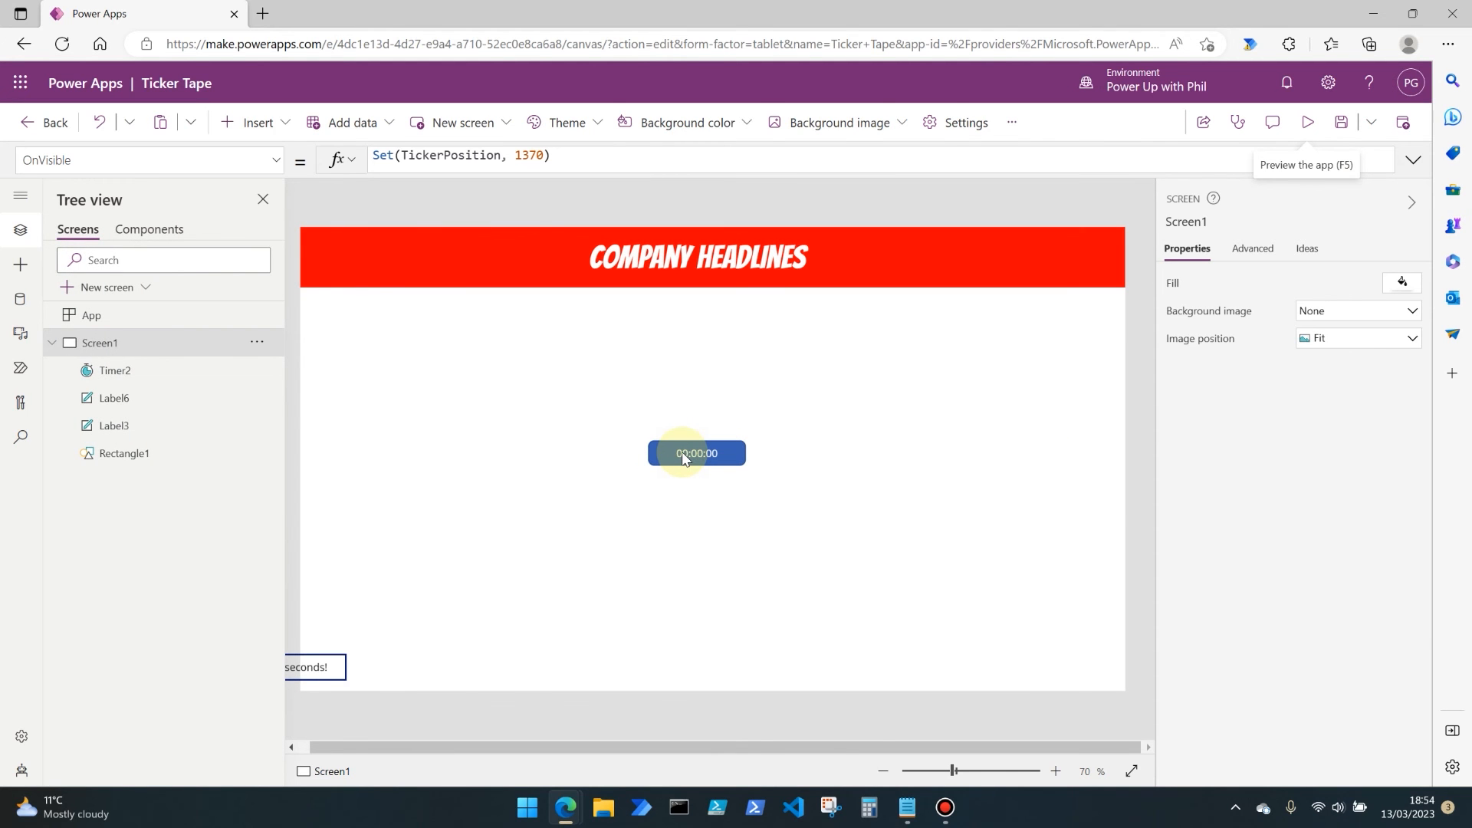
Set Timer2's Visible to Off, preview to confirm it's hidden, then select the warning label.
click(695, 453)
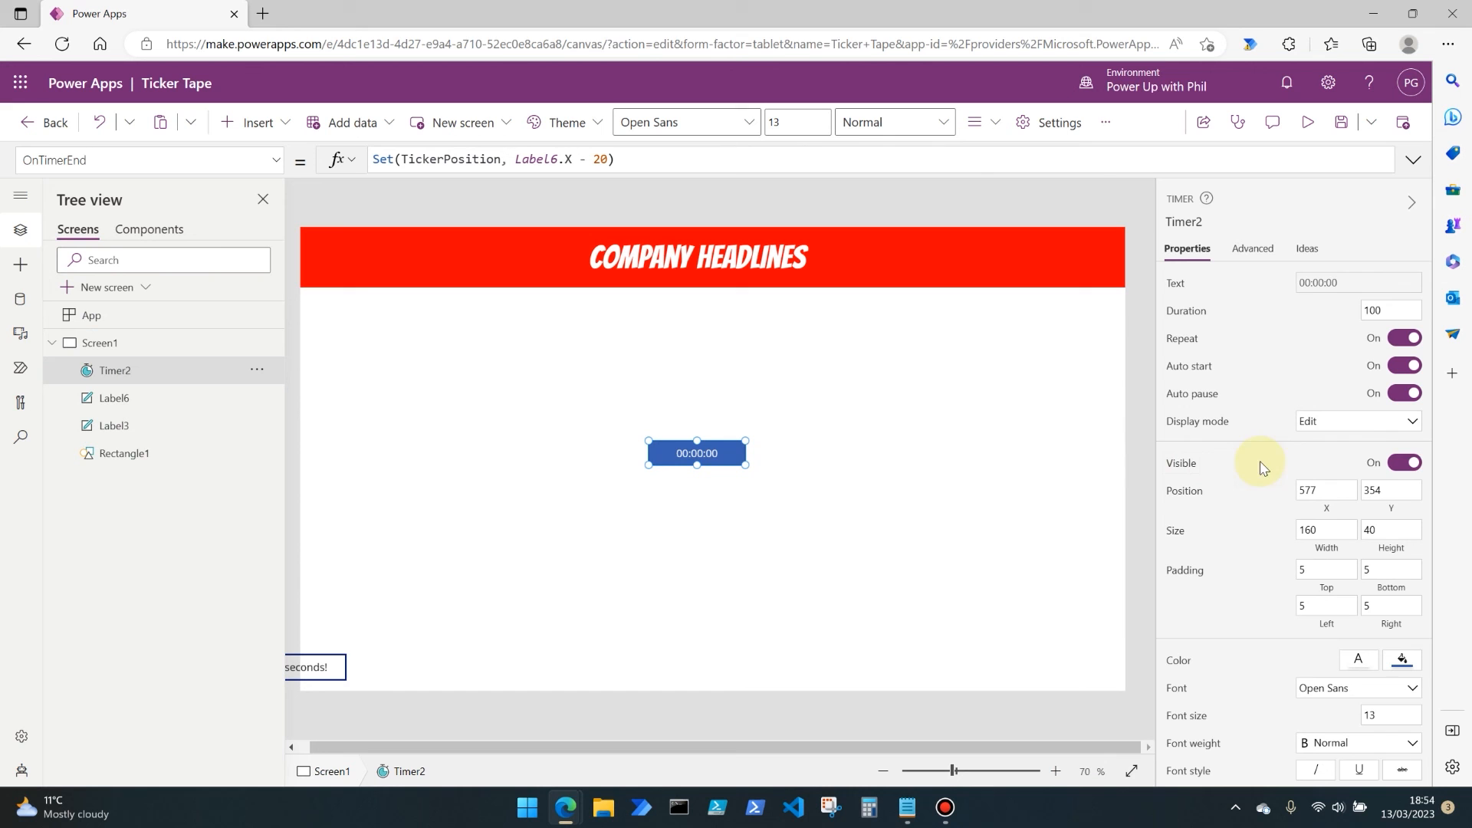
click(1405, 462)
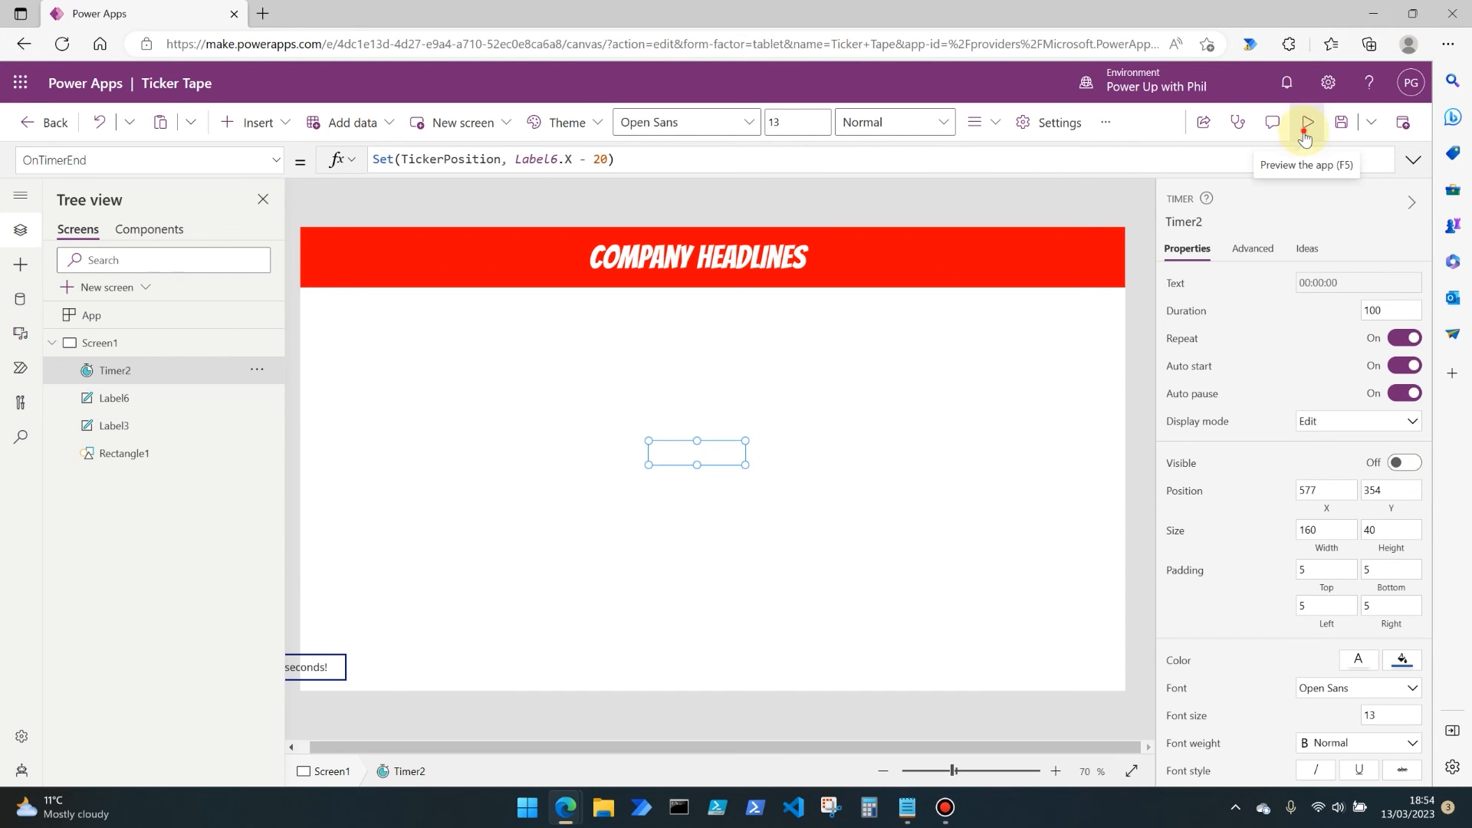
click(1304, 123)
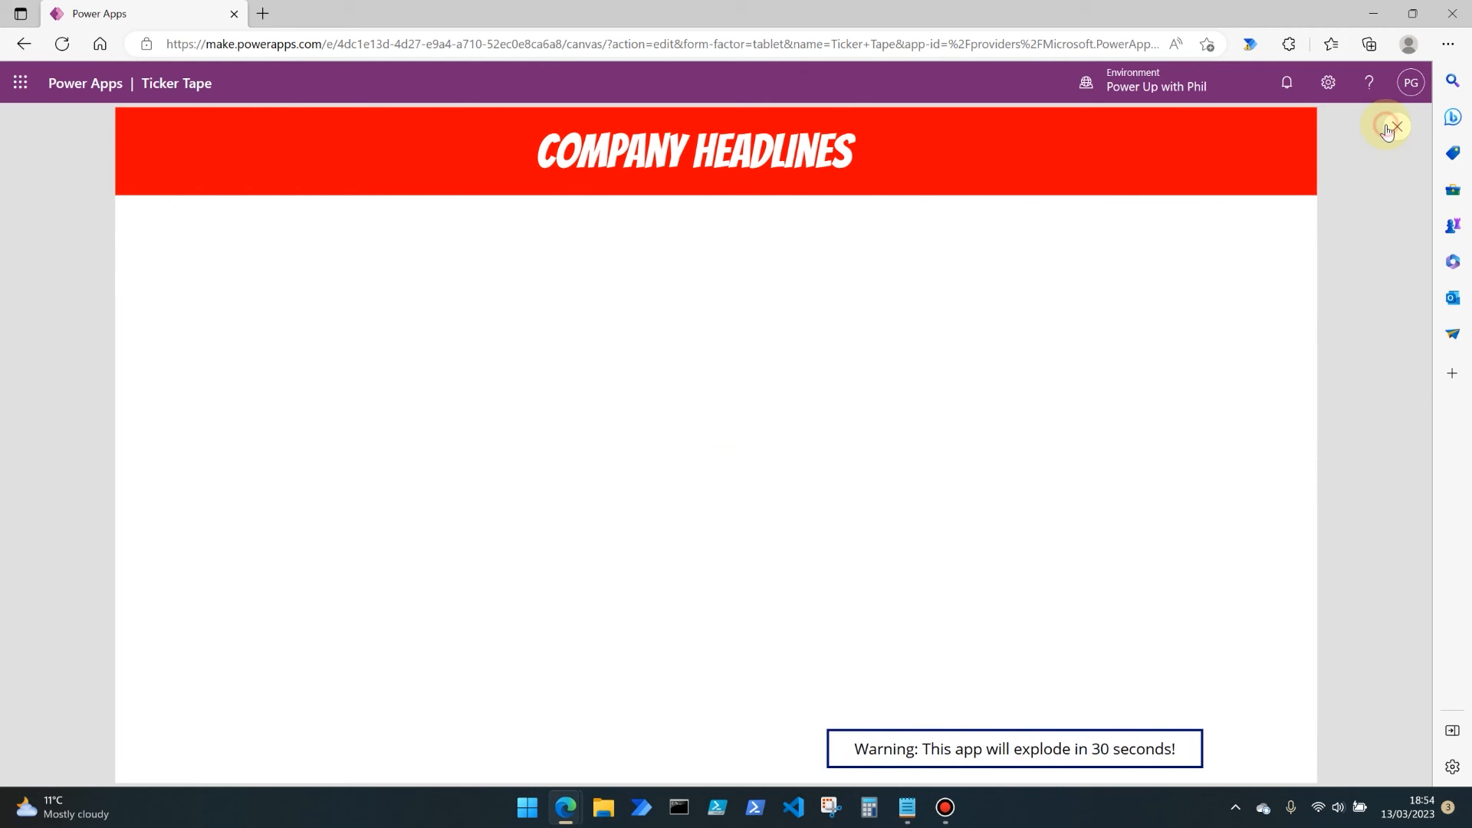
click(1398, 129)
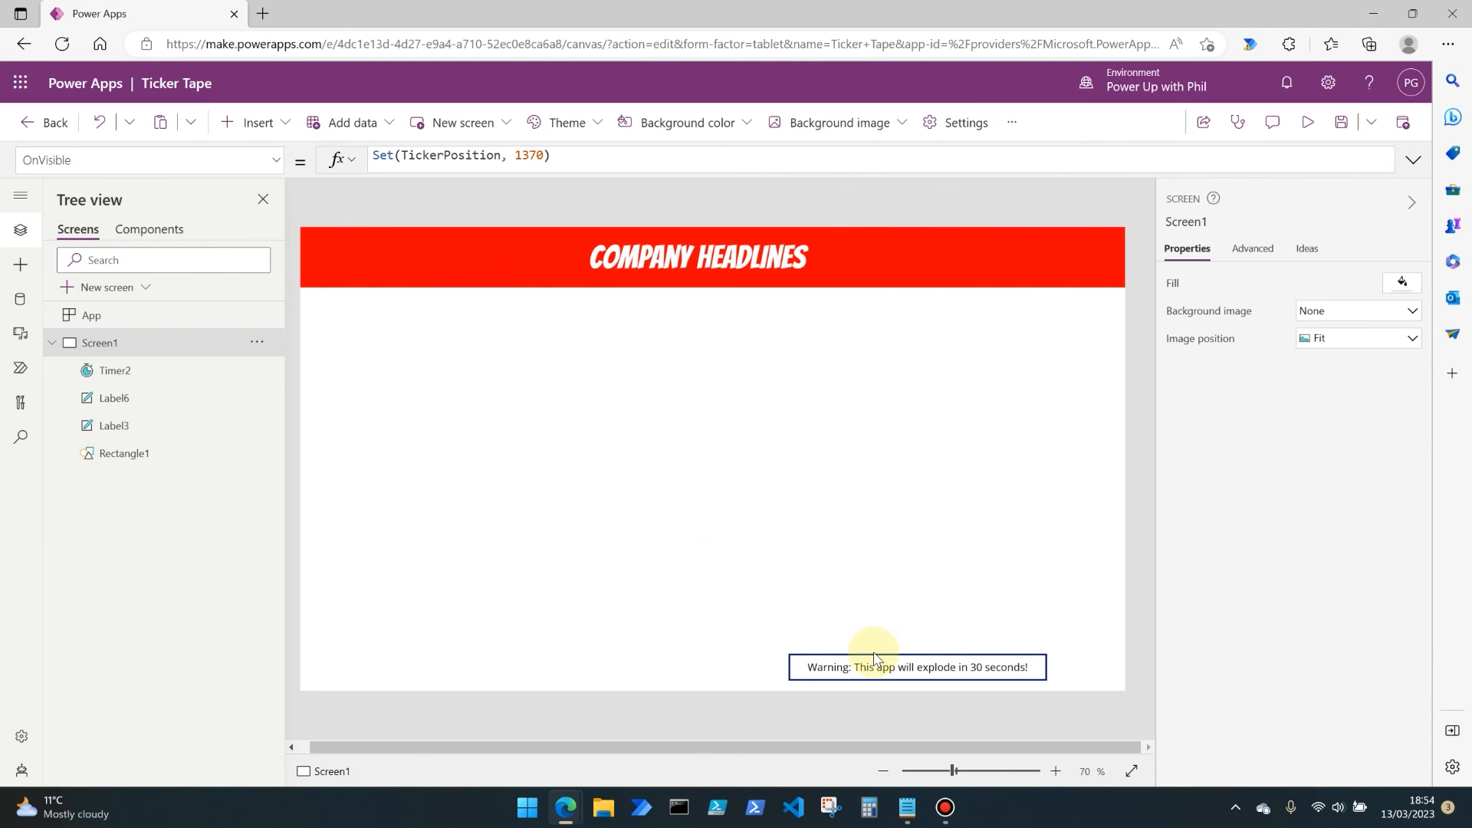
click(916, 668)
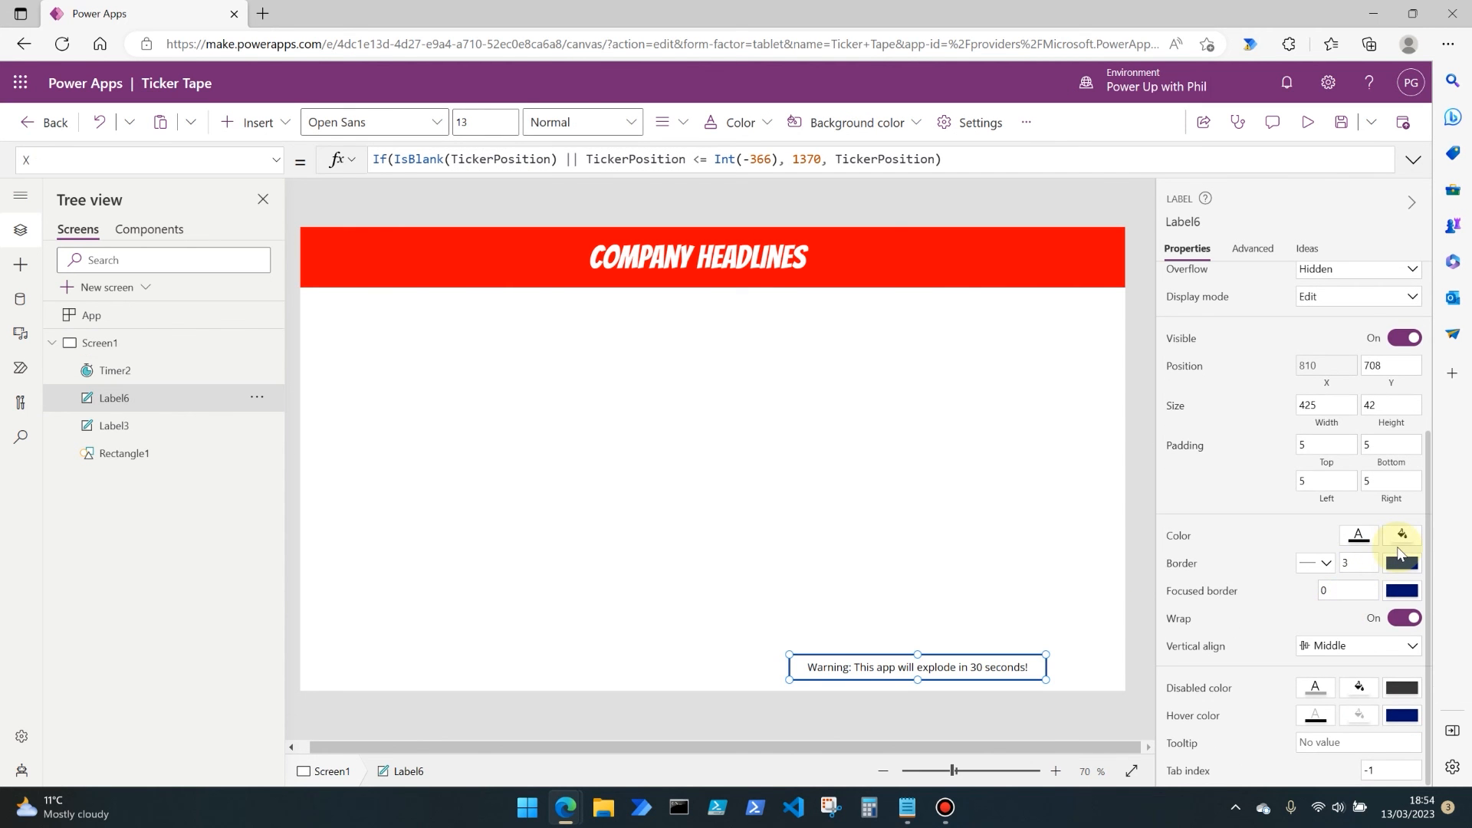
Set the warning label's Fill to yellow.
click(1402, 535)
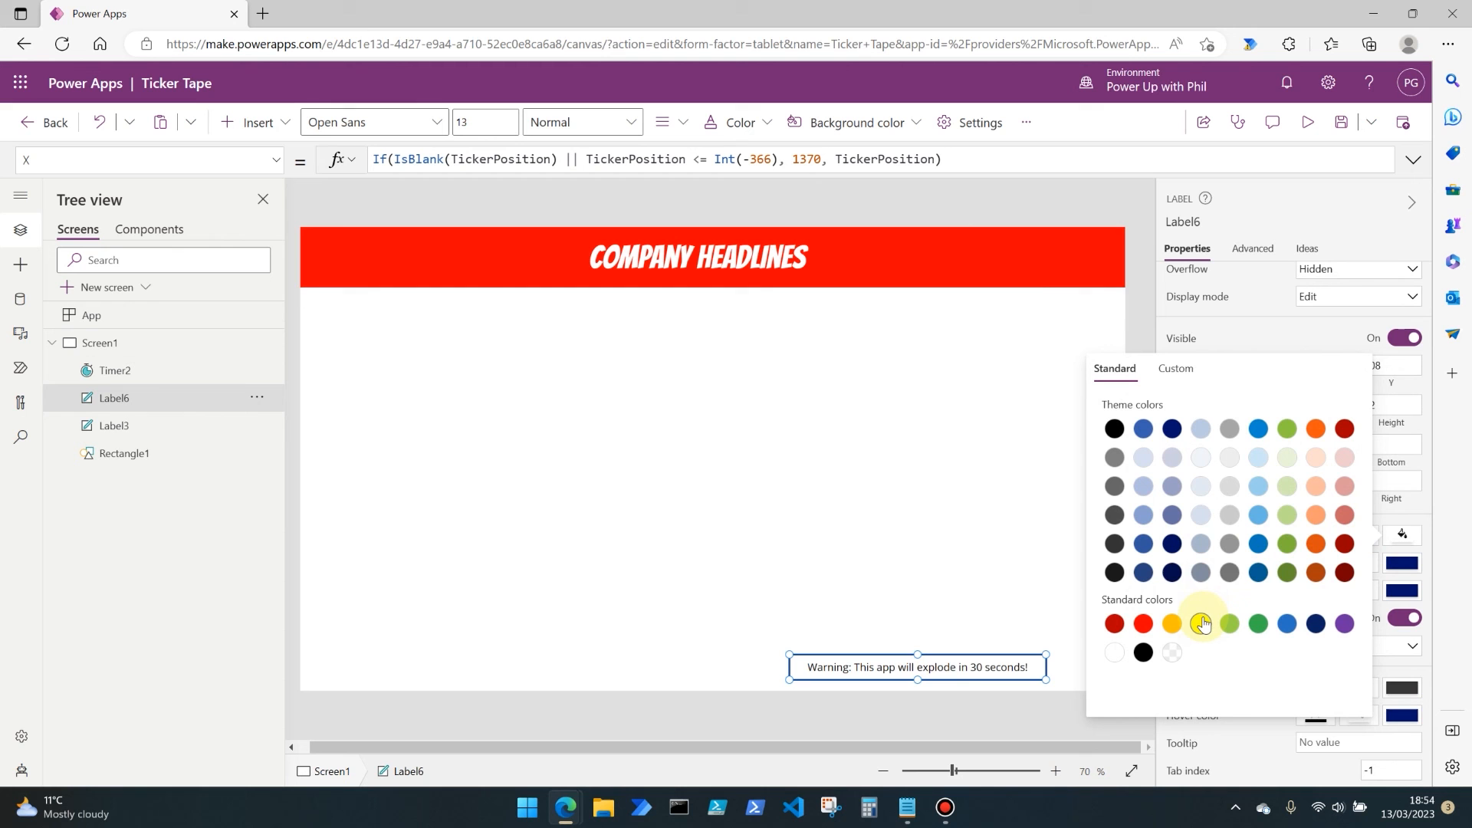
click(1200, 623)
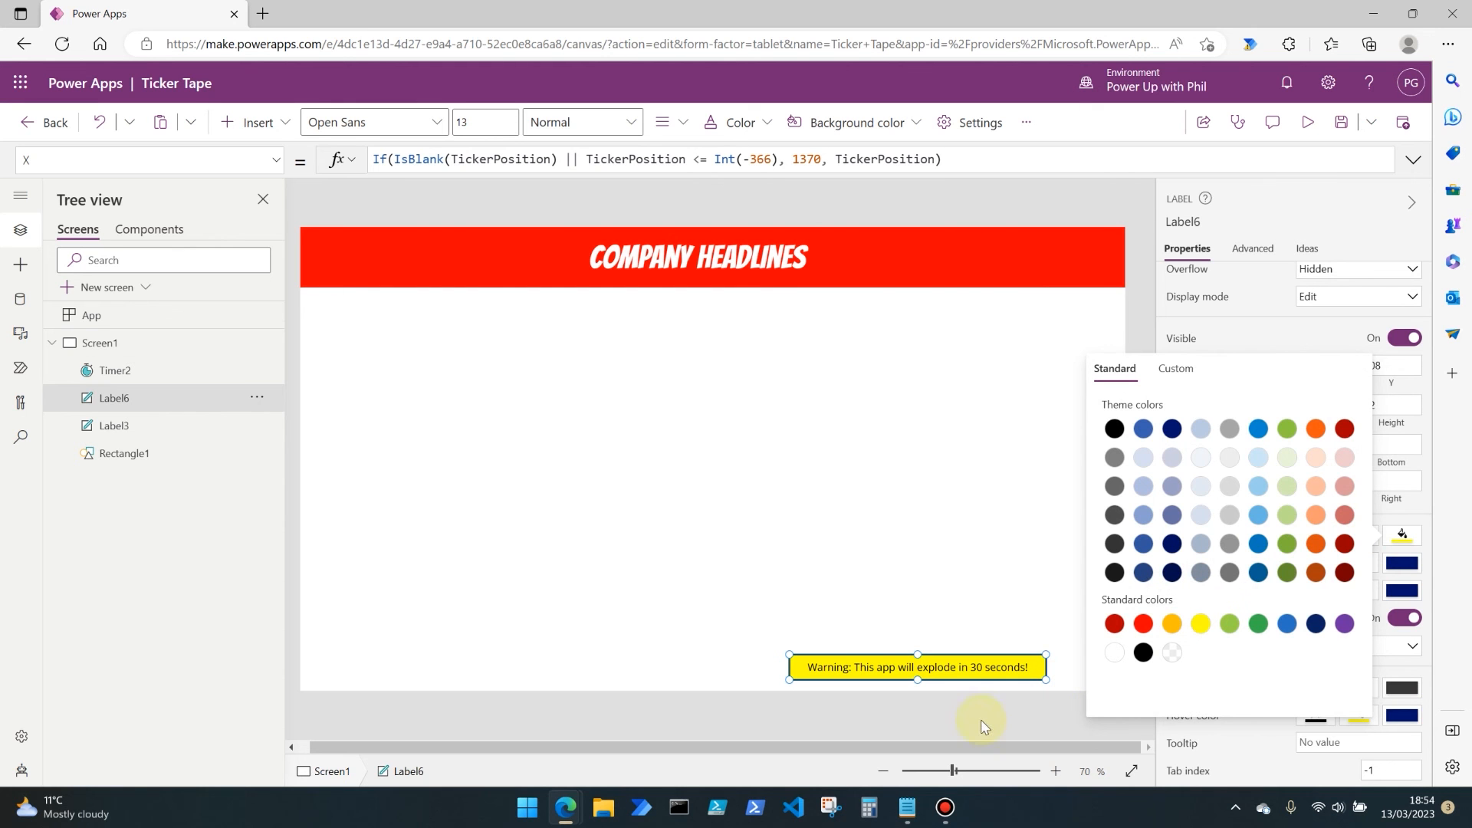
click(976, 714)
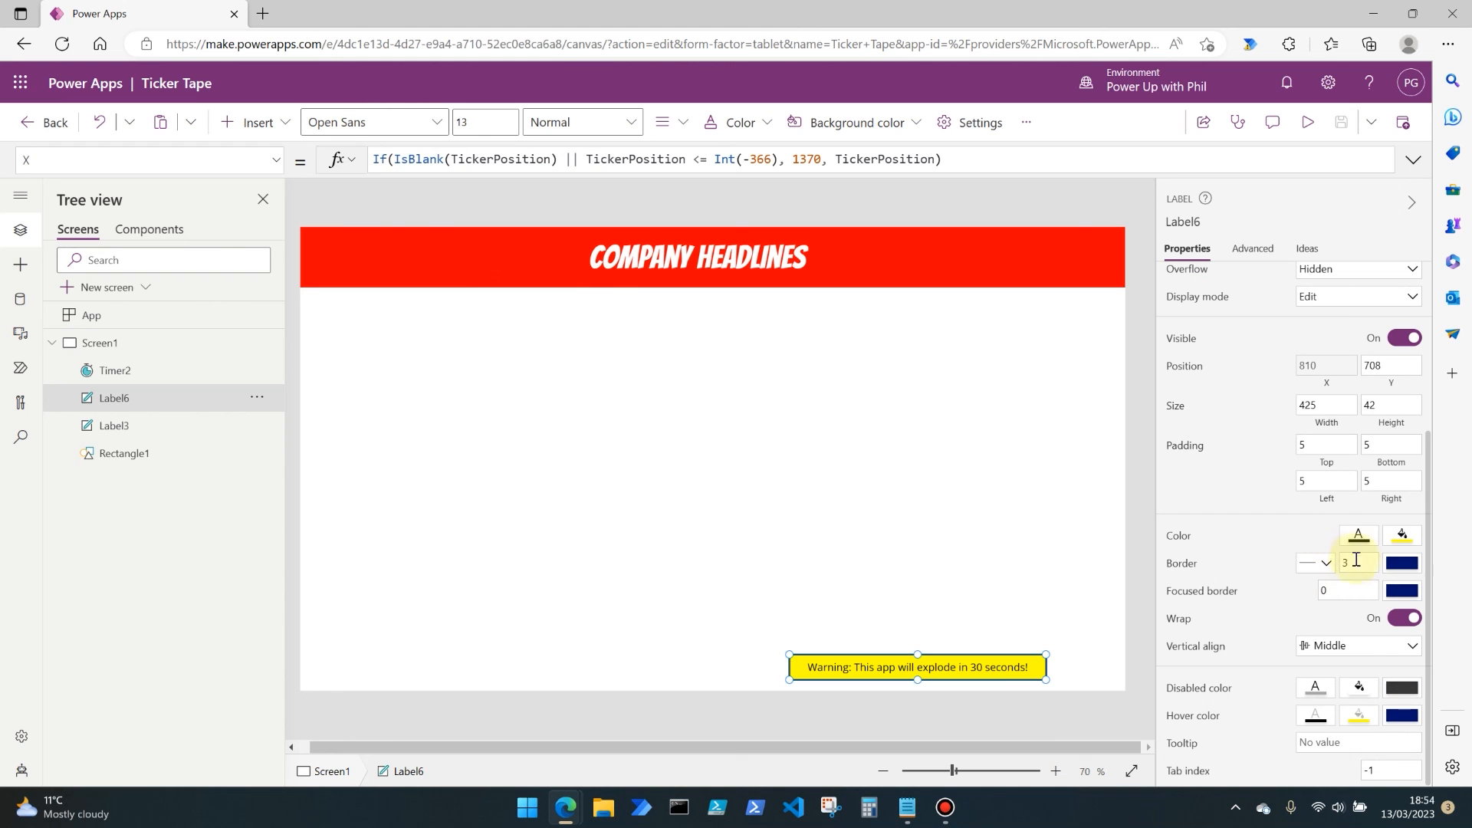
mouse_move(1358, 535)
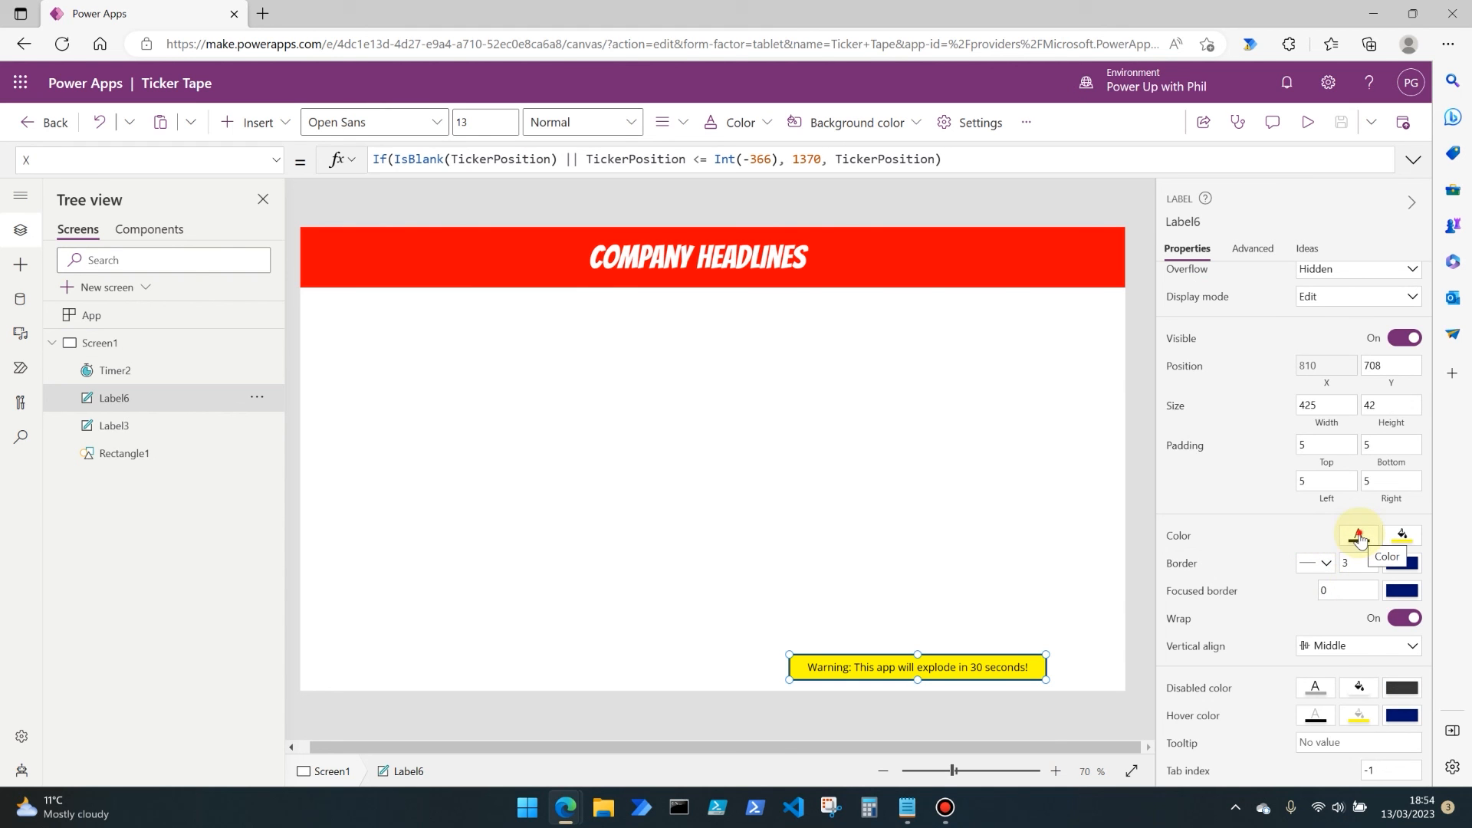
Make the warning label's text red and bold.
click(1359, 536)
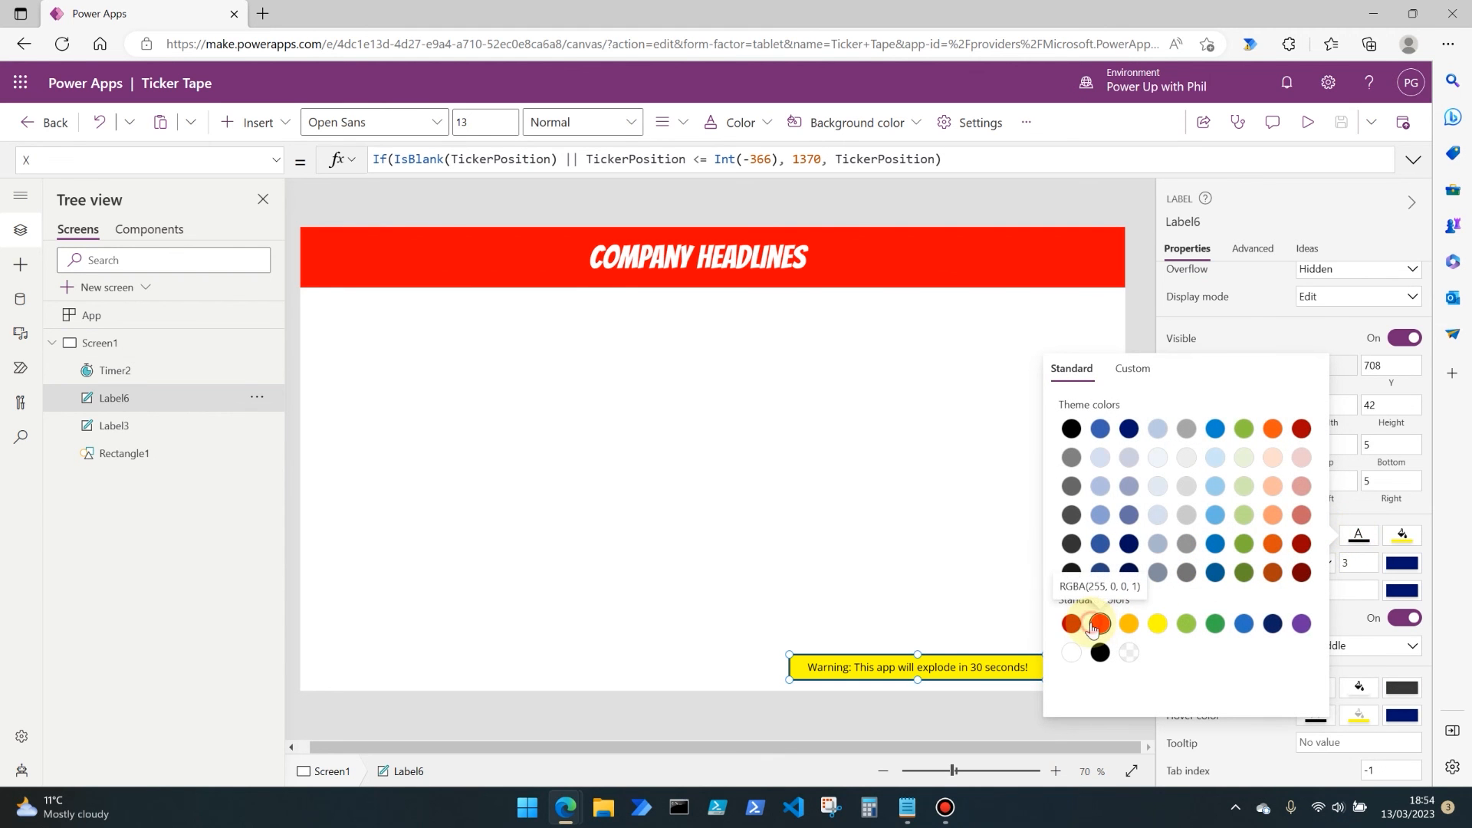
click(976, 681)
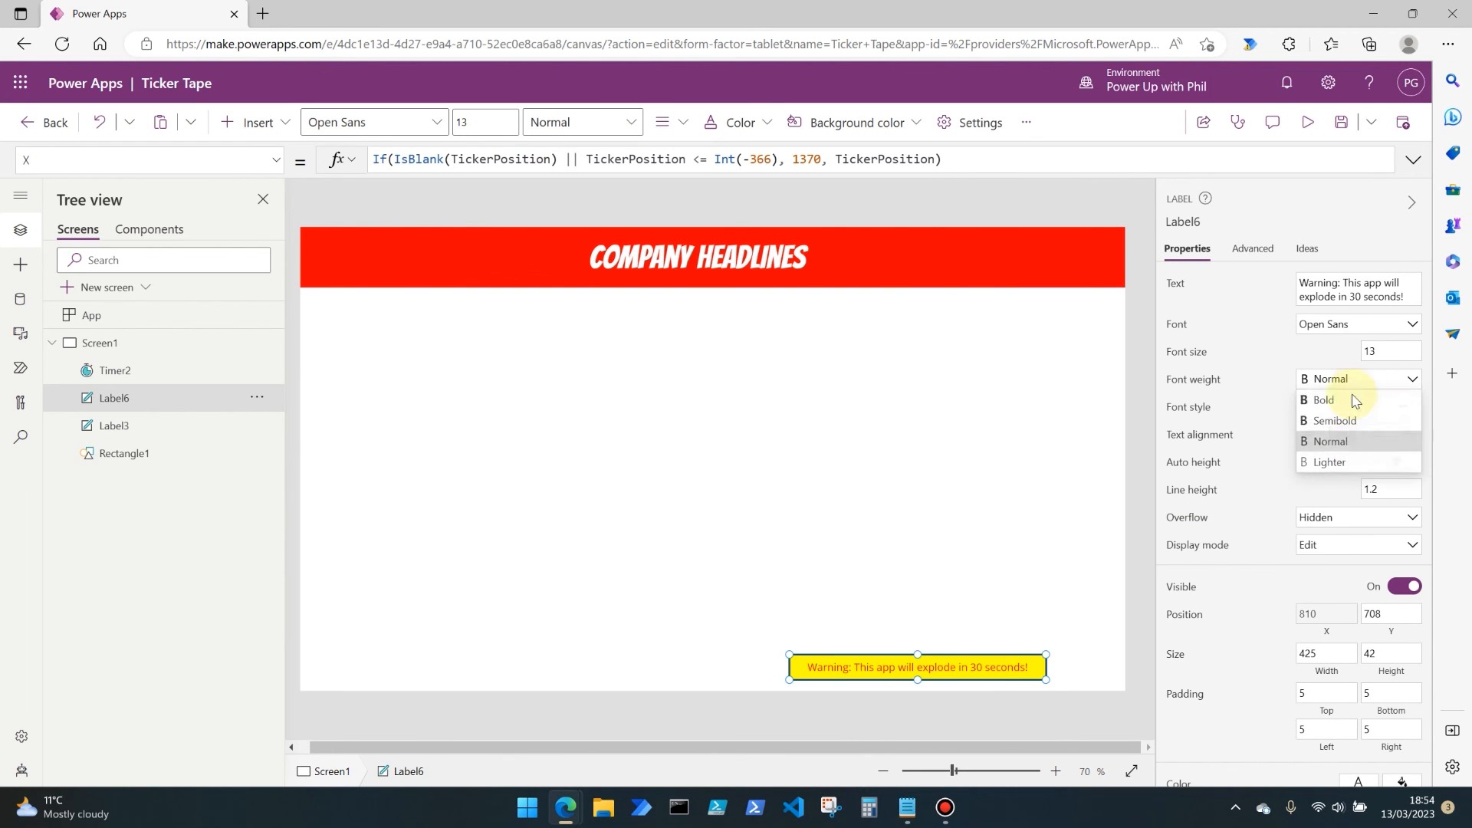
click(1325, 401)
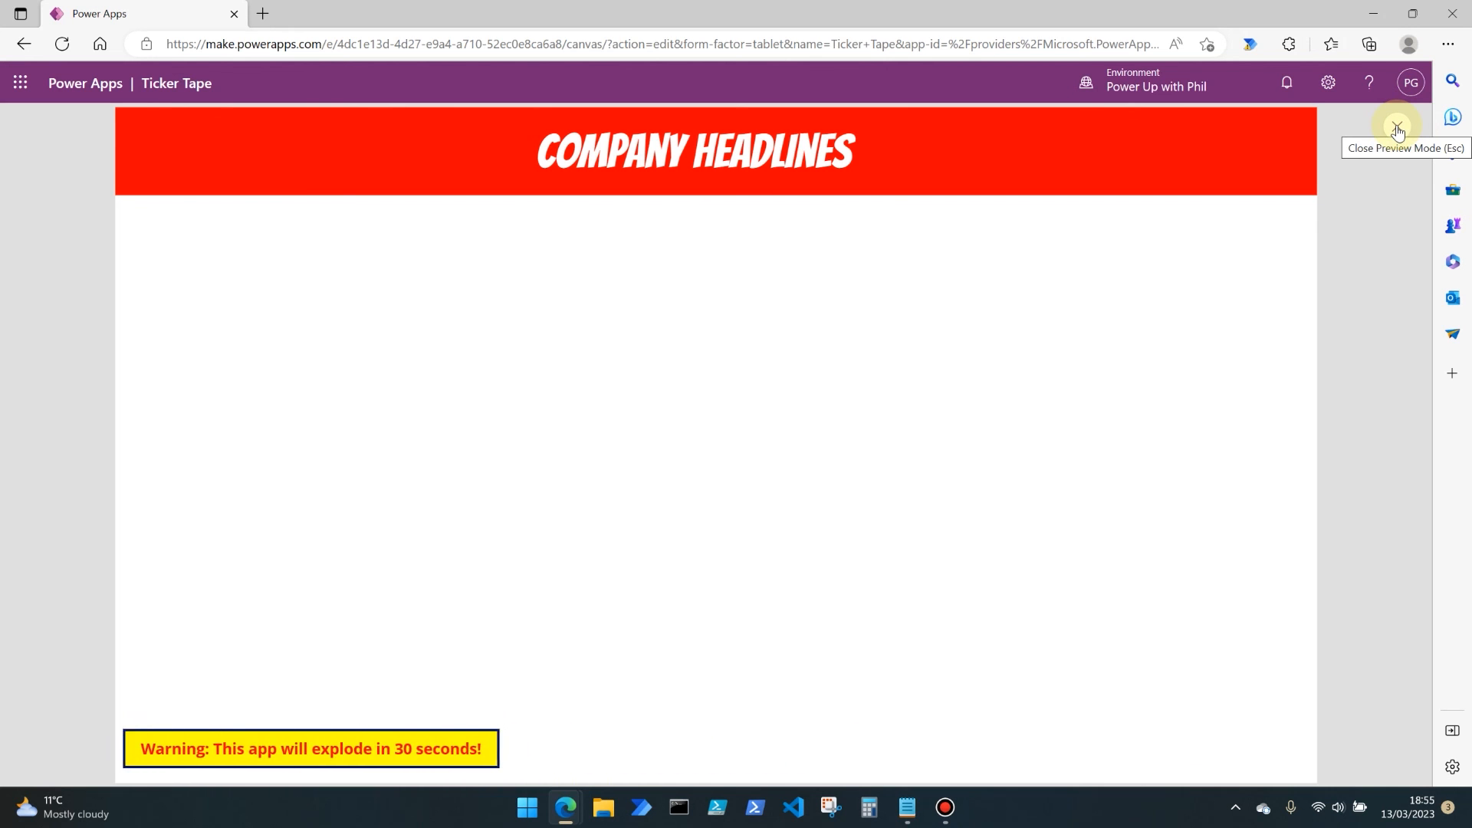
click(1398, 129)
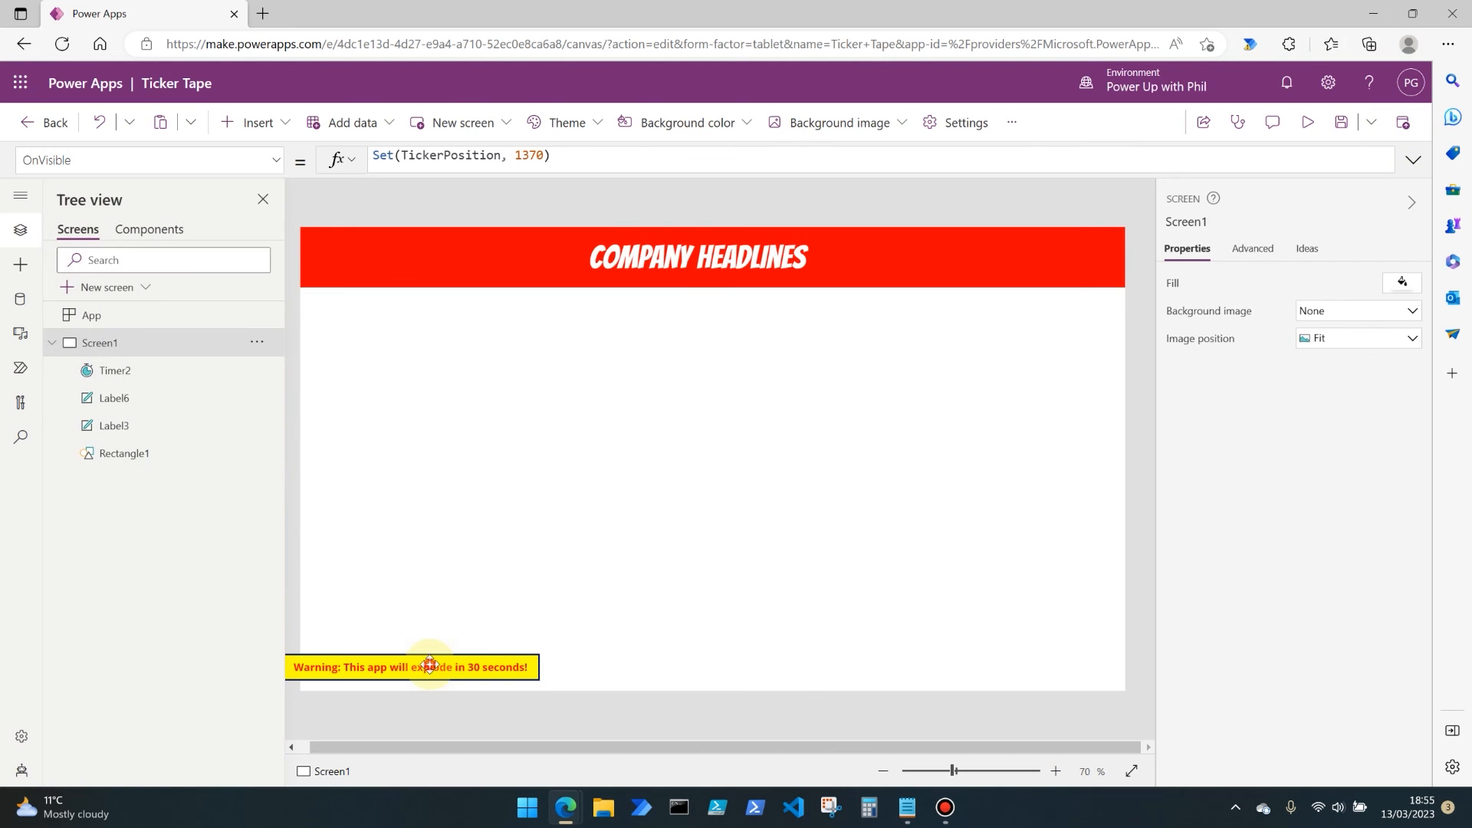
click(411, 666)
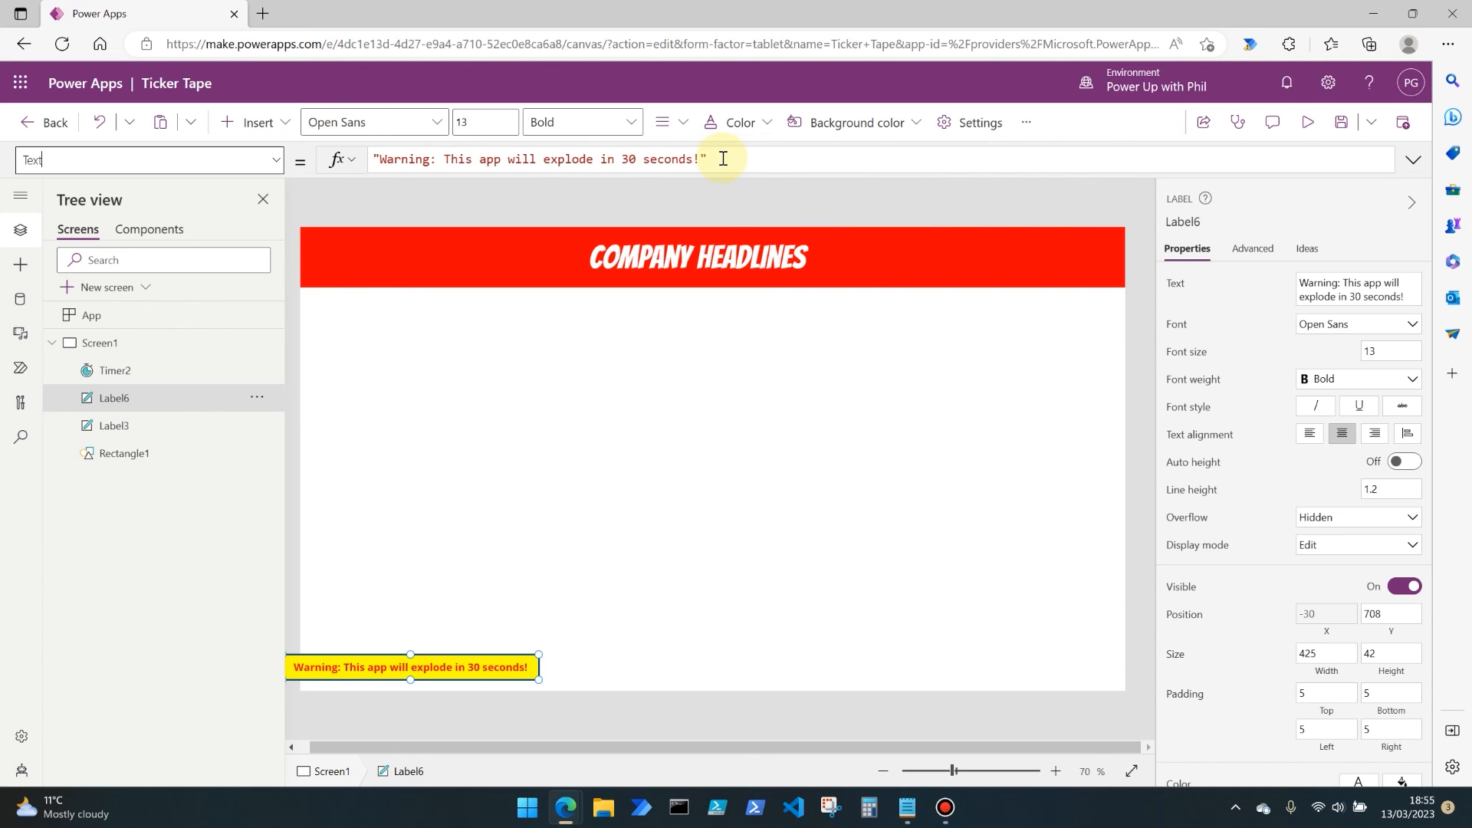
mouse_move(474, 629)
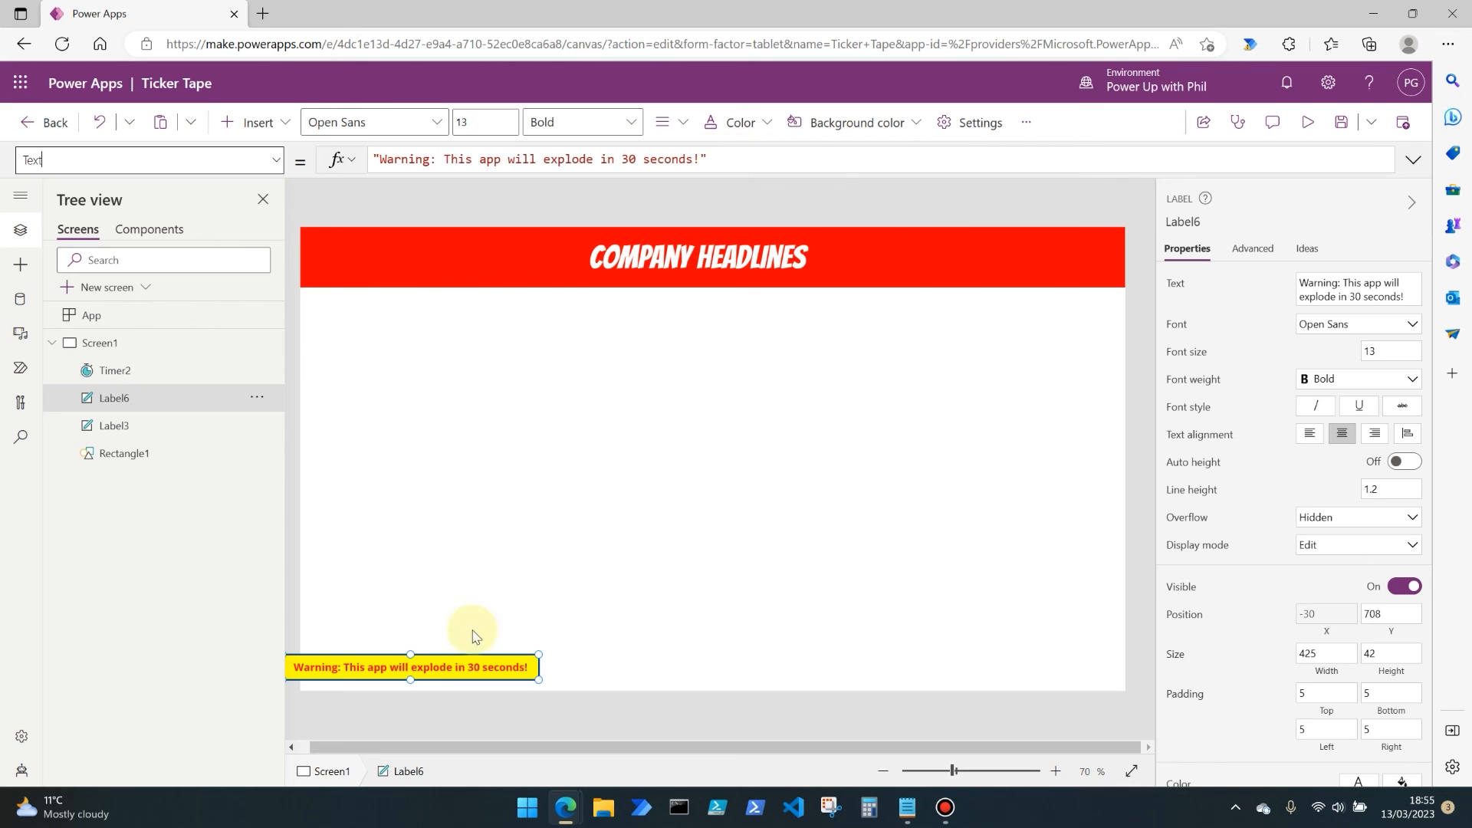
mouse_move(697, 490)
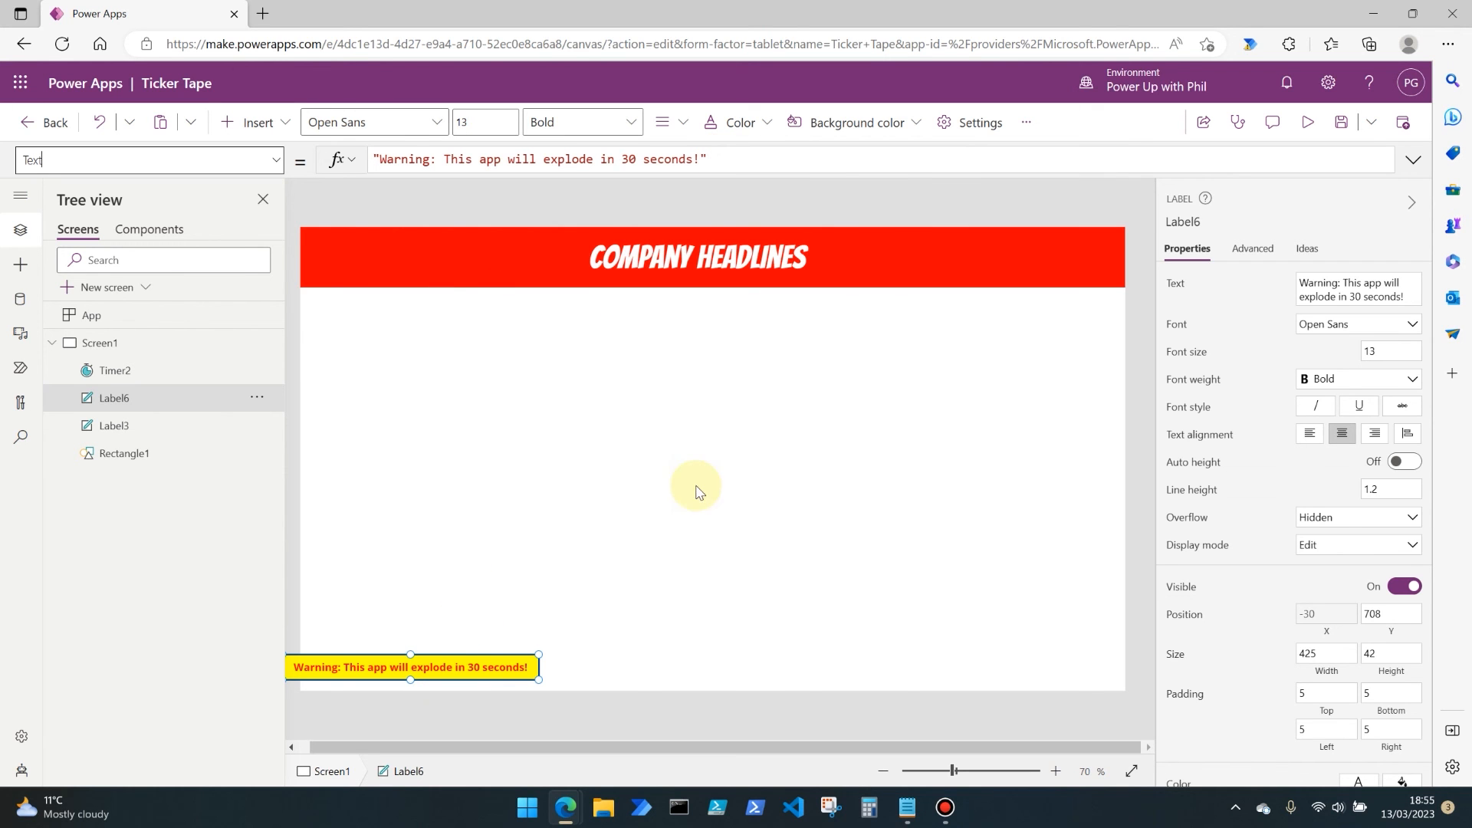
mouse_move(723, 481)
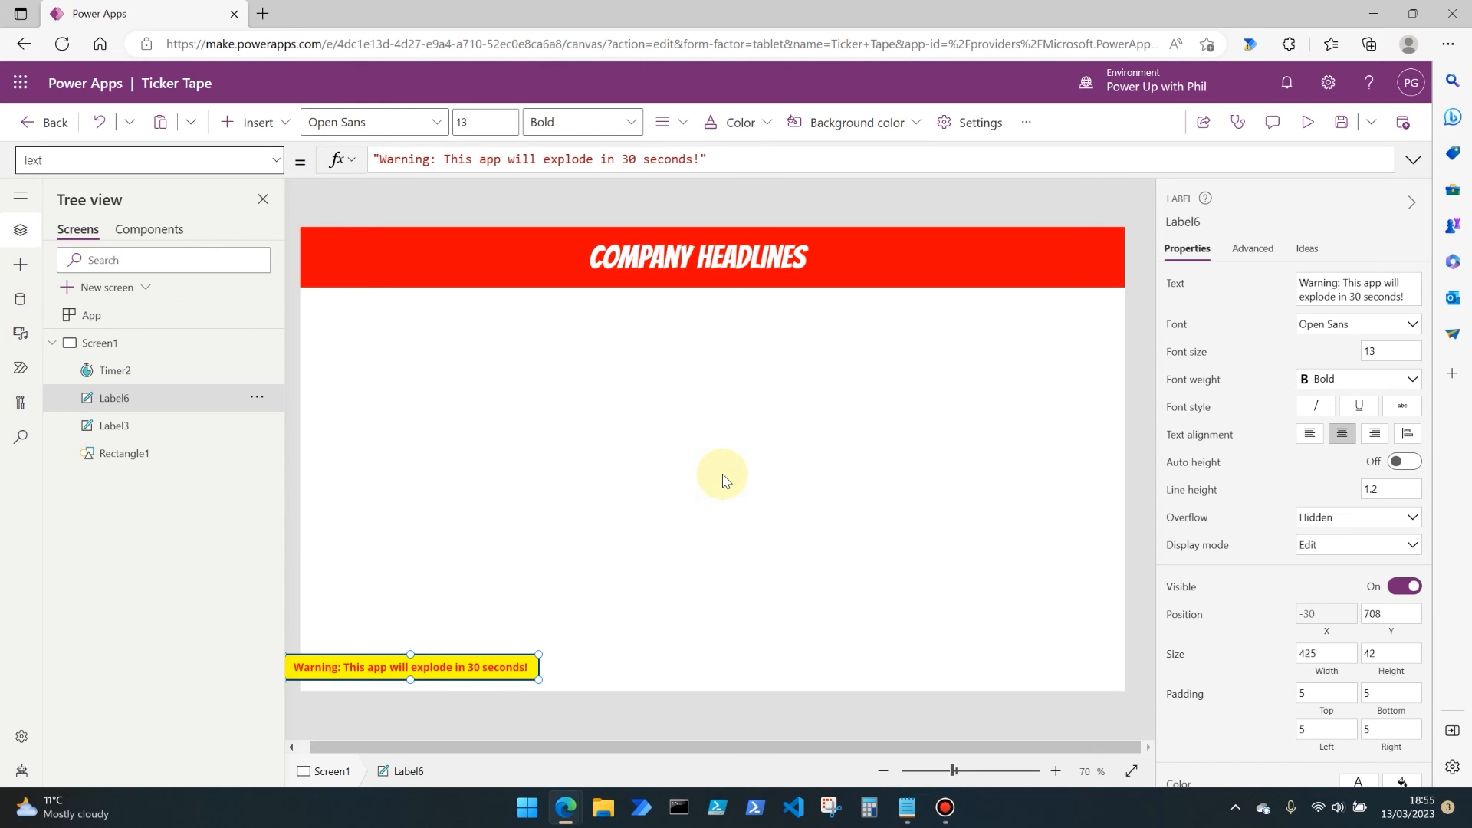
mouse_move(540, 506)
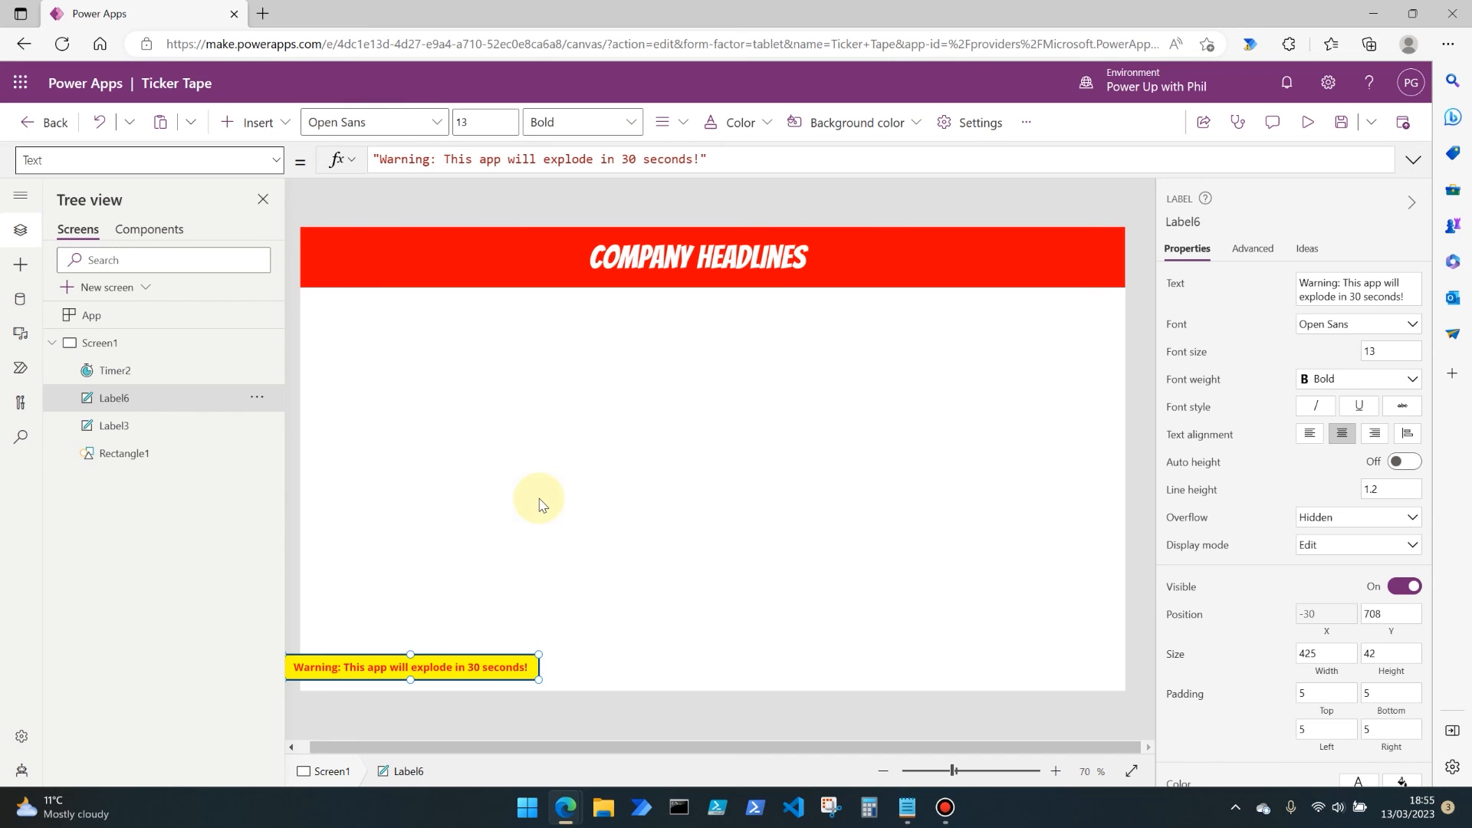
mouse_move(570, 494)
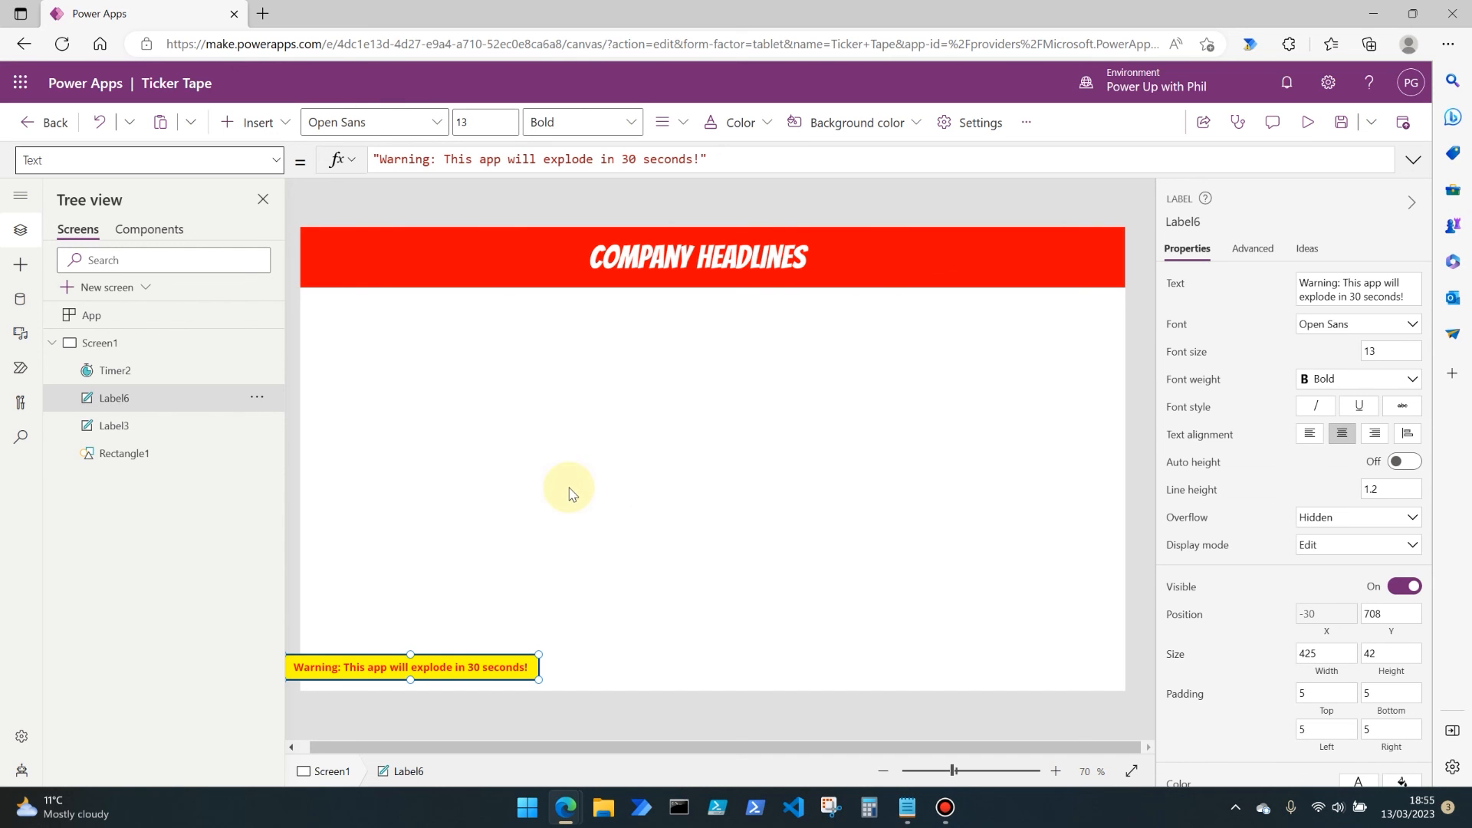
mouse_move(791, 499)
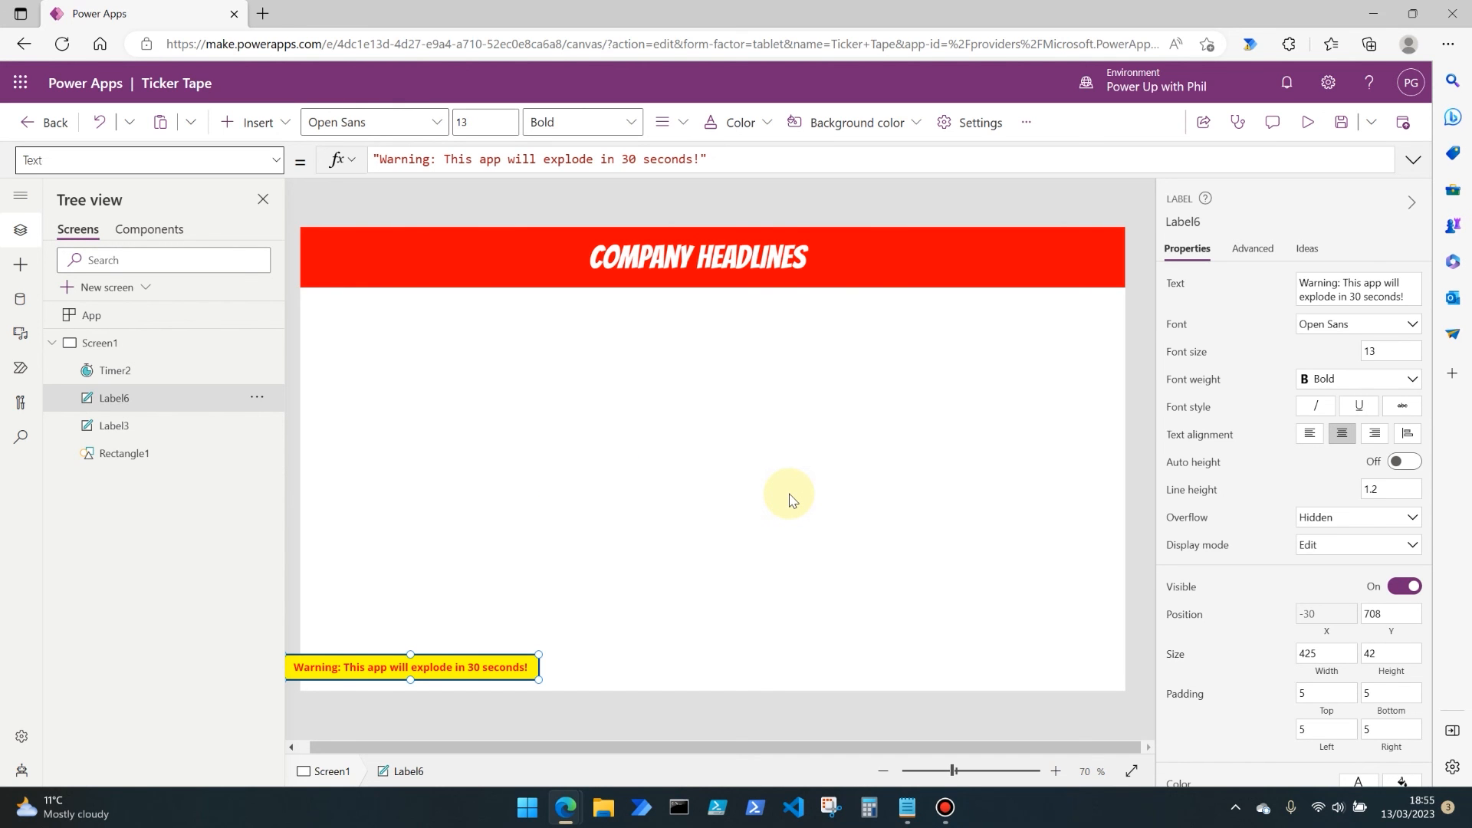